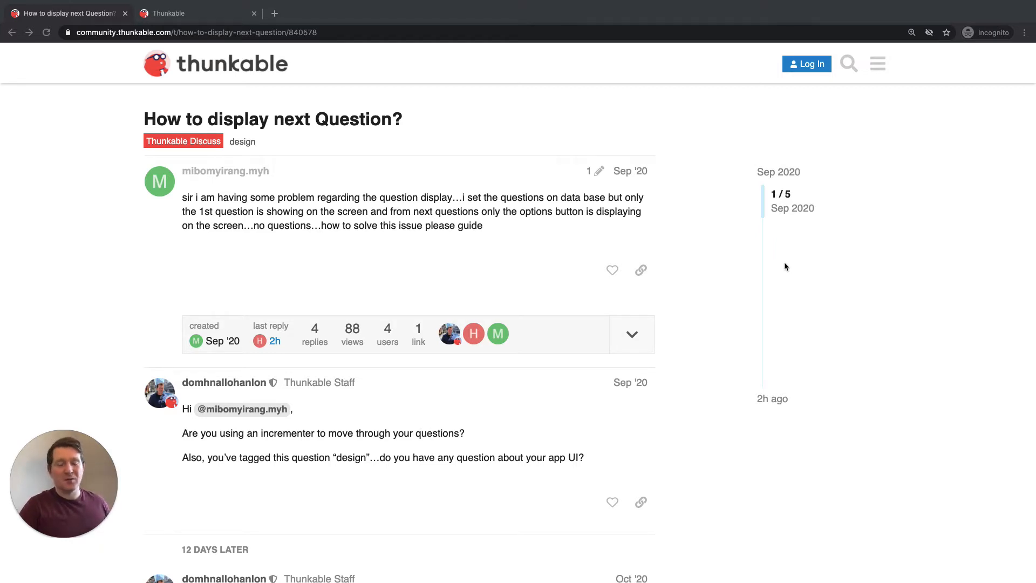
- Add a label to Screen1 with the text 'Click to get started'
{"action": "left_click", "coordinate": [198, 13]}
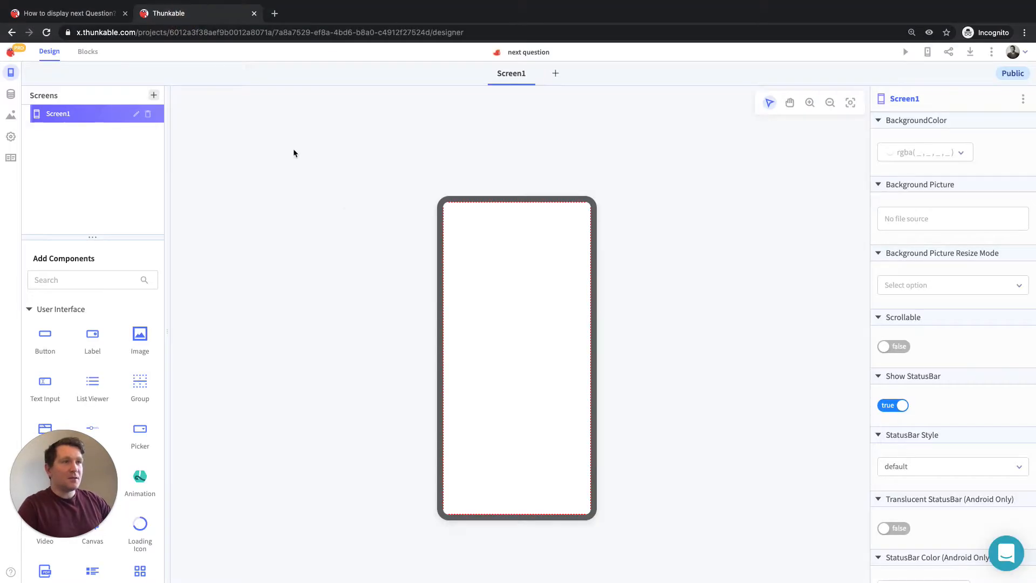
{"action": "mouse_move", "coordinate": [502, 292]}
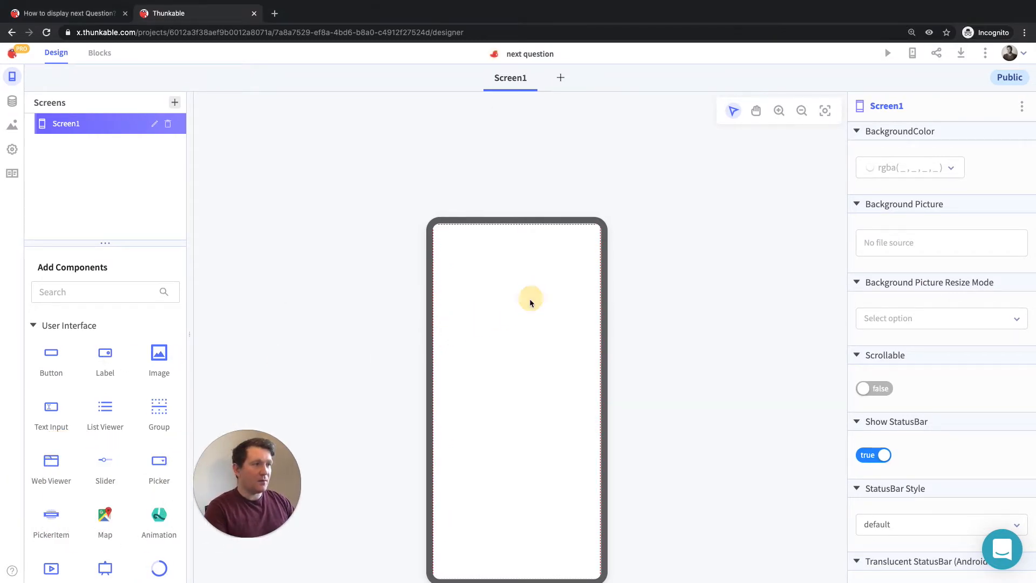
{"action": "left_click_drag", "start_coordinate": [104, 353], "coordinate": [539, 282]}
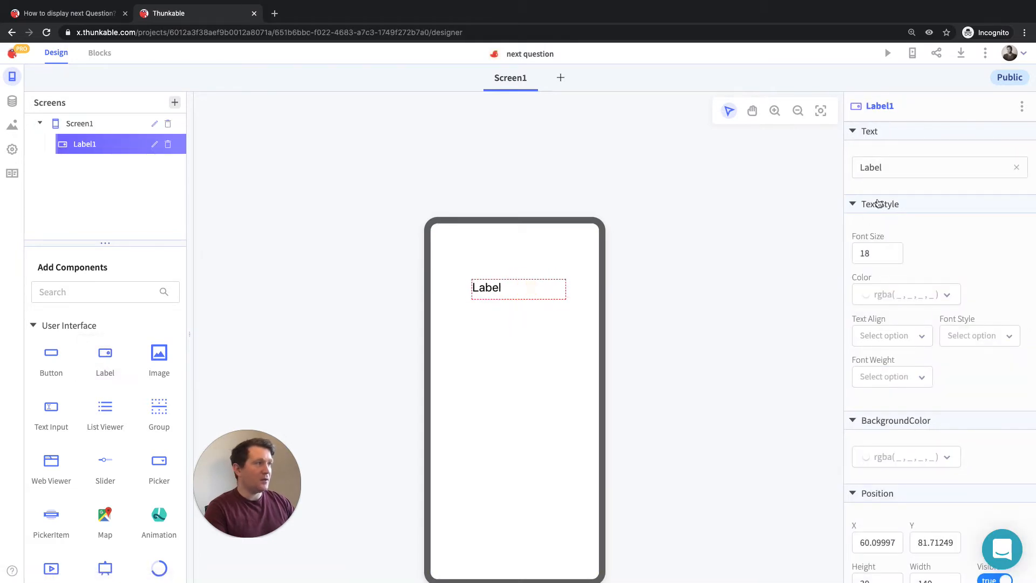
{"action": "type", "text": "Click"}
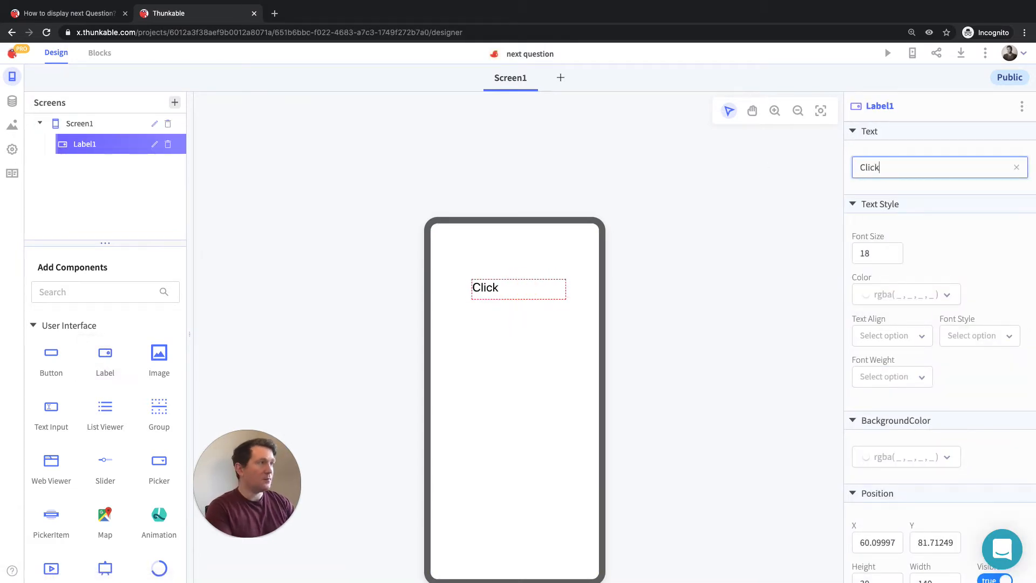
{"action": "type", "text": "to get"}
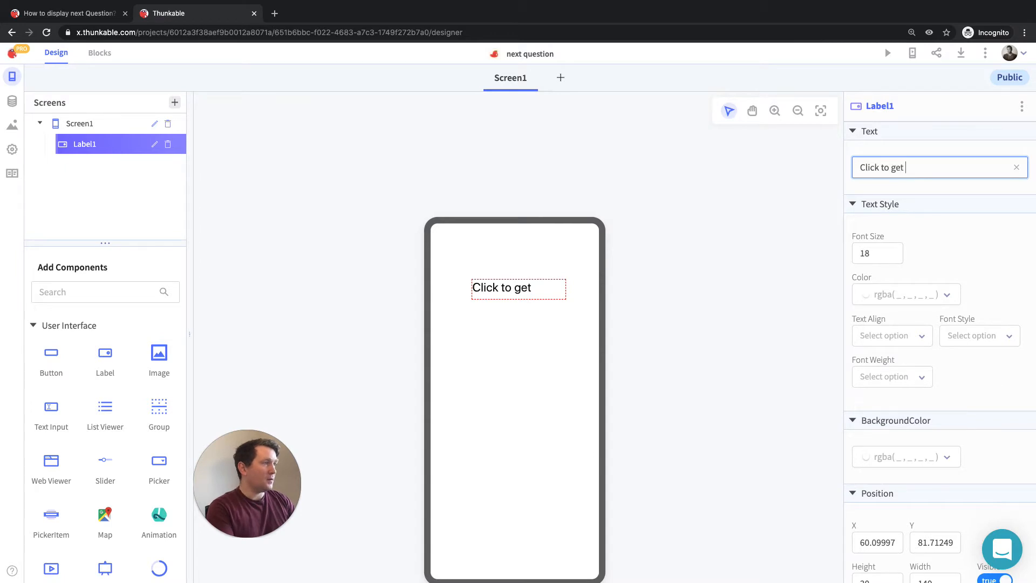
{"action": "type", "text": "starter"}
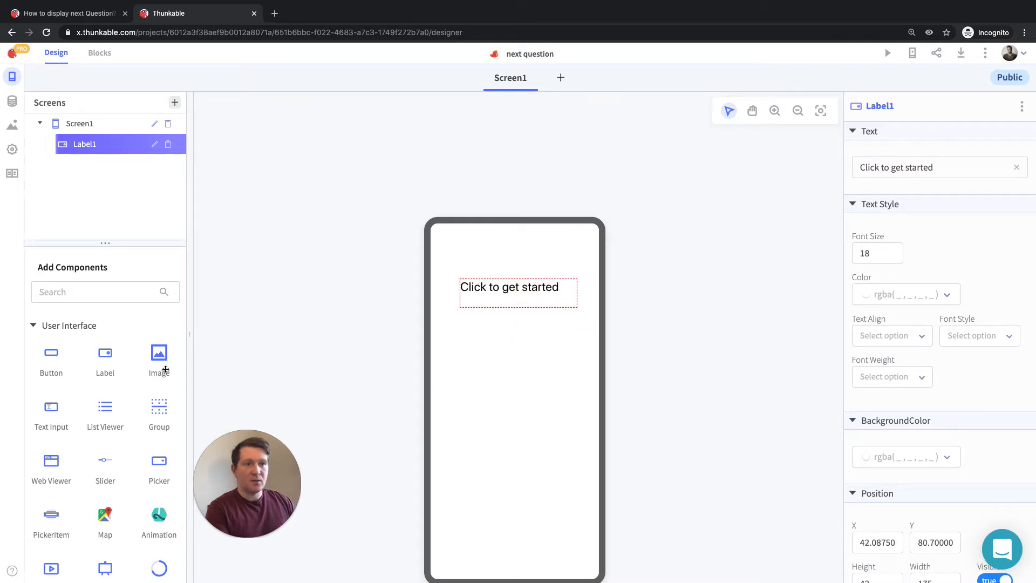
- Drop a new button below the label and nudge it to the right
{"action": "left_click_drag", "start_coordinate": [50, 357], "coordinate": [533, 400]}
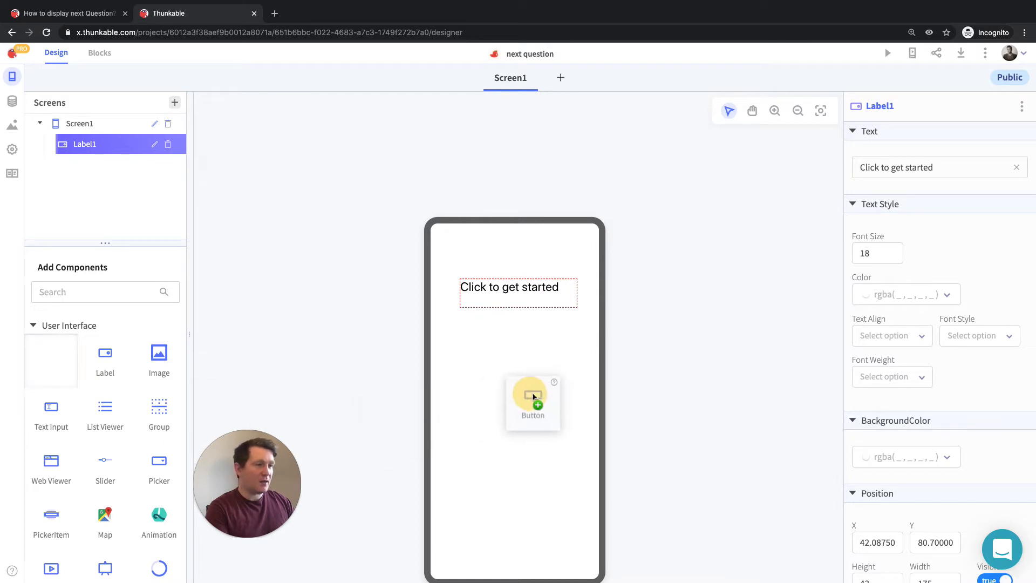
{"action": "left_click_drag", "start_coordinate": [50, 352], "coordinate": [533, 400]}
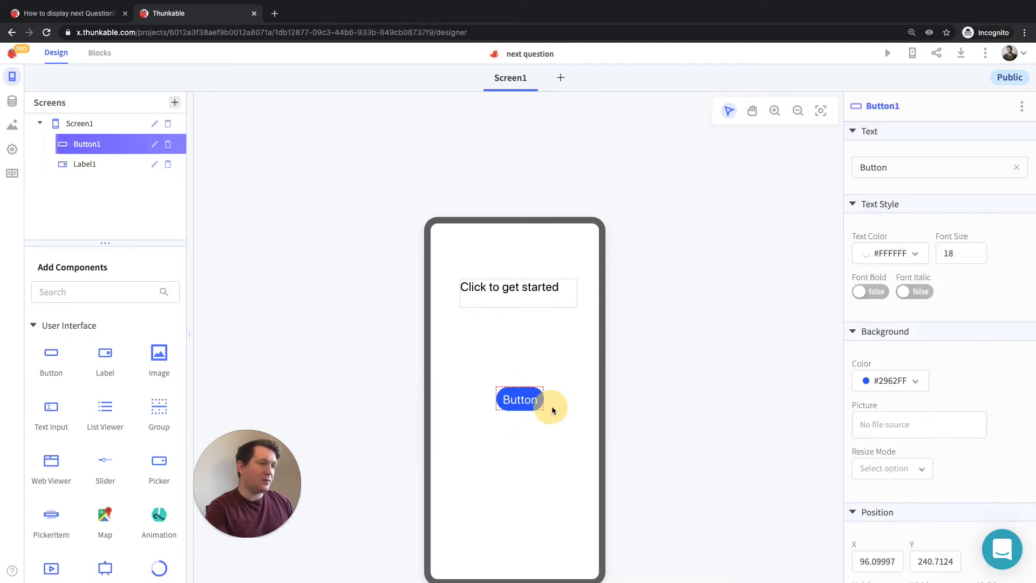
{"action": "left_click_drag", "start_coordinate": [519, 400], "coordinate": [539, 398]}
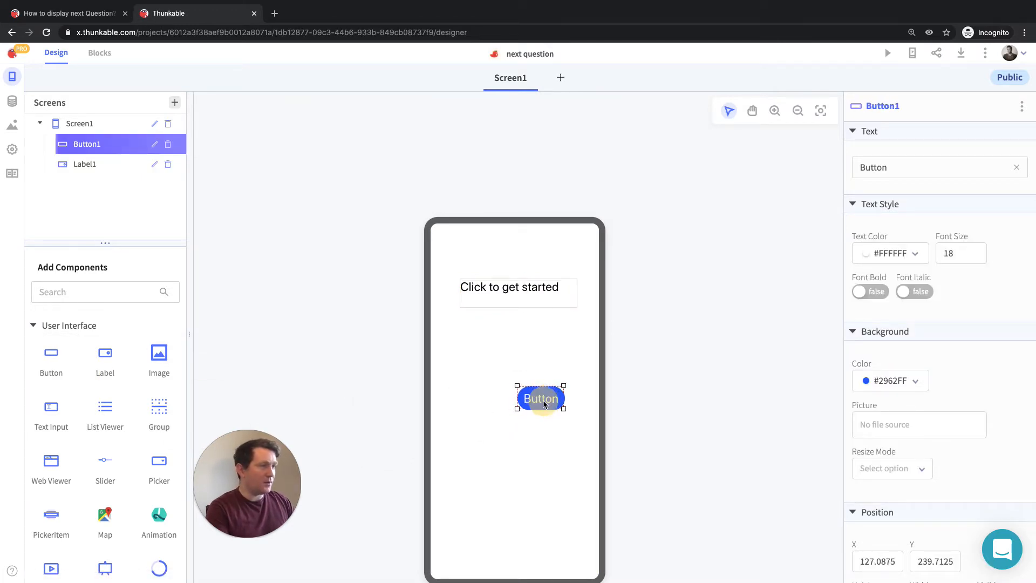
{"action": "left_click_drag", "start_coordinate": [541, 398], "coordinate": [547, 398]}
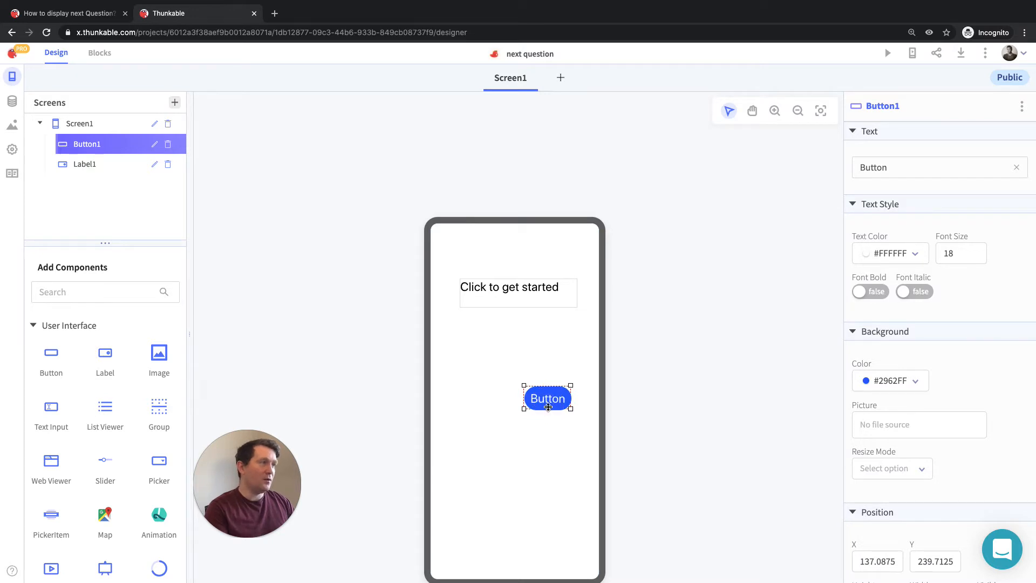
- Set the button's text to 'Next' and rename it NextButton
{"action": "left_click", "coordinate": [938, 167]}
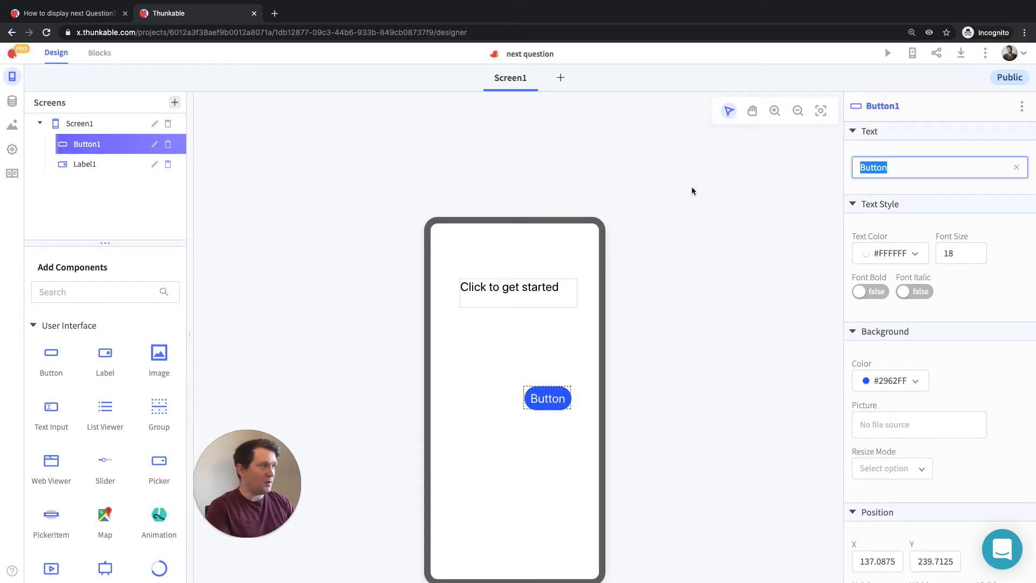
{"action": "type", "text": "Next"}
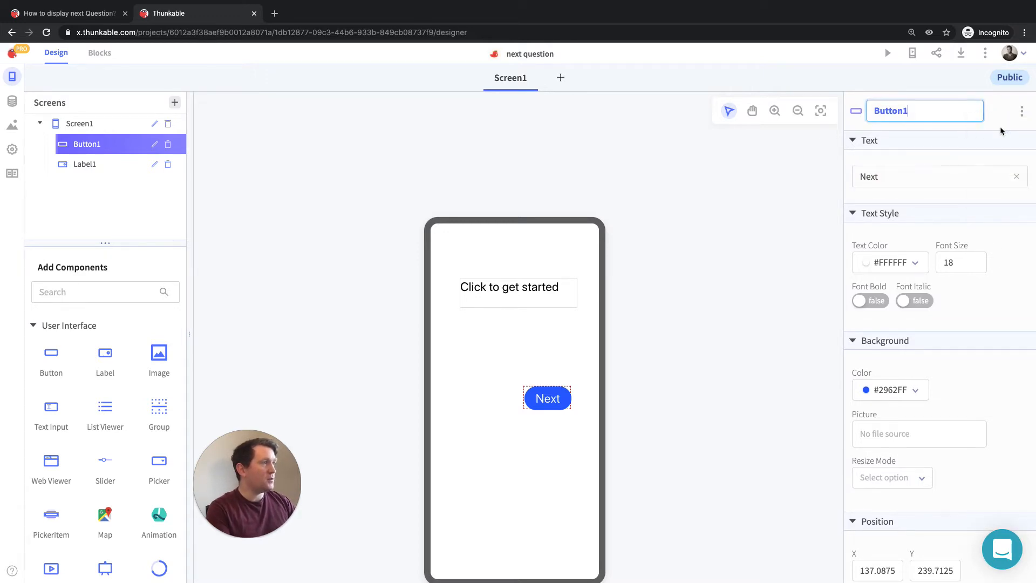
{"action": "type", "text": "Button"}
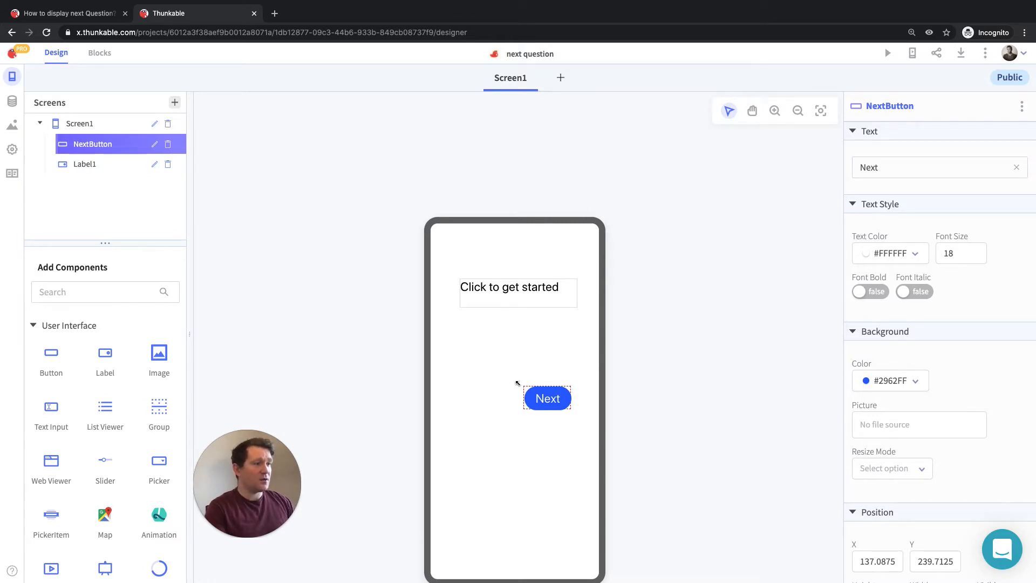
{"action": "left_click", "coordinate": [509, 287]}
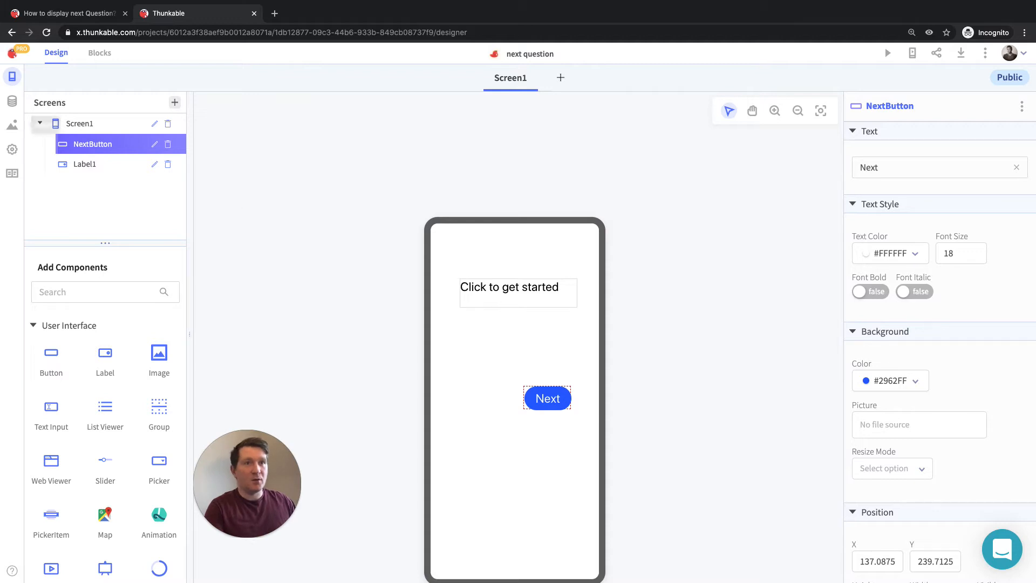
- Create a new local data source named 'questions'
{"action": "left_click", "coordinate": [12, 100]}
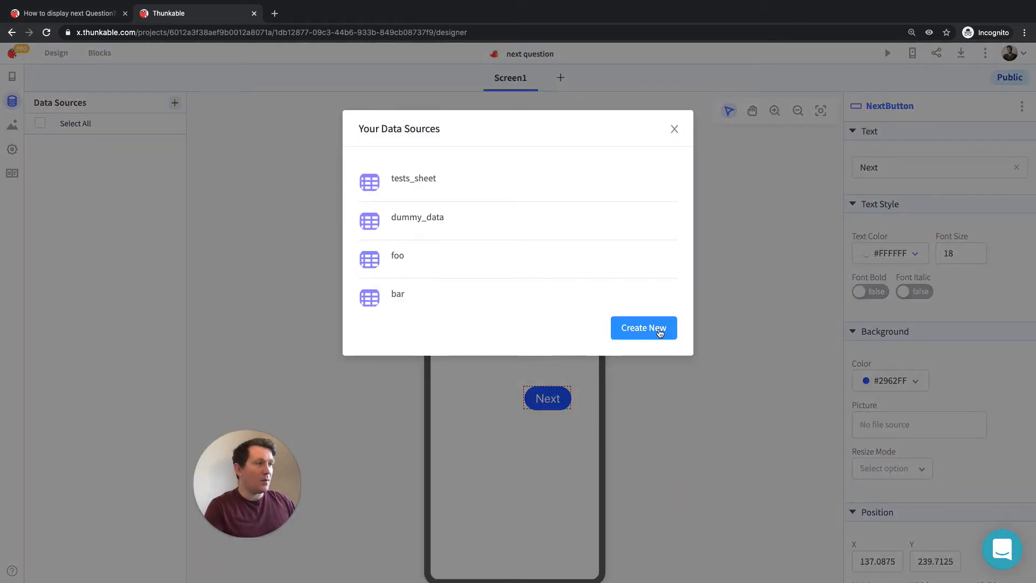
{"action": "left_click", "coordinate": [642, 328]}
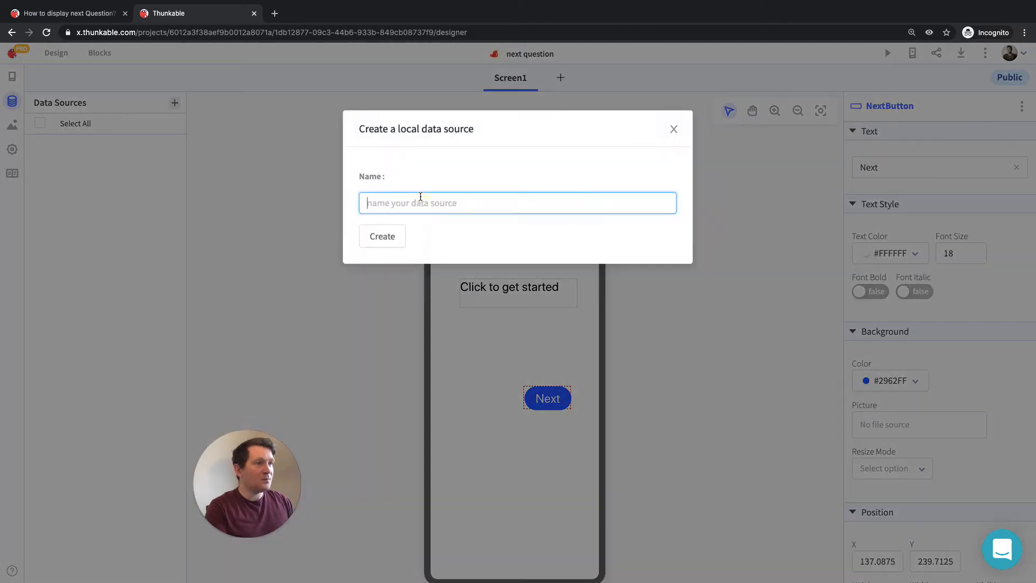
{"action": "type", "text": "questio"}
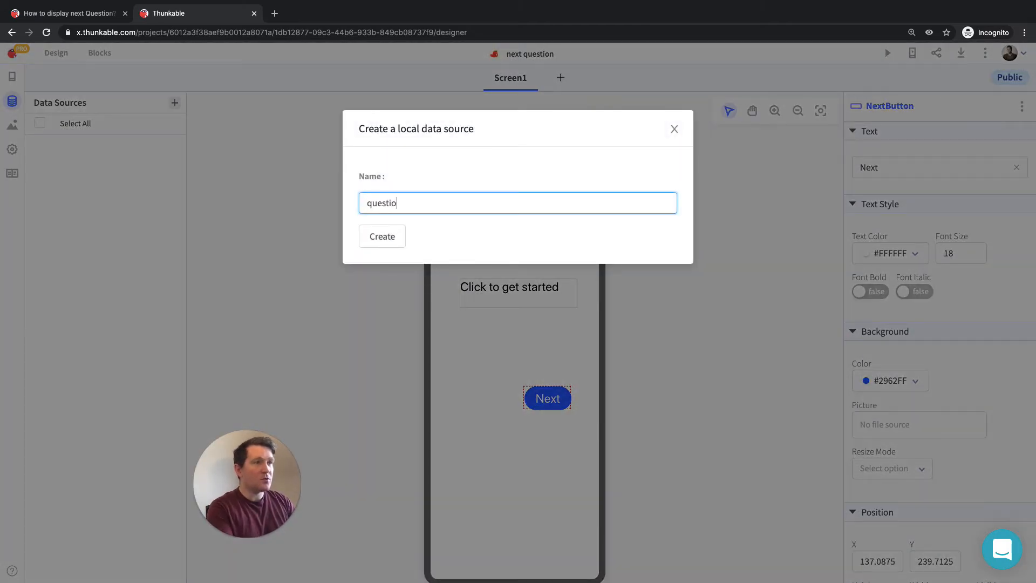
{"action": "left_click", "coordinate": [382, 236]}
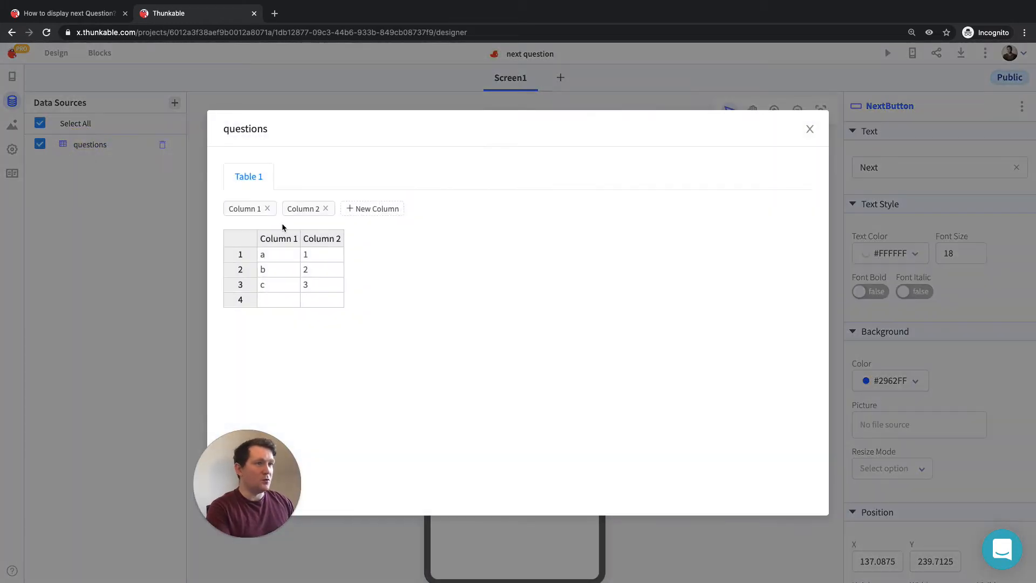
- Rename the table's two columns to qs and as
{"action": "left_click", "coordinate": [278, 239]}
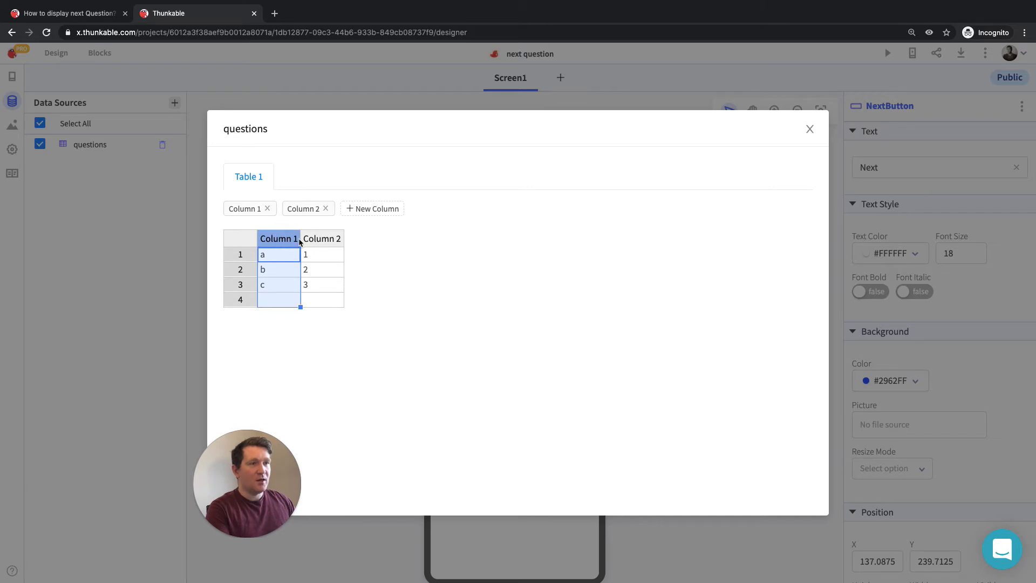
{"action": "double_click", "coordinate": [245, 208]}
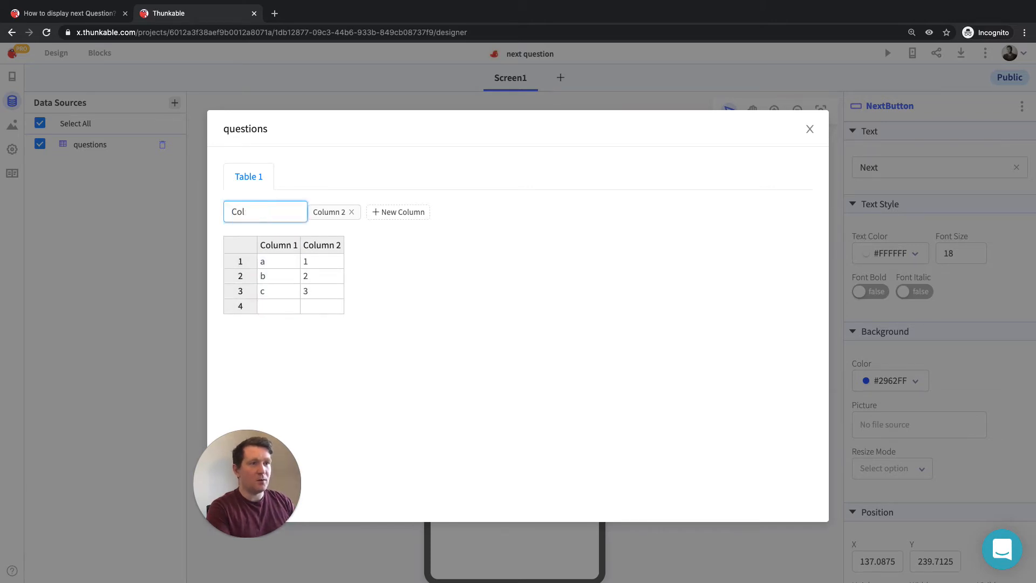
{"action": "type", "text": "qs"}
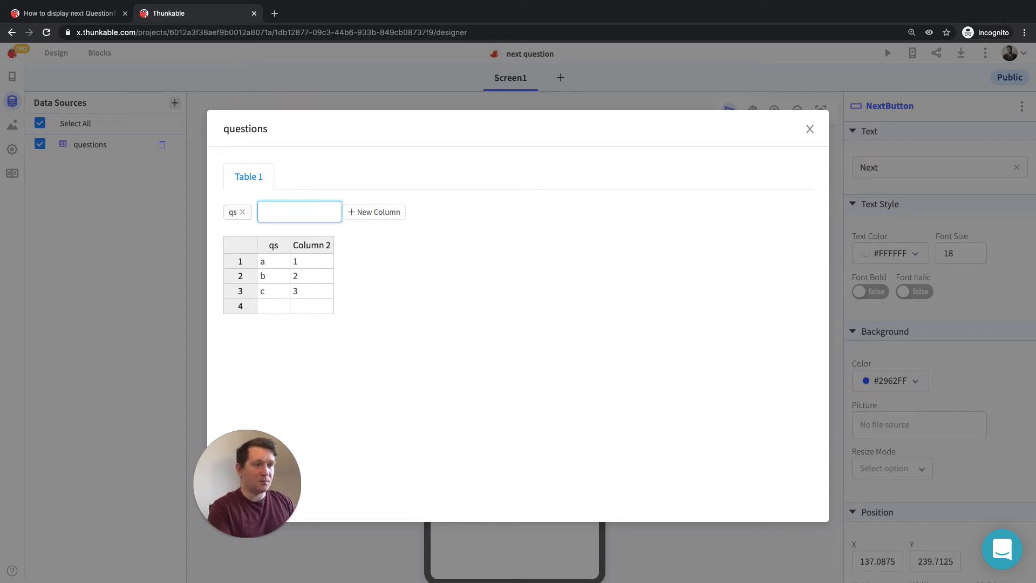
{"action": "type", "text": "as"}
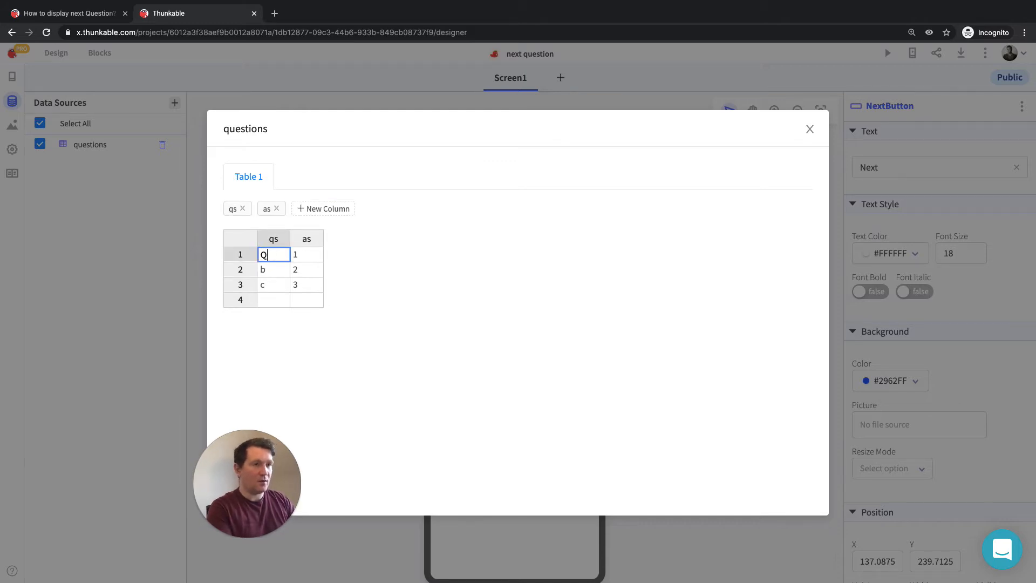
- Enter the three question texts in qs, from 'Question 1' to a longer third question
{"action": "type", "text": "Question 1"}
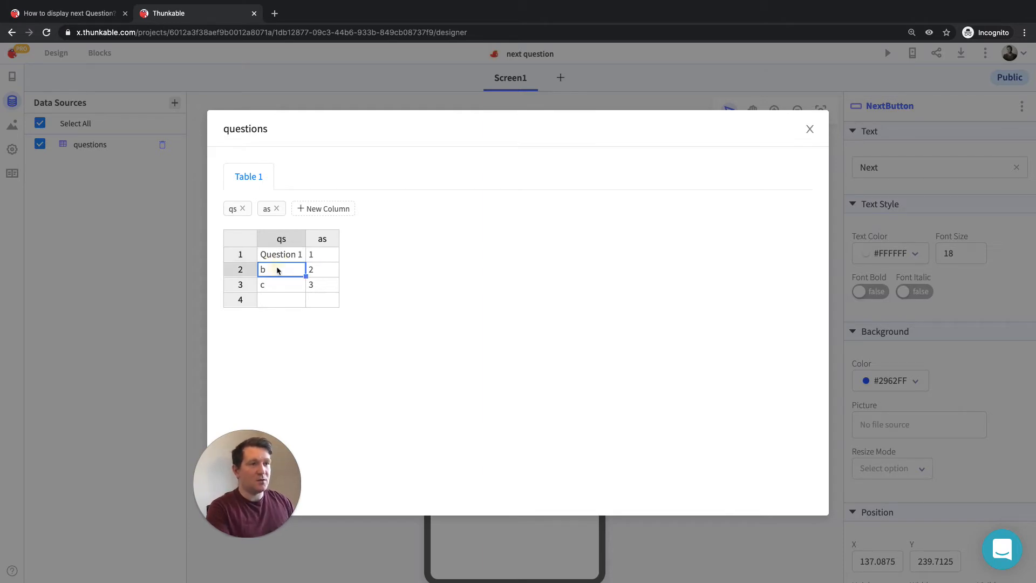
{"action": "type", "text": "Second Questi"}
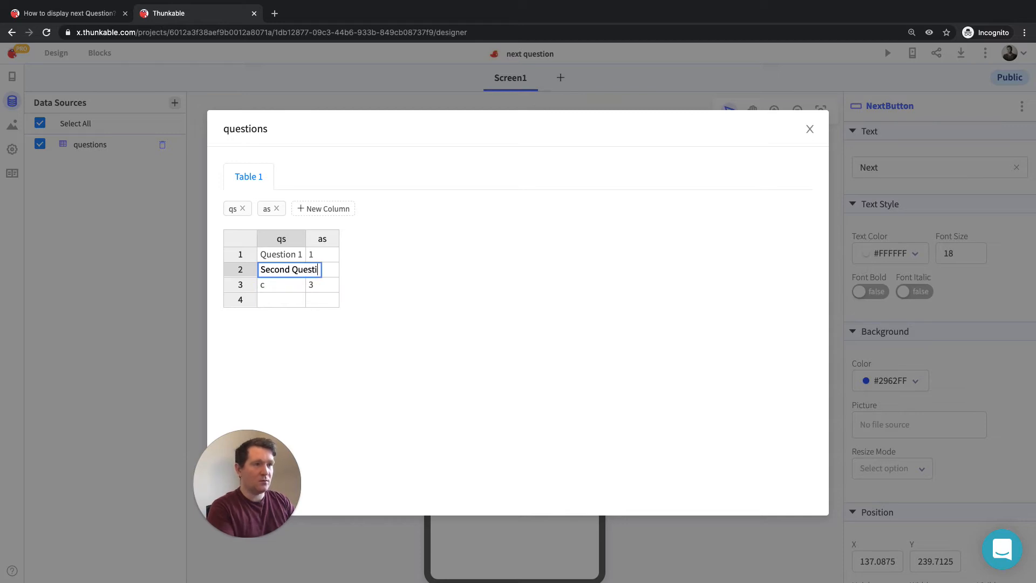
{"action": "left_click", "coordinate": [294, 284]}
{"action": "type", "text": "The third"}
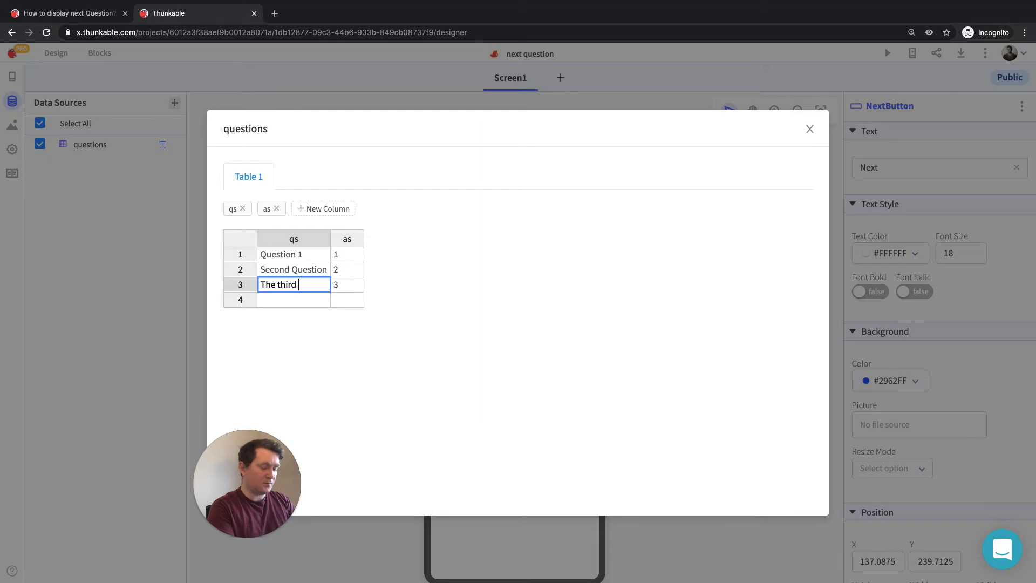
{"action": "type", "text": "questios"}
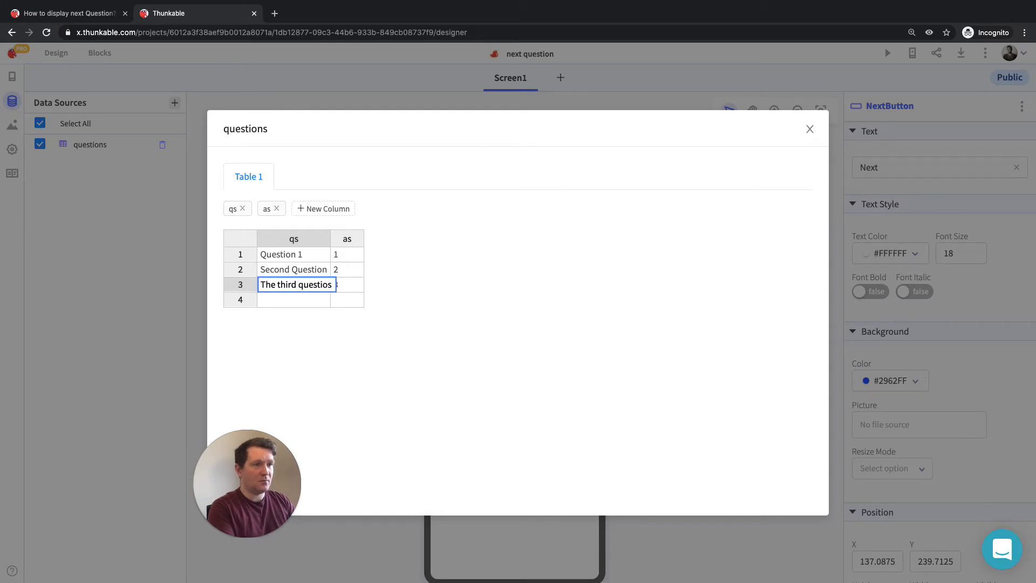
{"action": "type", "text": "is a"}
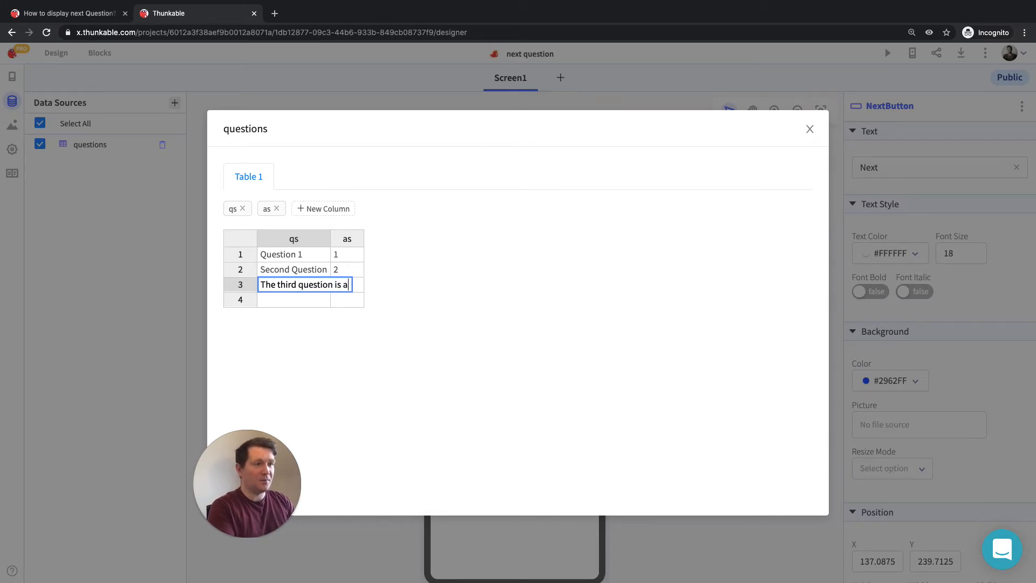
{"action": "type", "text": "bit longer"}
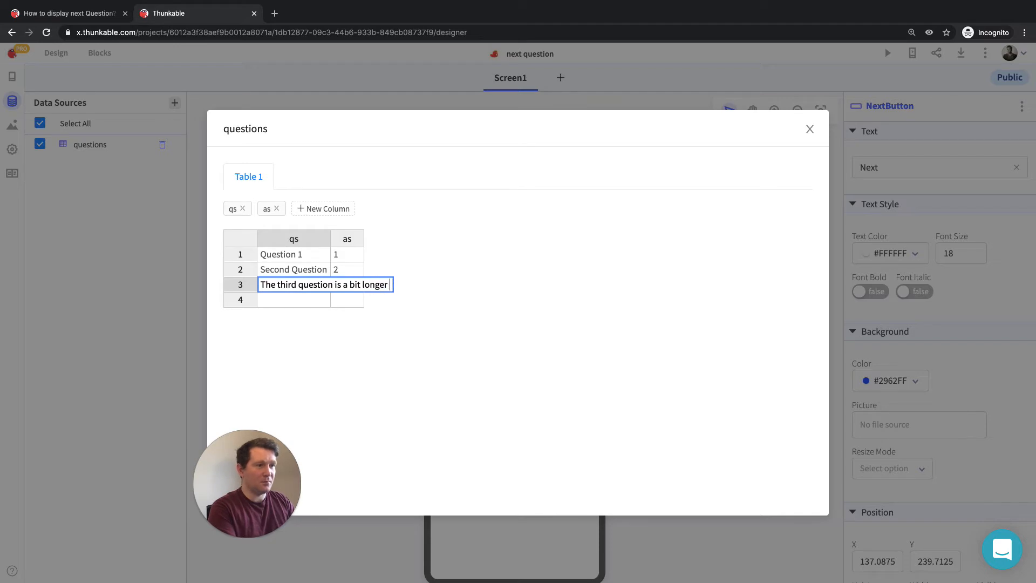
{"action": "type", "text": "than the first two."}
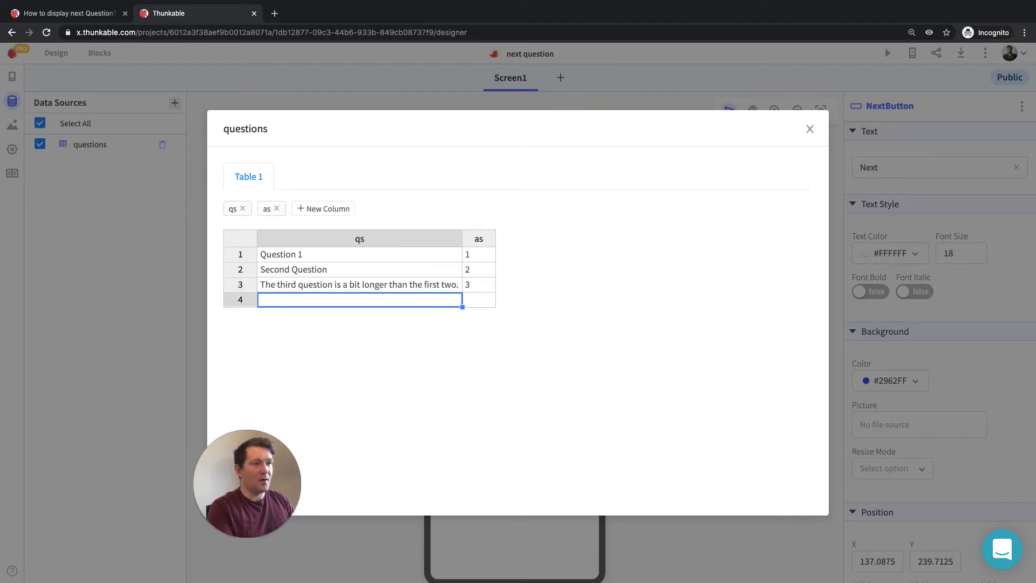
{"action": "mouse_move", "coordinate": [447, 336]}
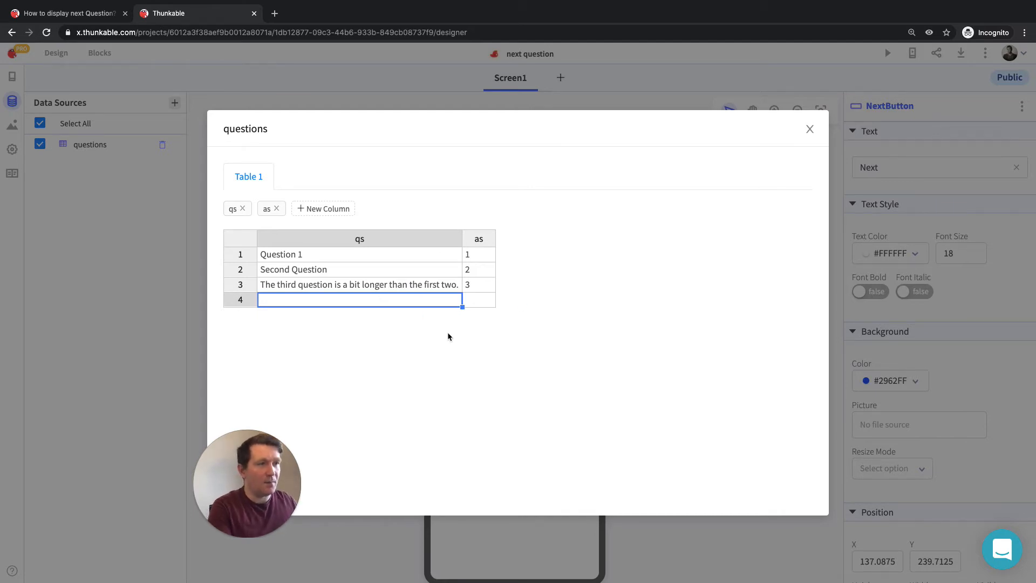
{"action": "mouse_move", "coordinate": [432, 323]}
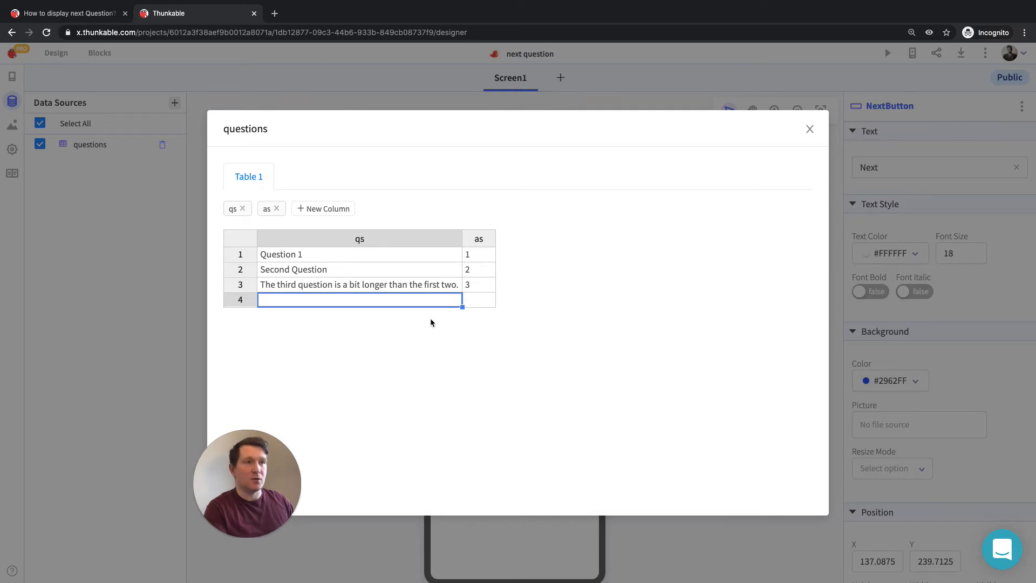
{"action": "mouse_move", "coordinate": [395, 320]}
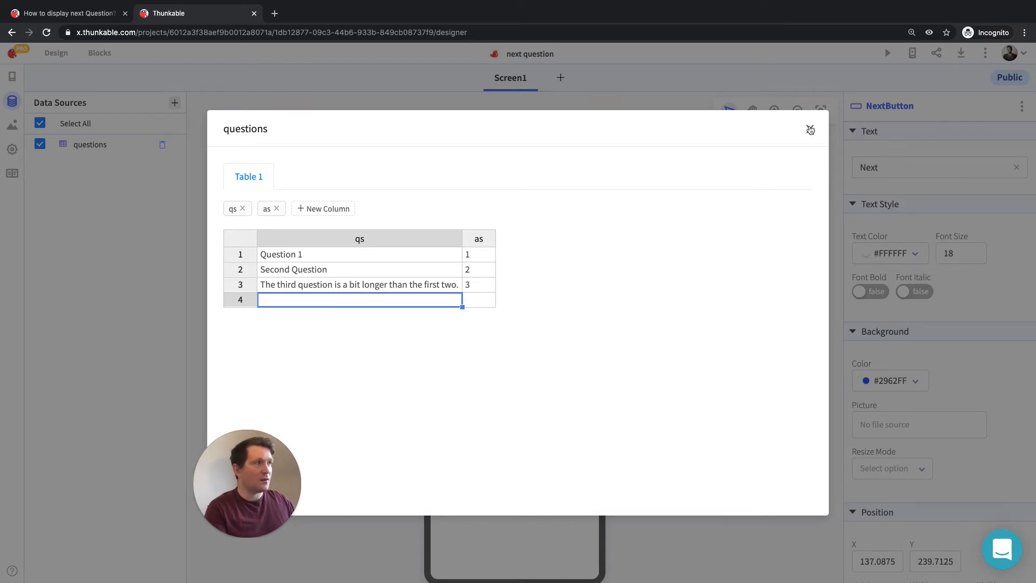
- Close the questions table to return to the Screen1 designer
{"action": "left_click", "coordinate": [810, 129]}
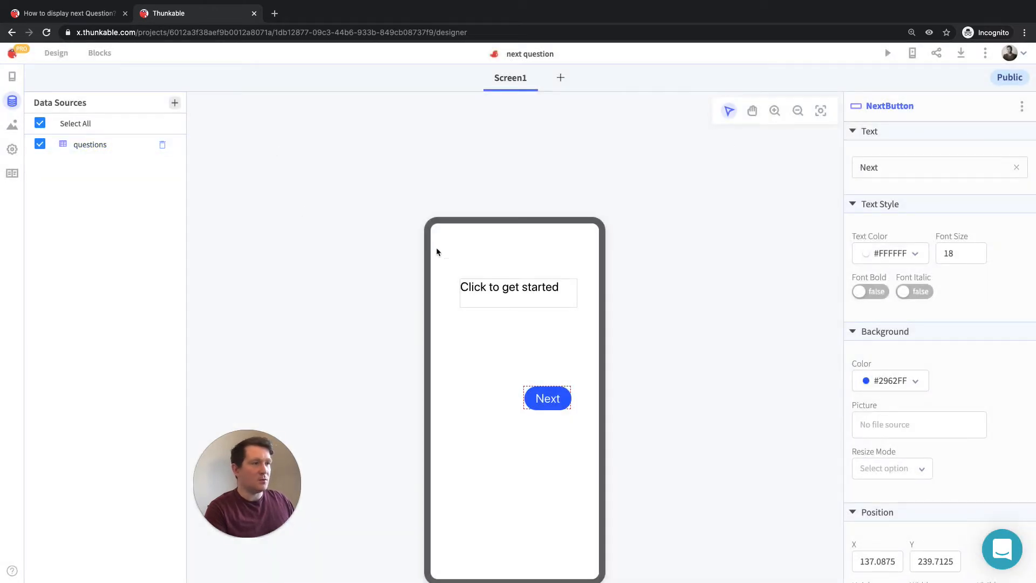
{"action": "mouse_move", "coordinate": [541, 337]}
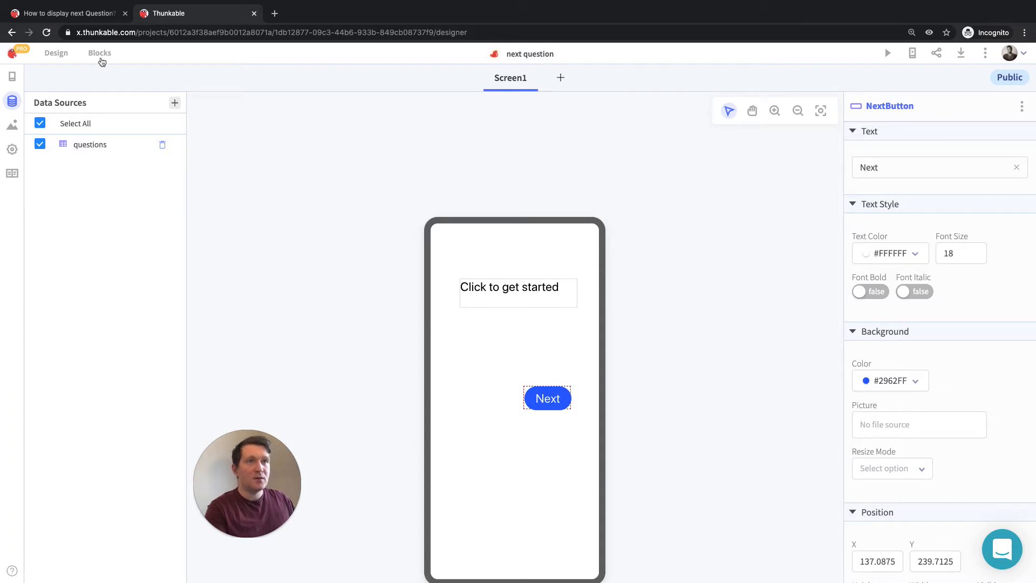
- Build a NextButton Click handler setting Label1's text to the questions table's qs value
{"action": "left_click", "coordinate": [99, 53]}
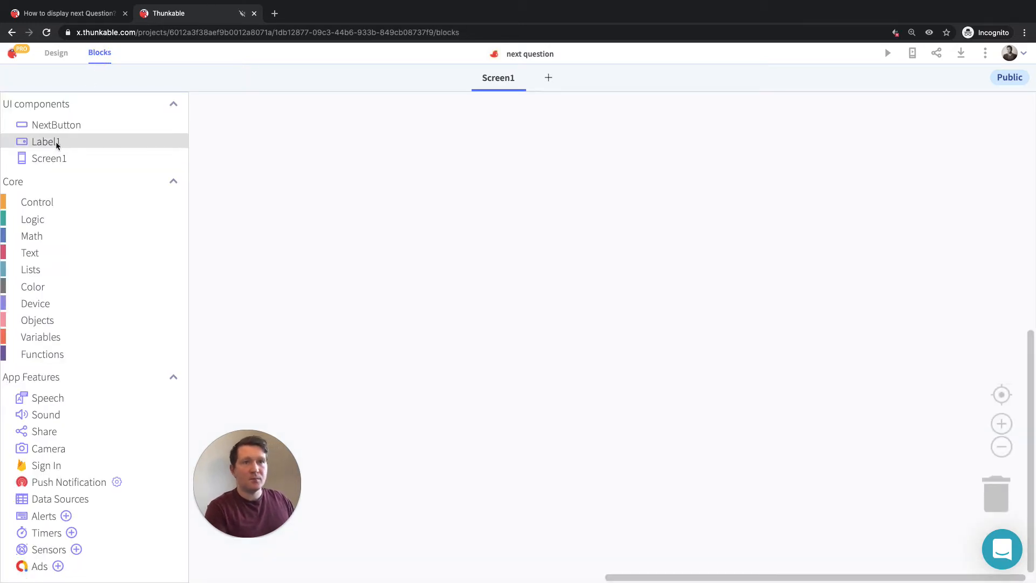
{"action": "left_click", "coordinate": [56, 125]}
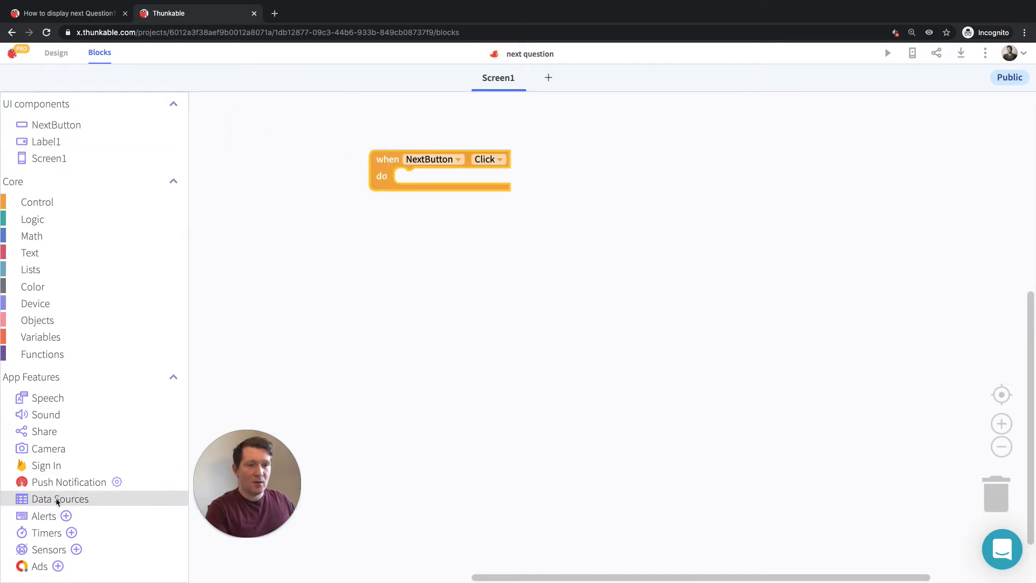
{"action": "left_click", "coordinate": [60, 498]}
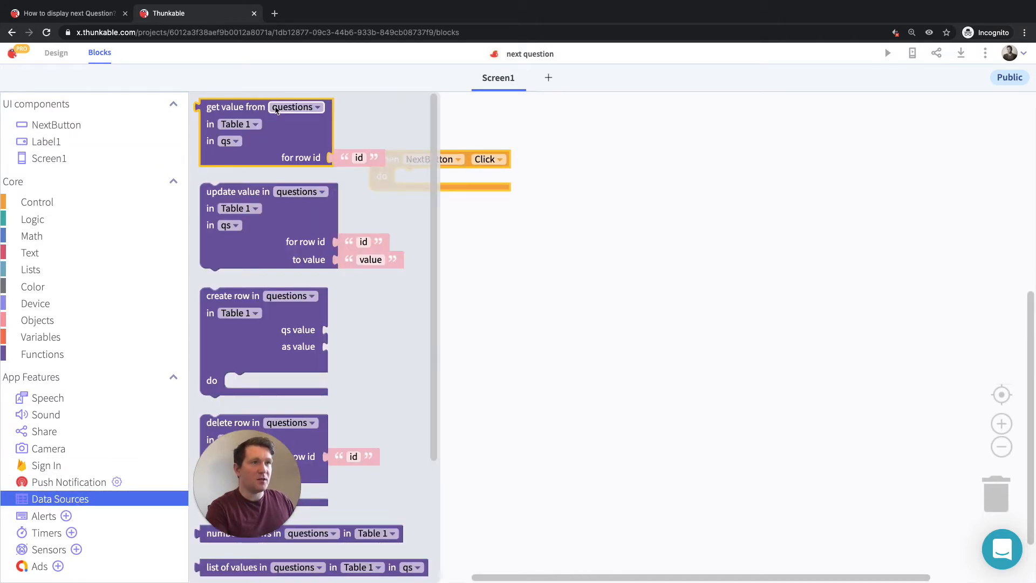
{"action": "mouse_move", "coordinate": [270, 136]}
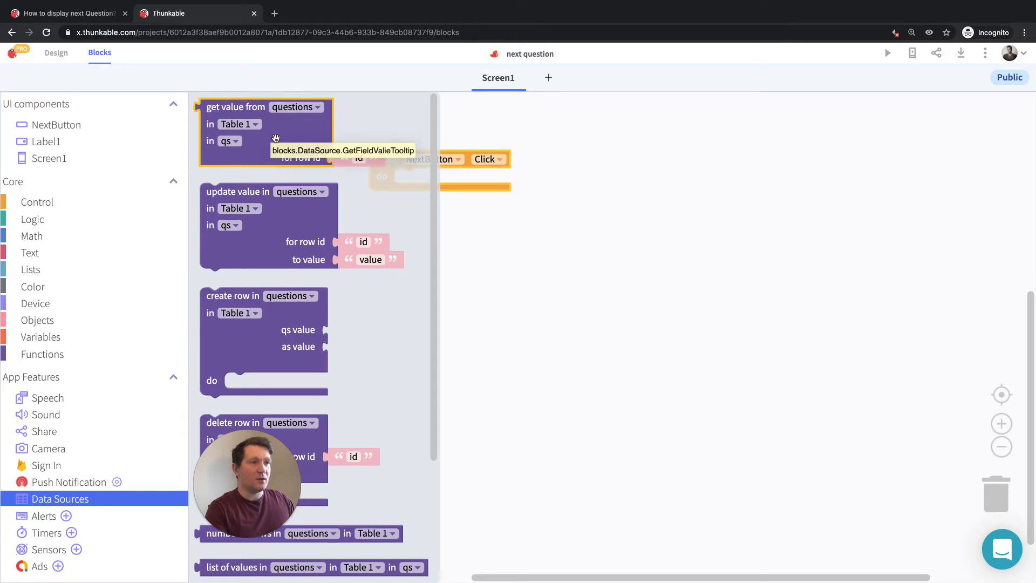
{"action": "mouse_move", "coordinate": [320, 124]}
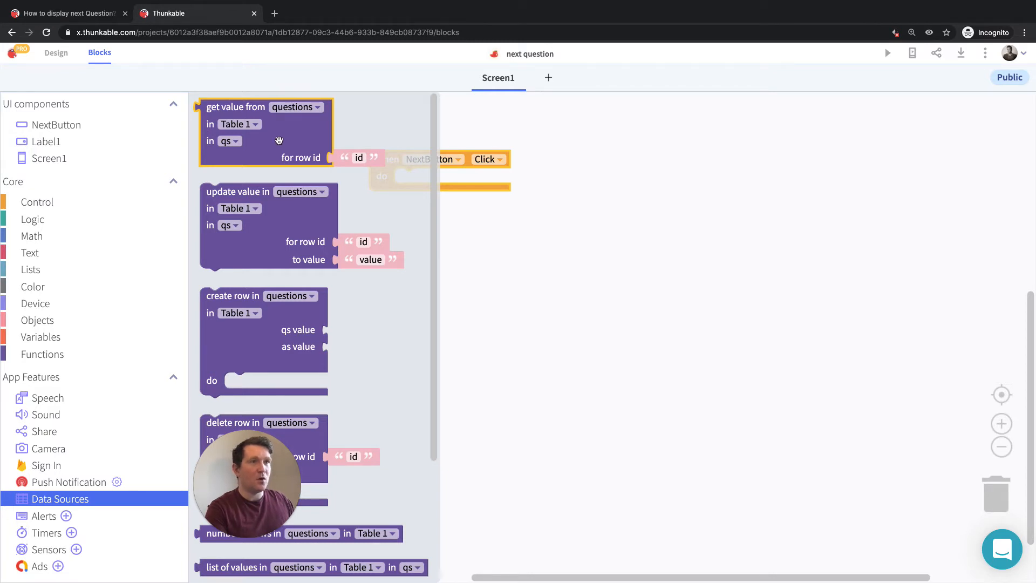
{"action": "left_click_drag", "start_coordinate": [278, 139], "coordinate": [537, 234]}
{"action": "type", "text": "1"}
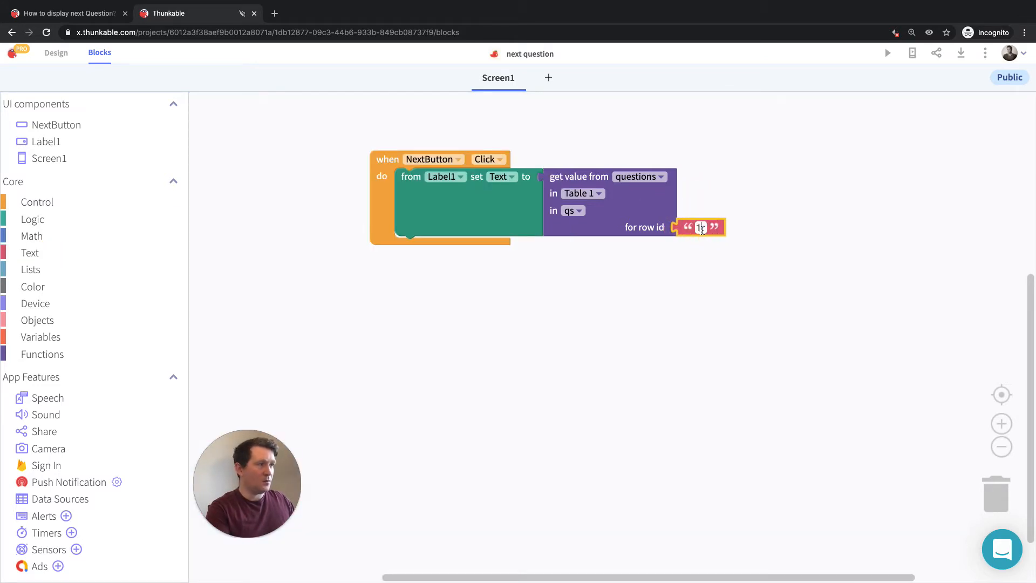
{"action": "left_click", "coordinate": [887, 53]}
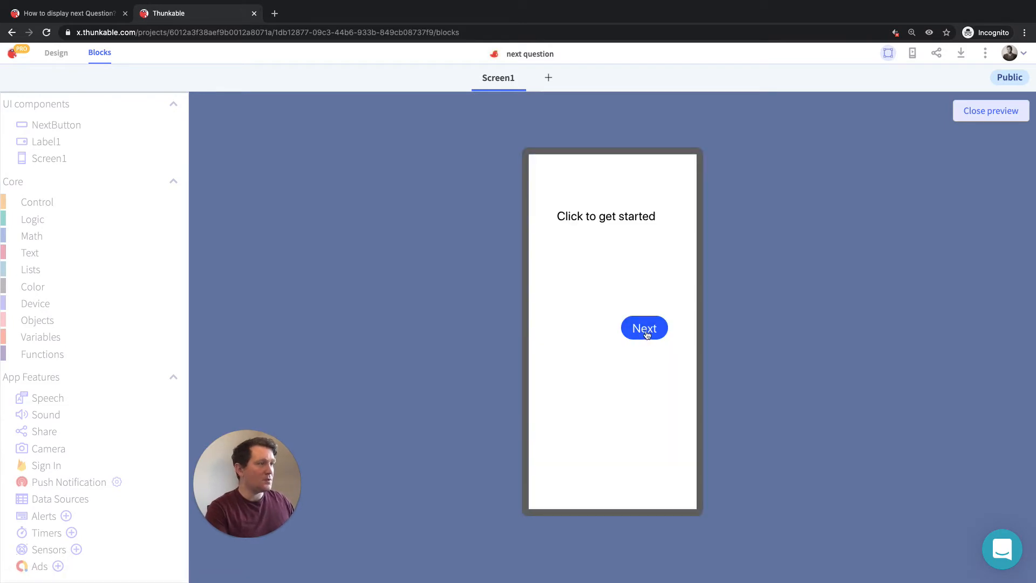
- Tap Next in the preview to see Question 1, then close the preview
{"action": "left_click", "coordinate": [644, 328]}
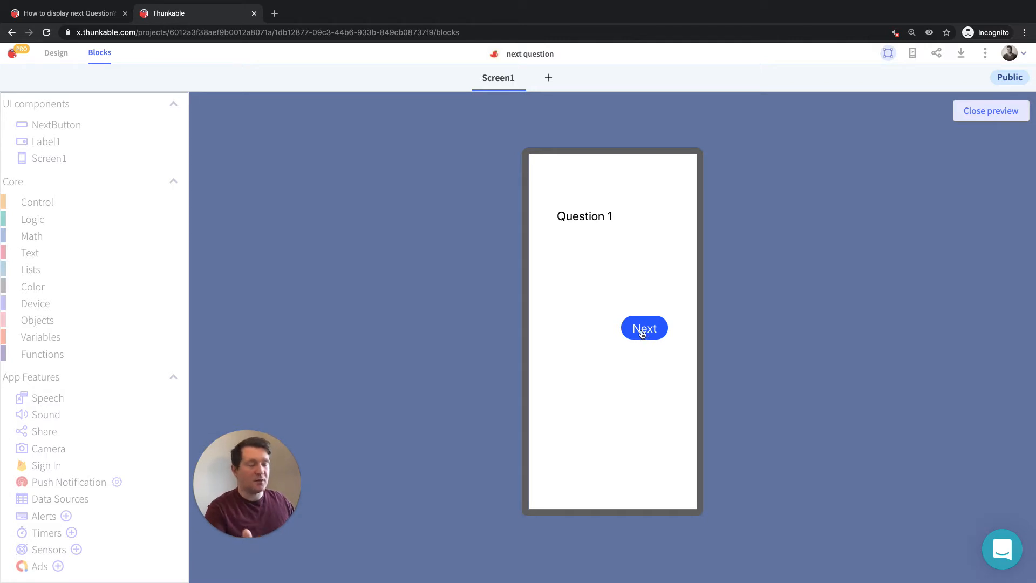
{"action": "left_click", "coordinate": [644, 327]}
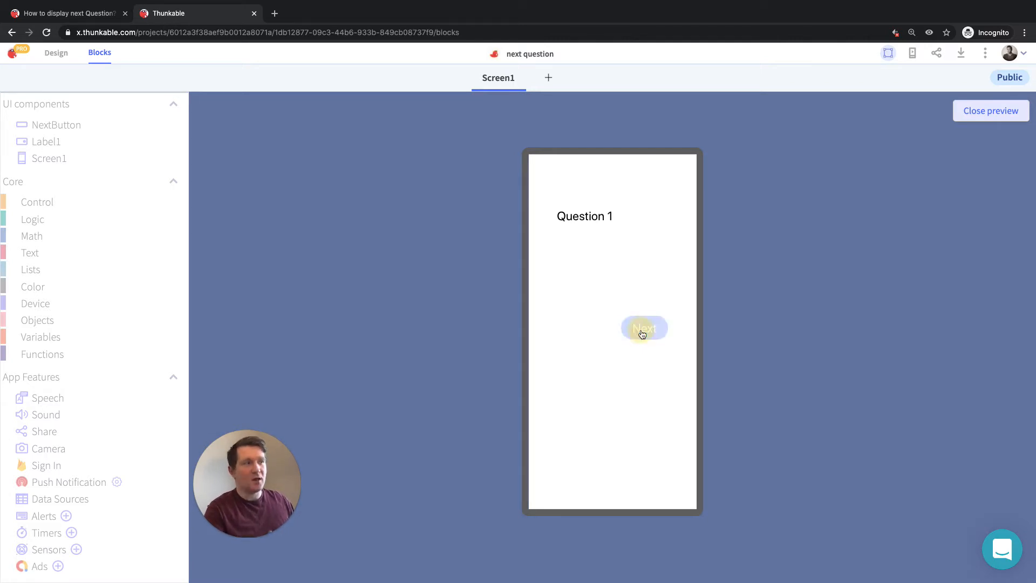
{"action": "left_click", "coordinate": [644, 329]}
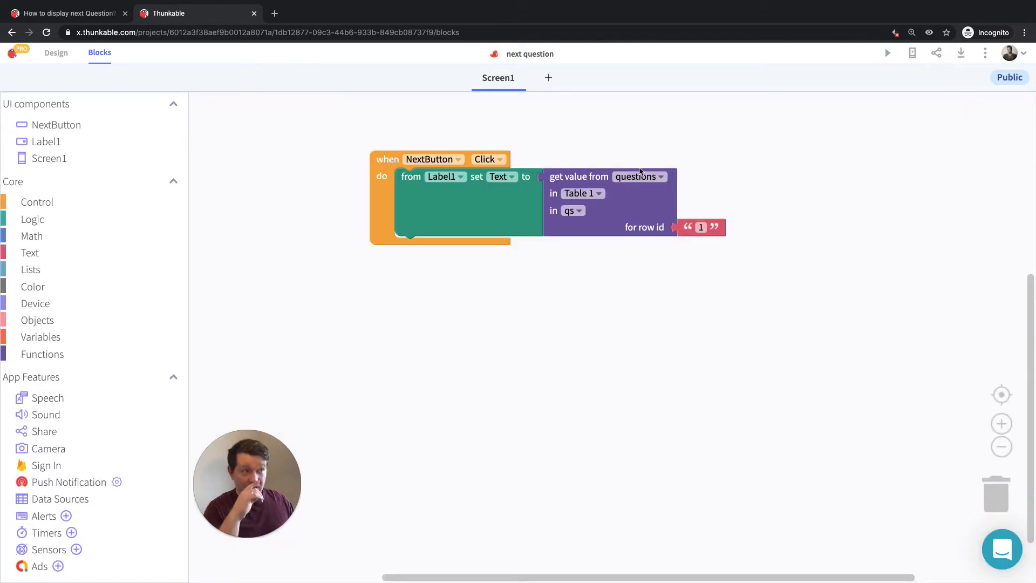
{"action": "mouse_move", "coordinate": [62, 293]}
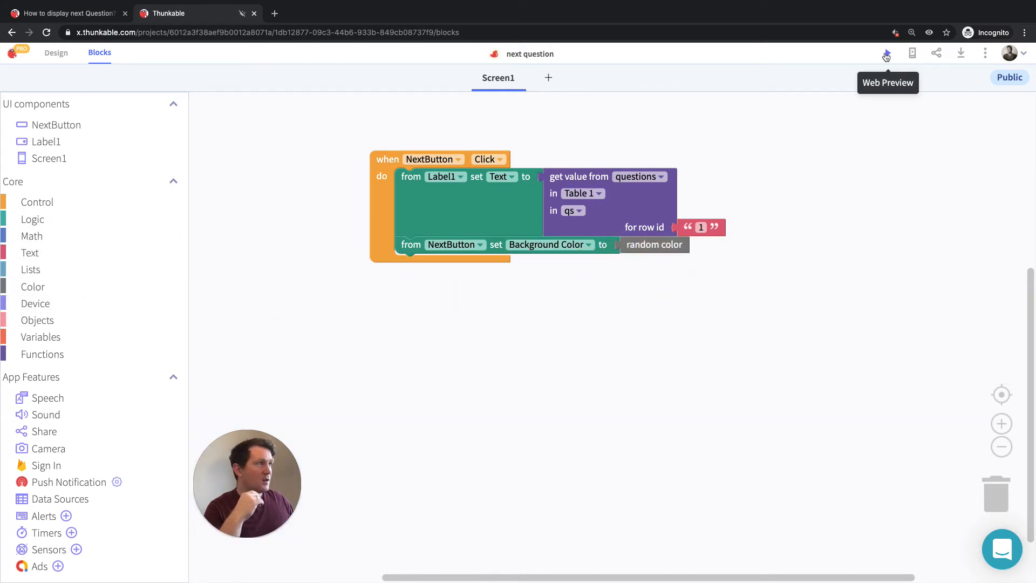
- Preview the app, tap Next to confirm the random button colour, then close it
{"action": "left_click", "coordinate": [887, 53]}
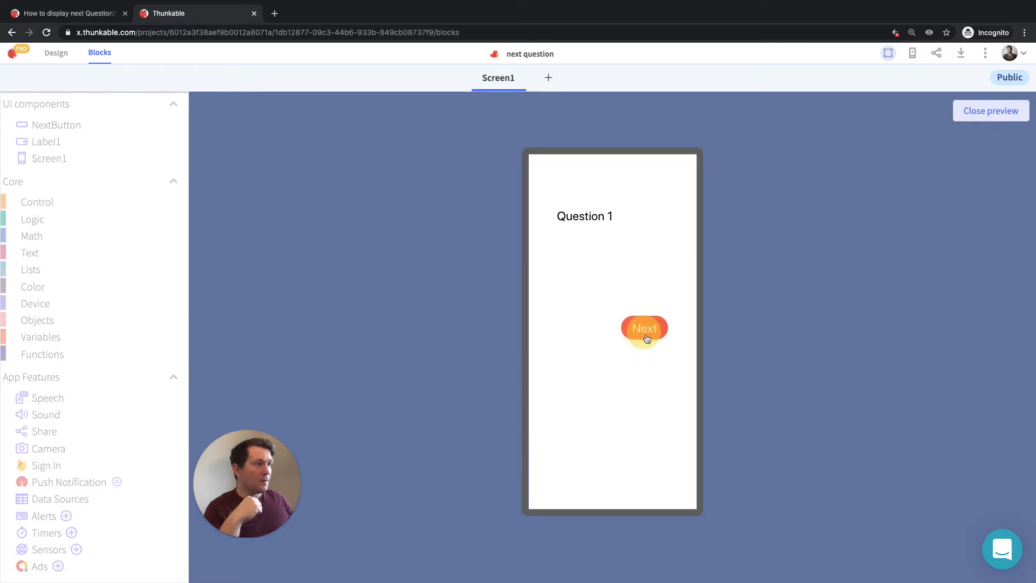
{"action": "left_click", "coordinate": [644, 329]}
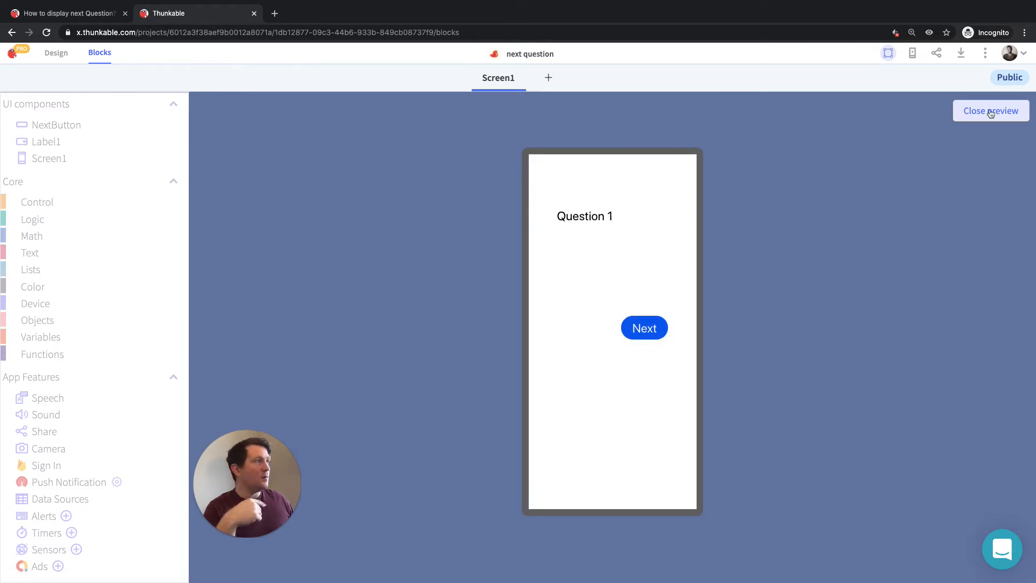
{"action": "left_click", "coordinate": [991, 111]}
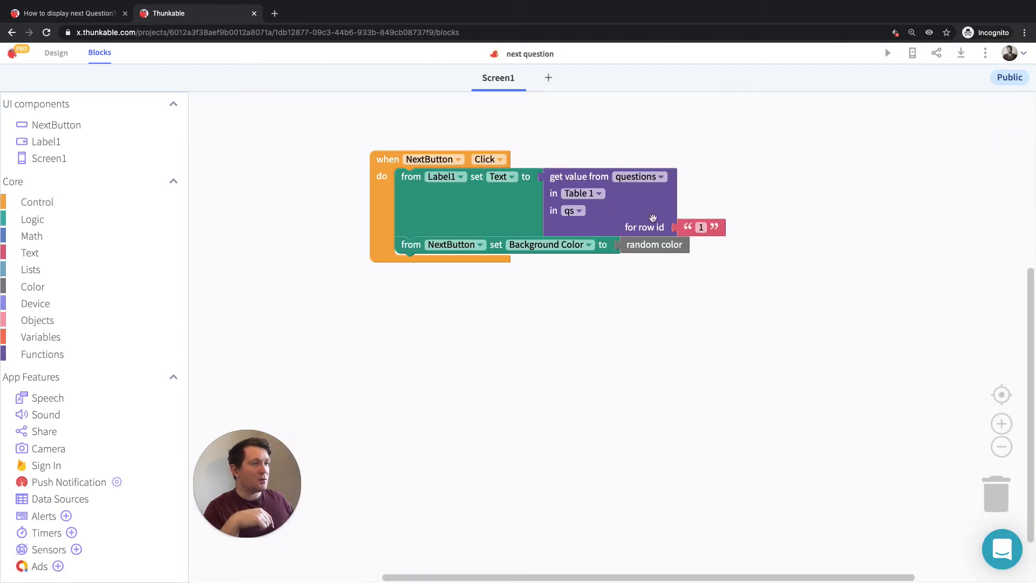
- Initialize app variable questionNumber to 0, change it by 1 per click, and use it as row id
{"action": "left_click", "coordinate": [701, 228]}
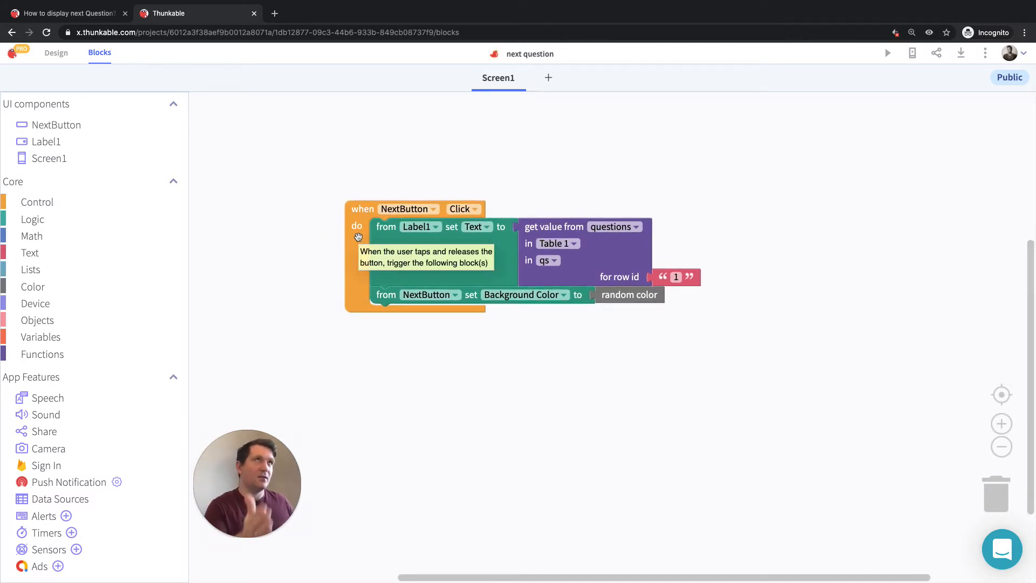
{"action": "left_click", "coordinate": [41, 336]}
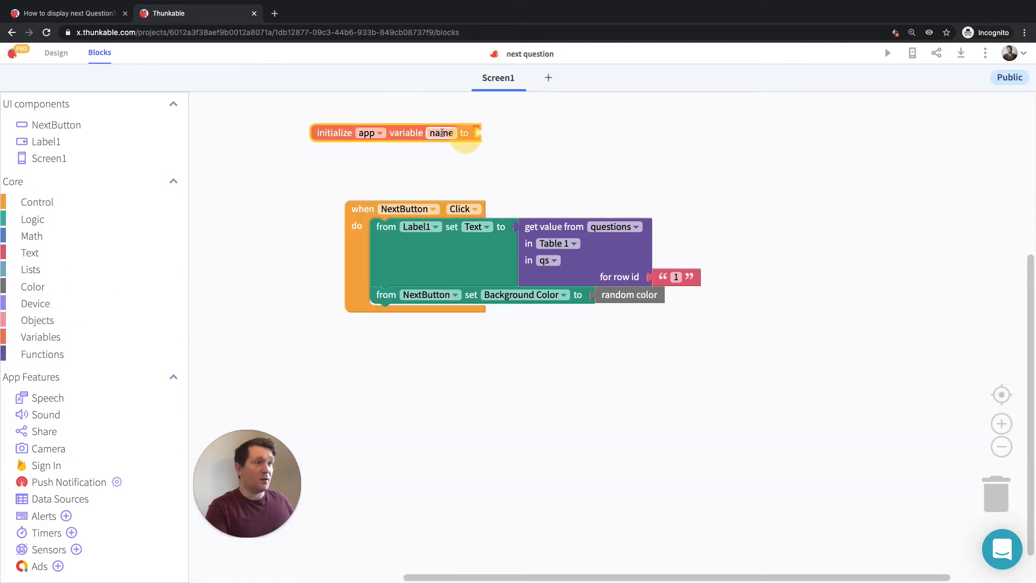
{"action": "type", "text": "questio"}
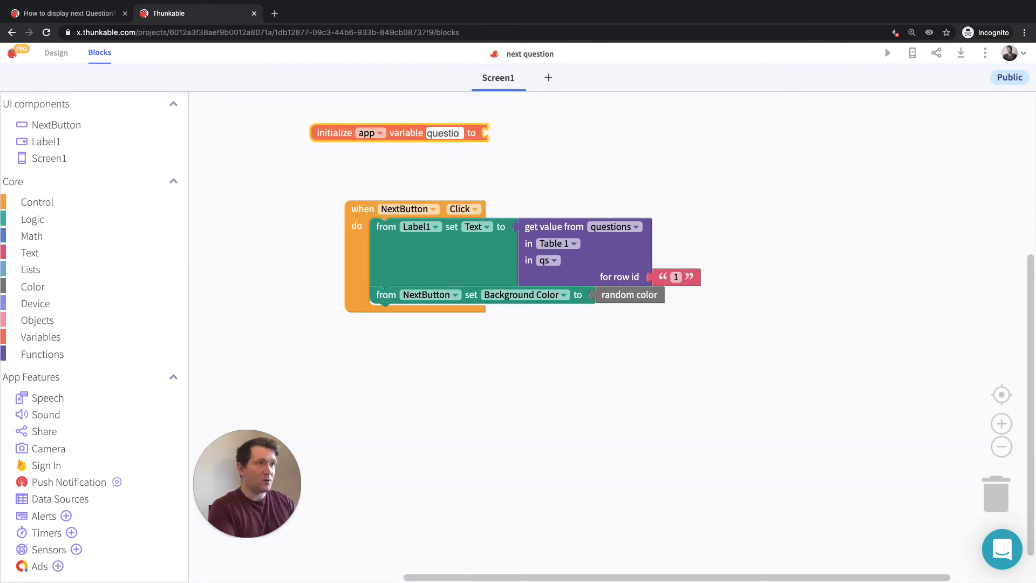
{"action": "type", "text": "questionNumber"}
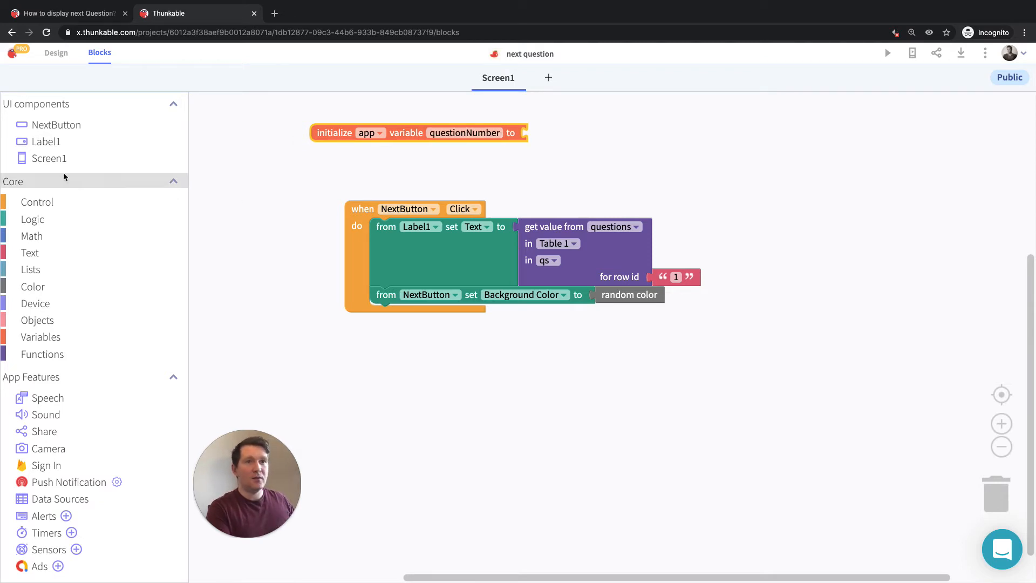
{"action": "left_click", "coordinate": [32, 236]}
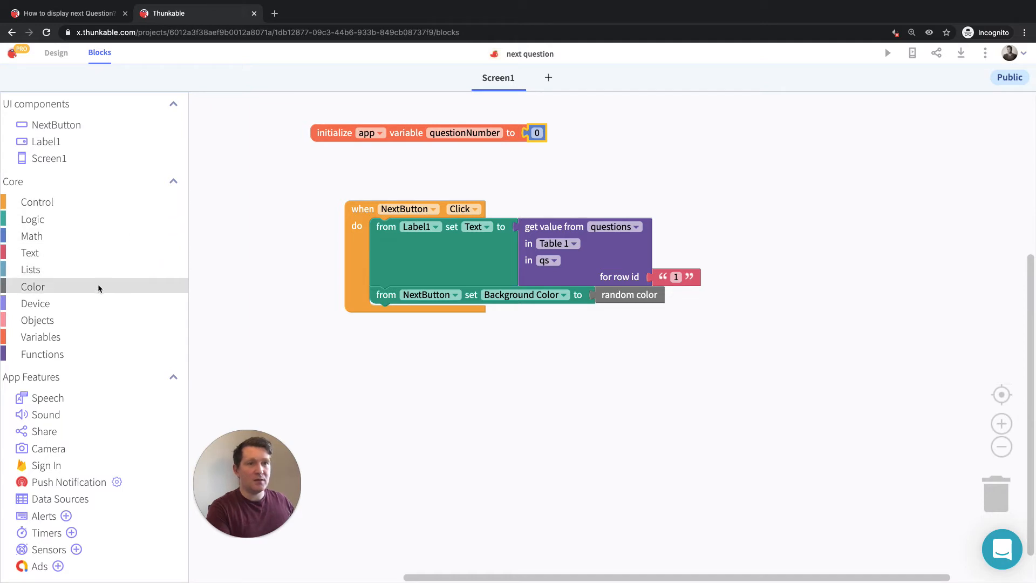
{"action": "left_click", "coordinate": [41, 337]}
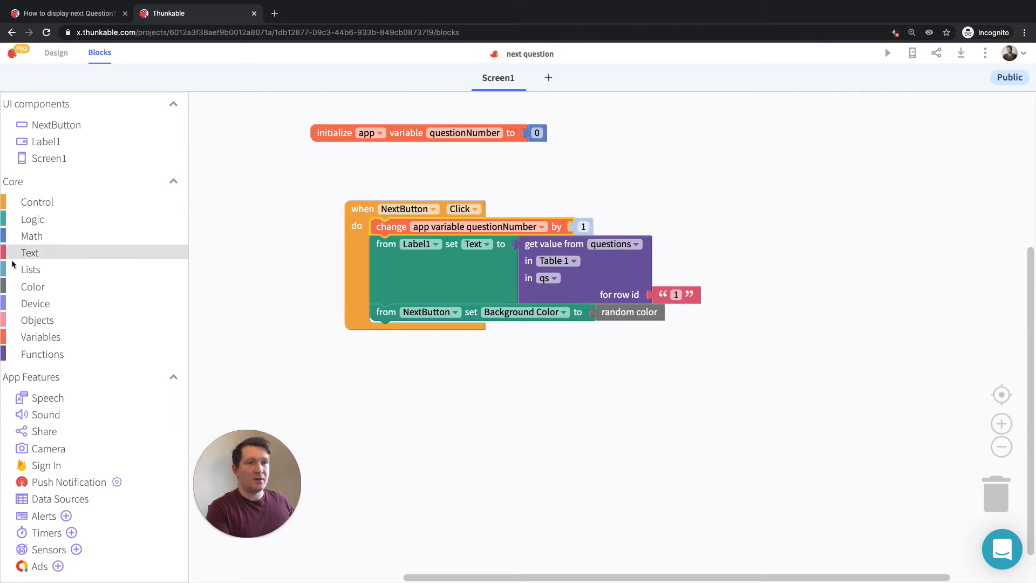
{"action": "left_click", "coordinate": [41, 337]}
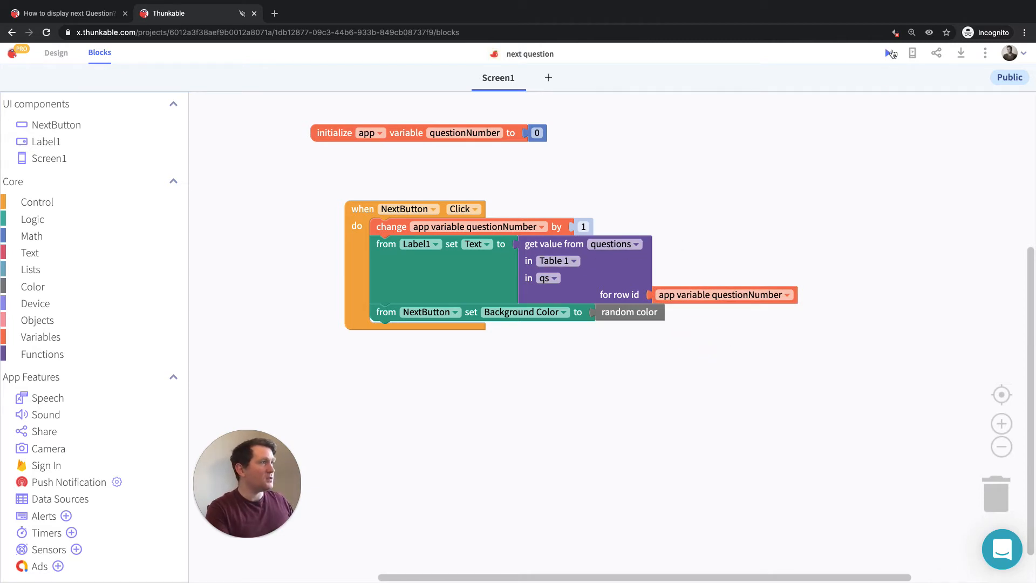
- Step through all three questions in the preview until null appears, then close it
{"action": "left_click", "coordinate": [888, 53]}
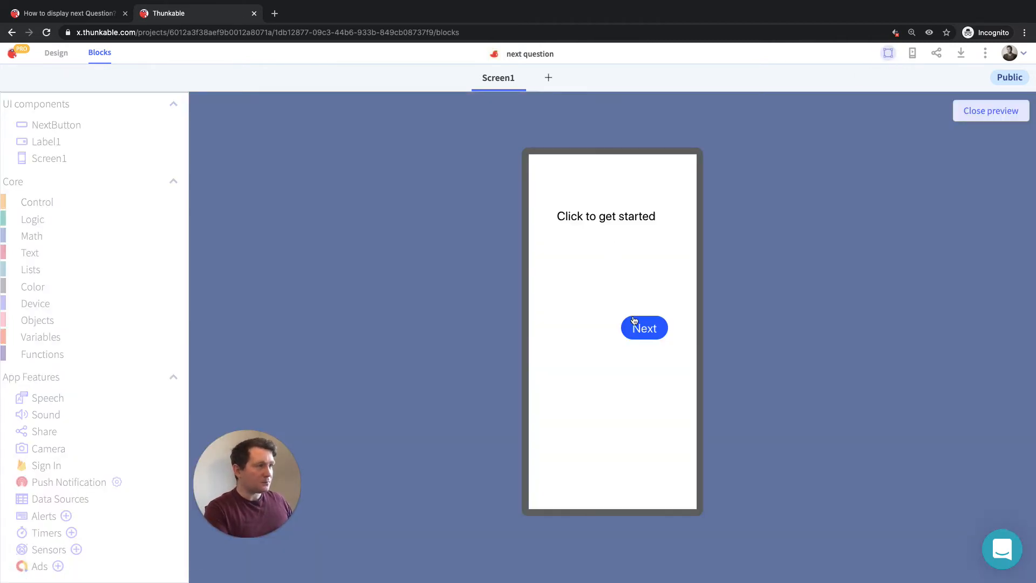
{"action": "left_click", "coordinate": [644, 328]}
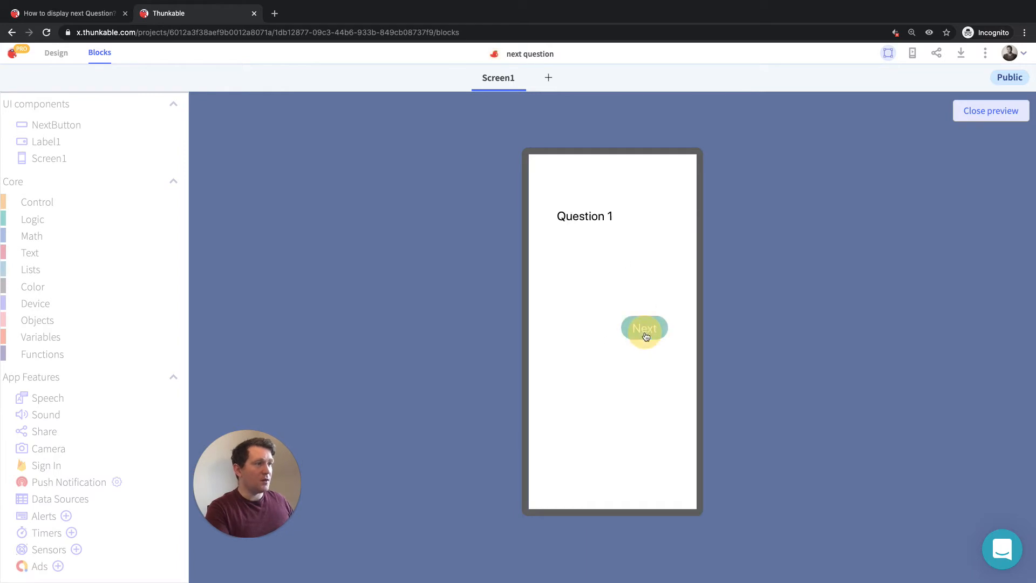
{"action": "left_click", "coordinate": [644, 329]}
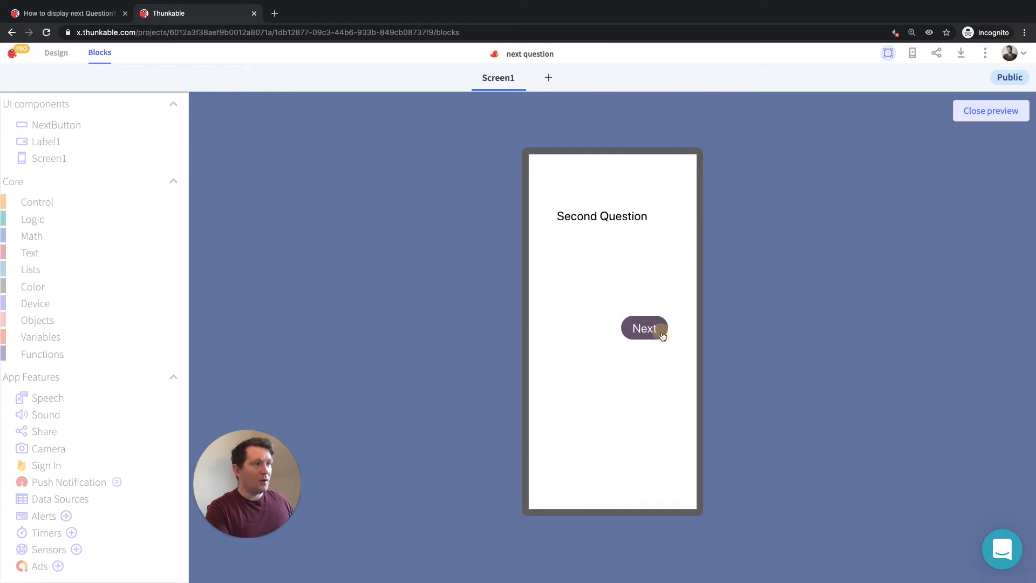
{"action": "left_click", "coordinate": [644, 328]}
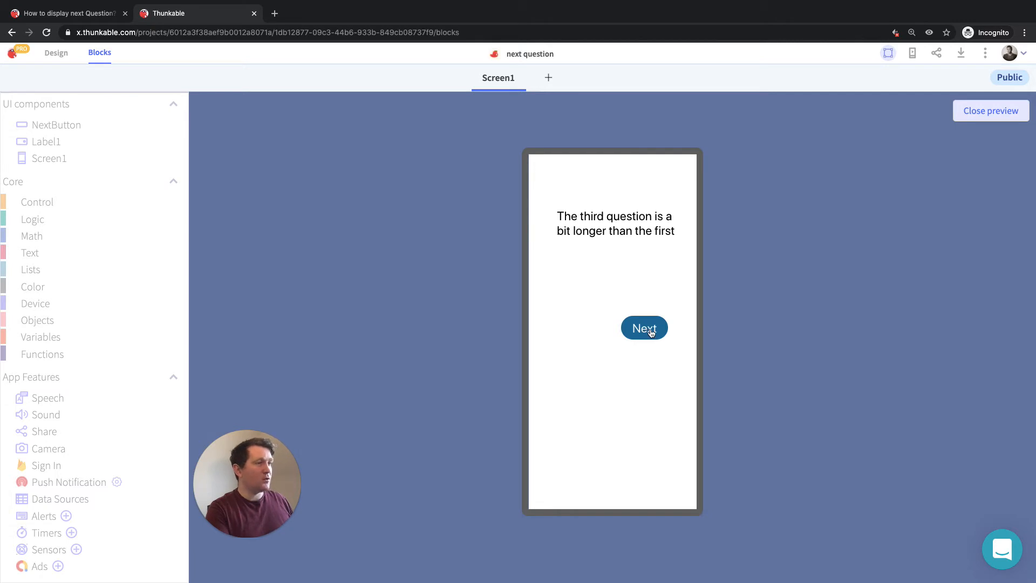
{"action": "left_click", "coordinate": [644, 328]}
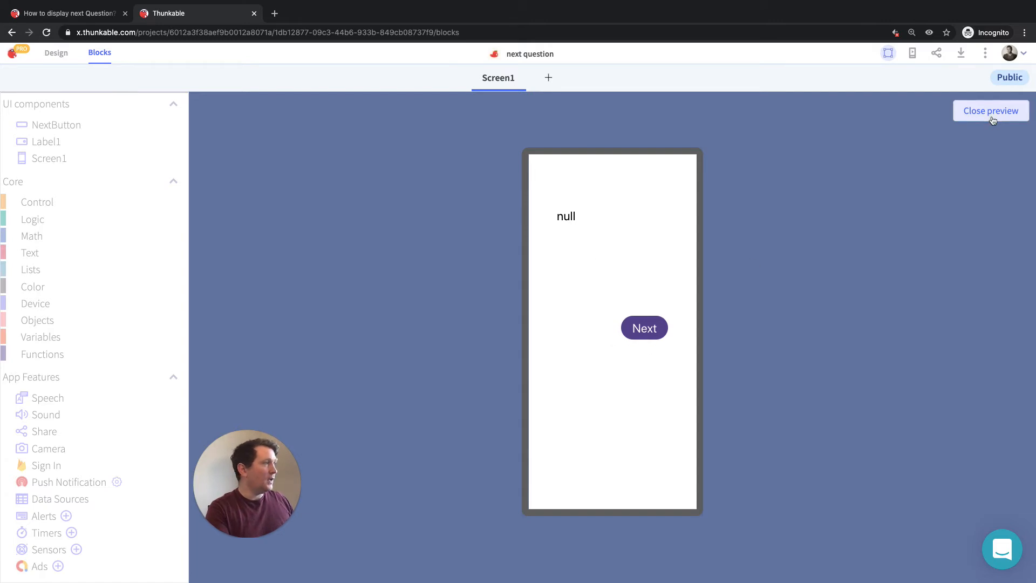
{"action": "left_click", "coordinate": [991, 110]}
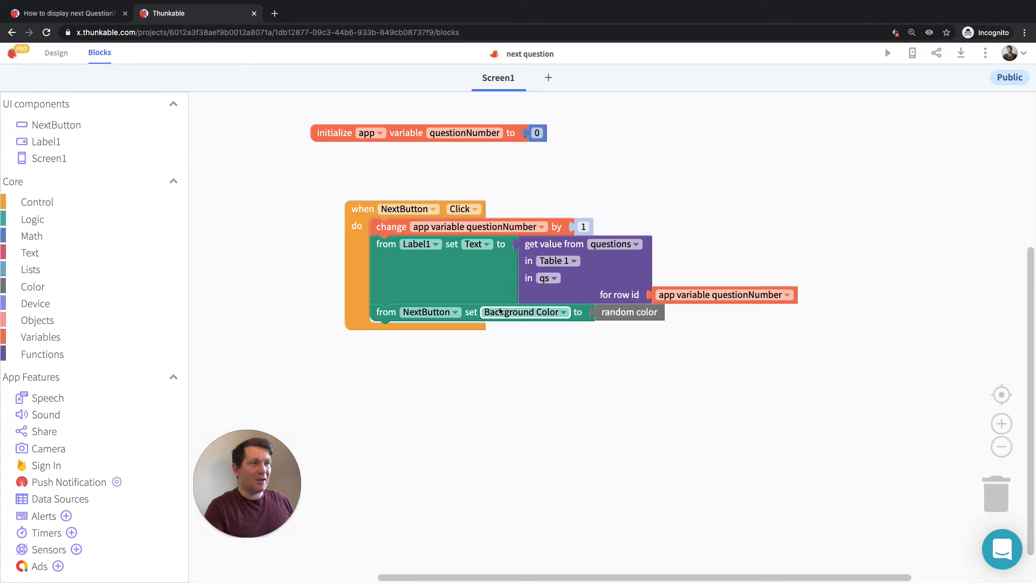
{"action": "mouse_move", "coordinate": [444, 319]}
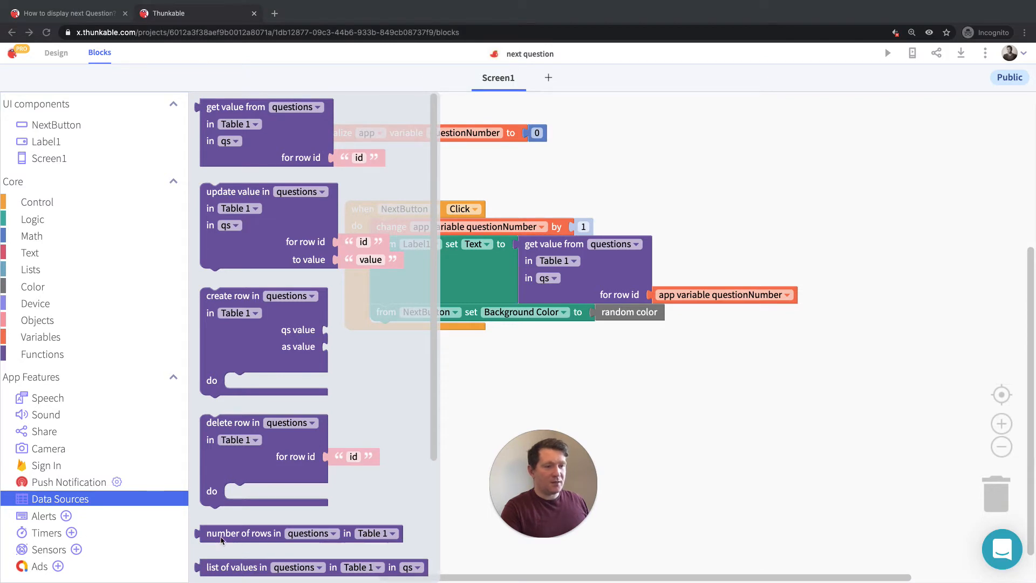
{"action": "mouse_move", "coordinate": [395, 545]}
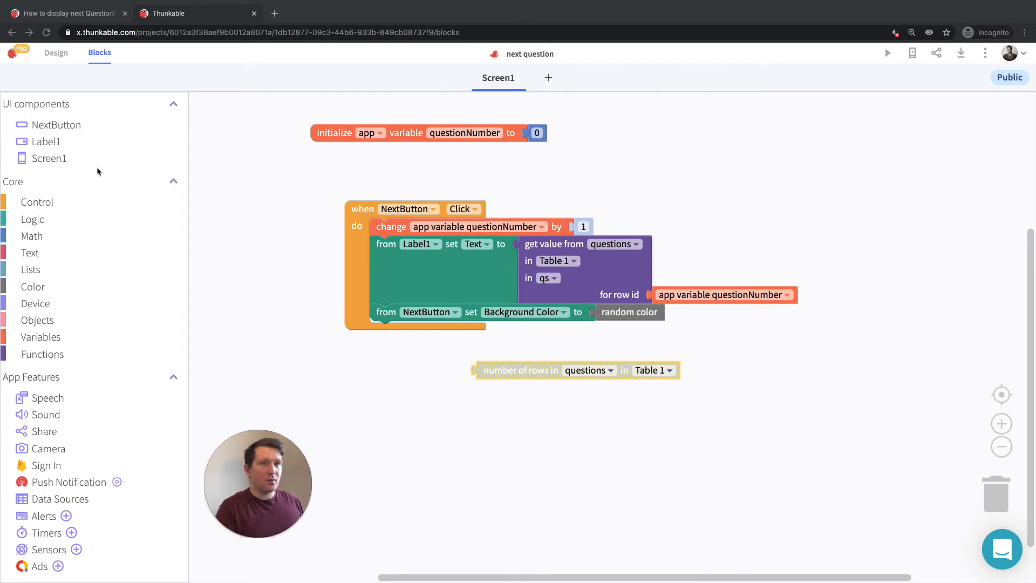
- Add an if-else block from Control into the NextButton Click handler
{"action": "left_click", "coordinate": [37, 201]}
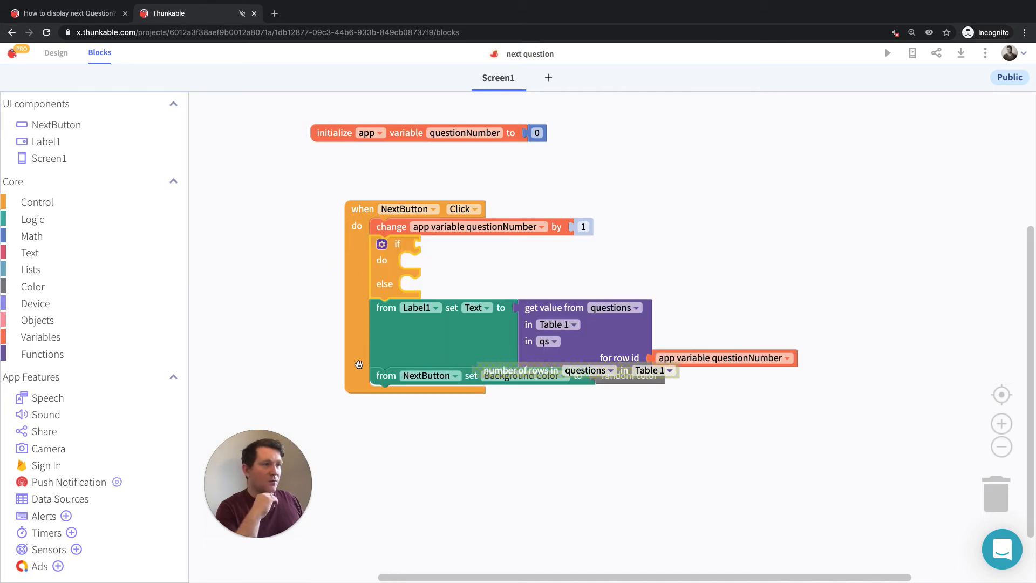
- Make the if condition test questionNumber ≥ number of rows in questions
{"action": "left_click", "coordinate": [33, 219]}
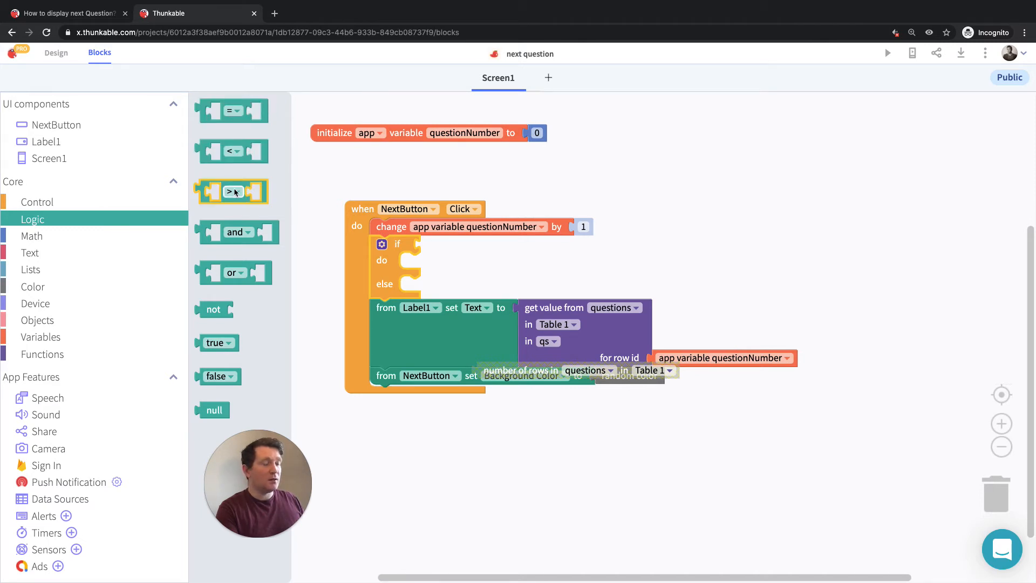
{"action": "left_click_drag", "start_coordinate": [233, 192], "coordinate": [452, 247]}
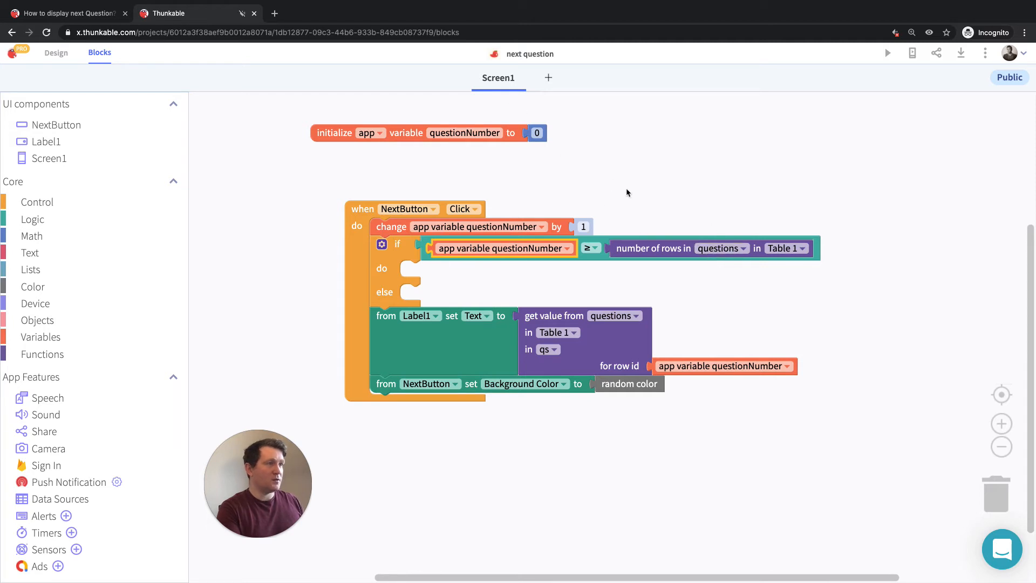
{"action": "mouse_move", "coordinate": [638, 247]}
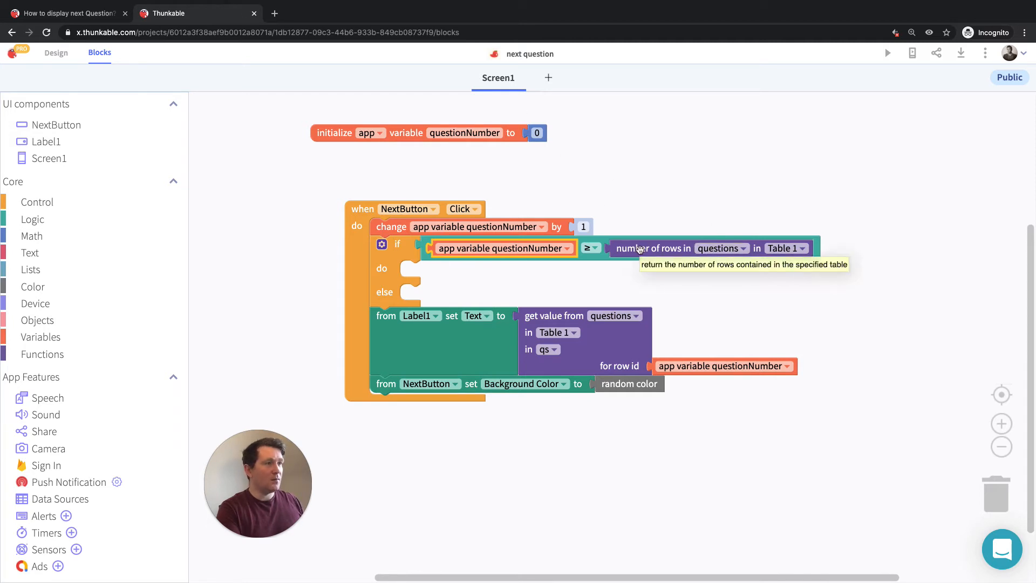
{"action": "mouse_move", "coordinate": [212, 268]}
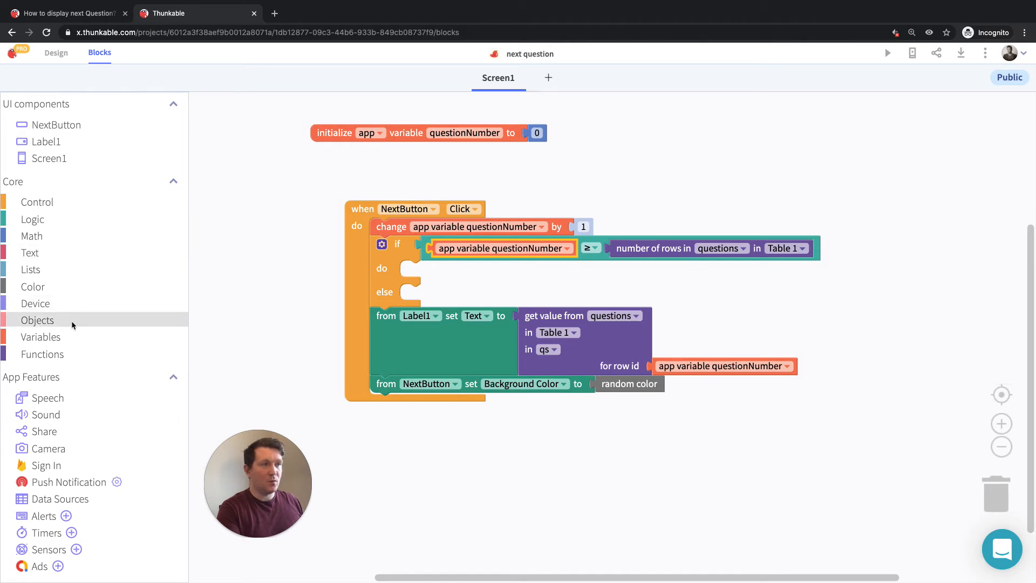
{"action": "mouse_move", "coordinate": [36, 174]}
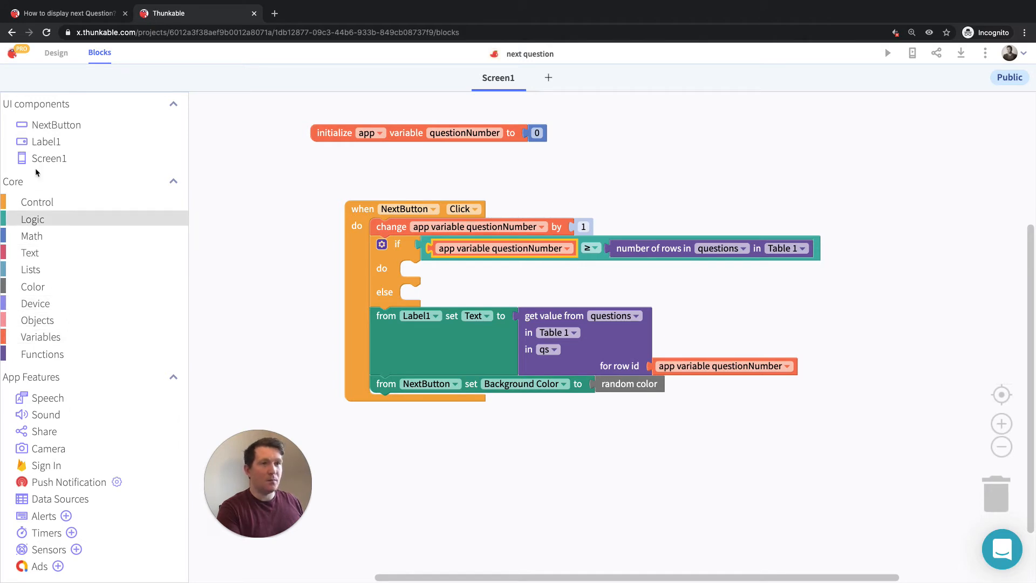
- Drop the else branch, reset questionNumber to 0 in do, and launch a preview
{"action": "left_click", "coordinate": [37, 201]}
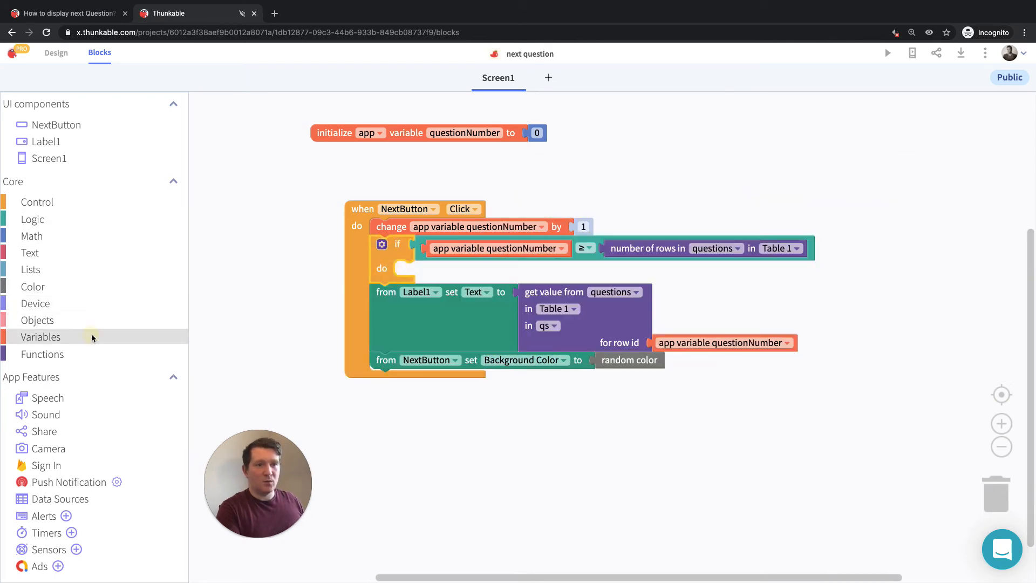
{"action": "left_click_drag", "start_coordinate": [41, 337], "coordinate": [503, 262]}
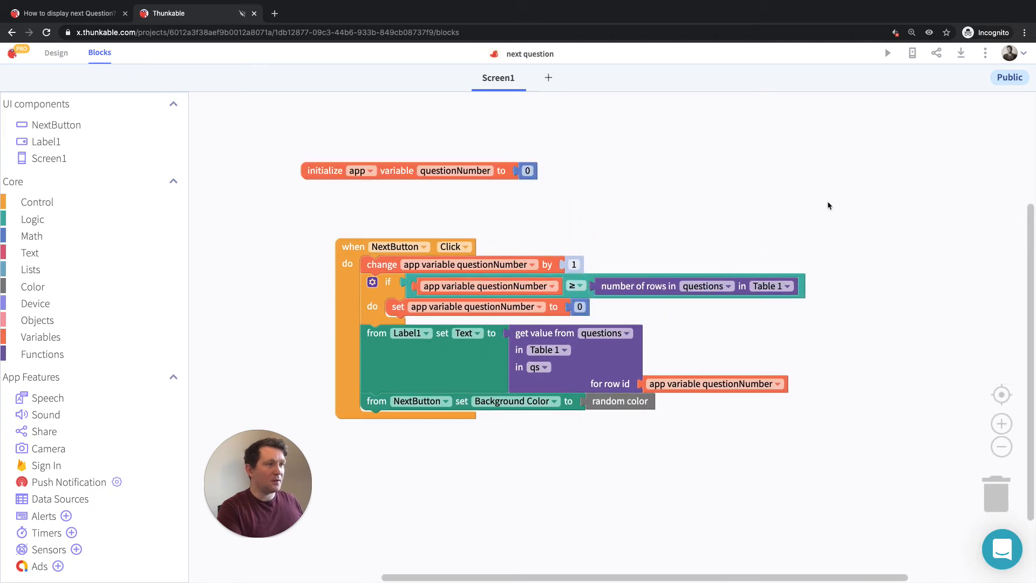
{"action": "left_click", "coordinate": [885, 54]}
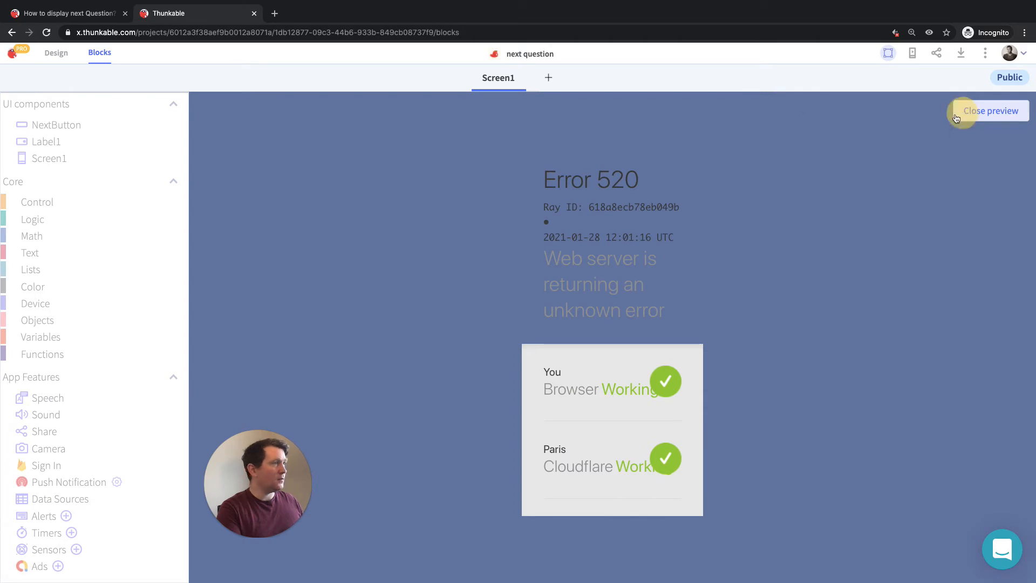
- Close the Error 520 preview and change the reset value from 0 to 1
{"action": "left_click", "coordinate": [991, 110]}
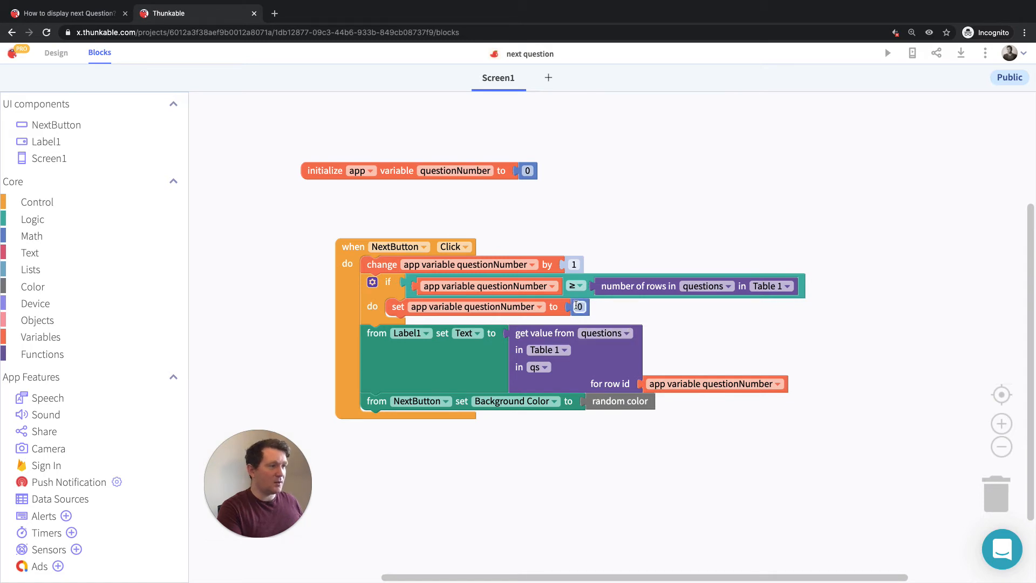
{"action": "type", "text": "1"}
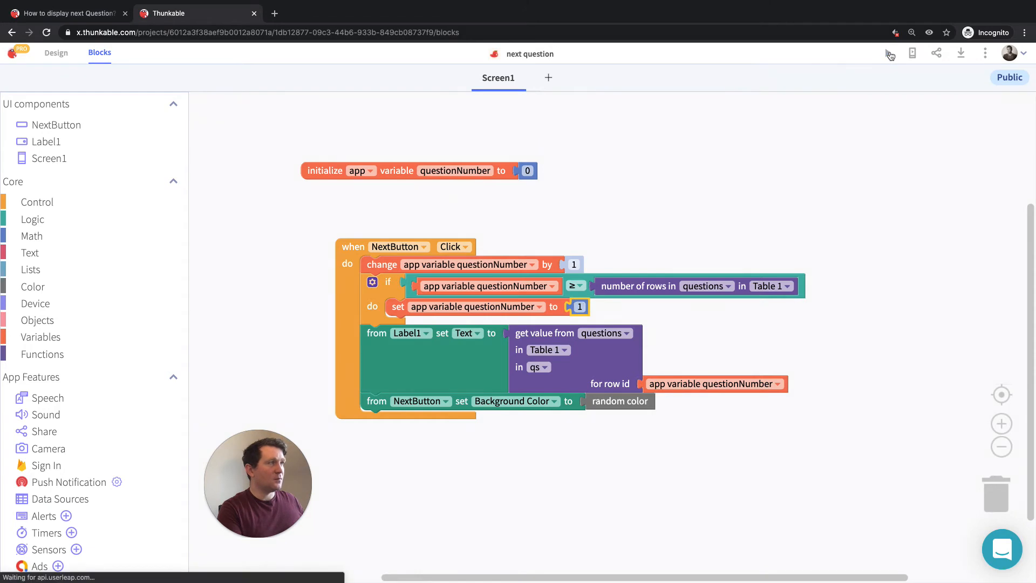
{"action": "left_click", "coordinate": [889, 54]}
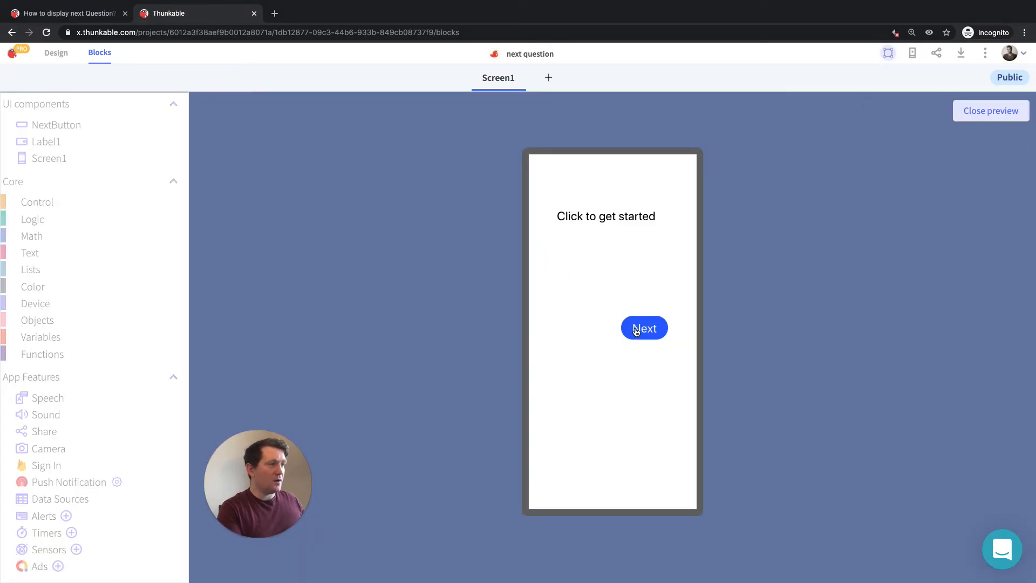
{"action": "left_click", "coordinate": [644, 327]}
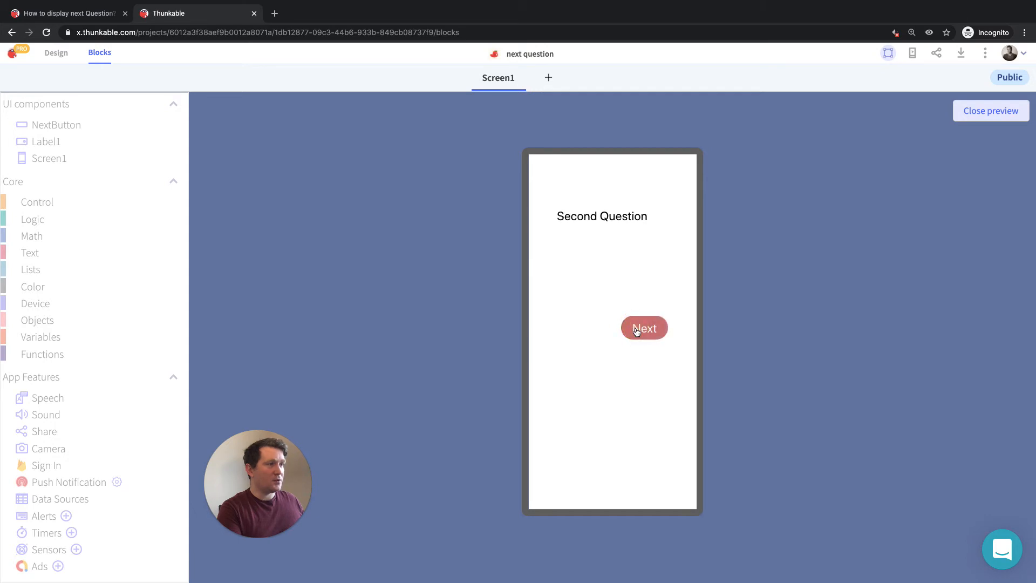
{"action": "left_click", "coordinate": [644, 327]}
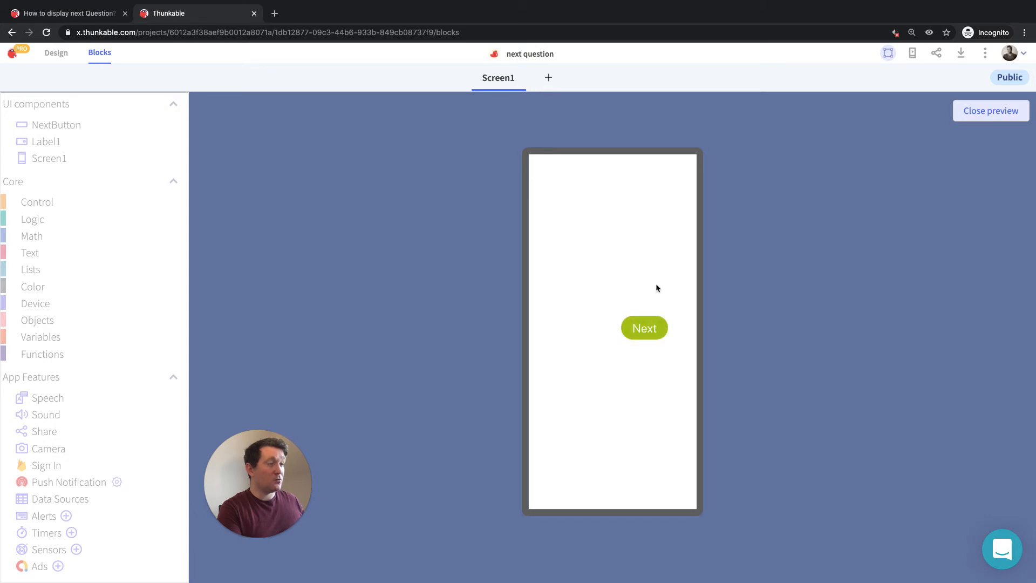
{"action": "left_click", "coordinate": [644, 327]}
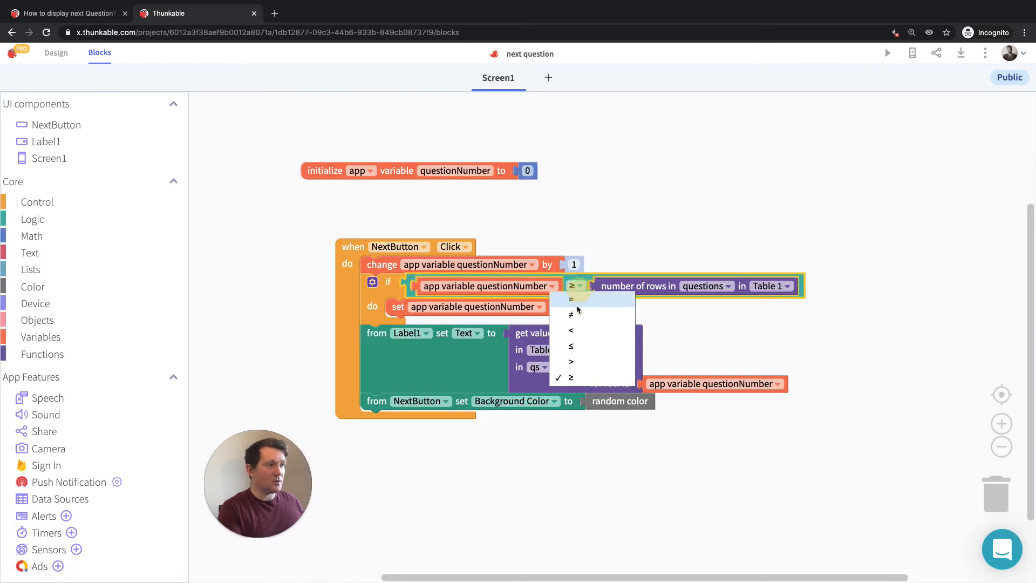
- Switch the comparison to >, relaunch the preview, and tap Next once
{"action": "left_click", "coordinate": [570, 361]}
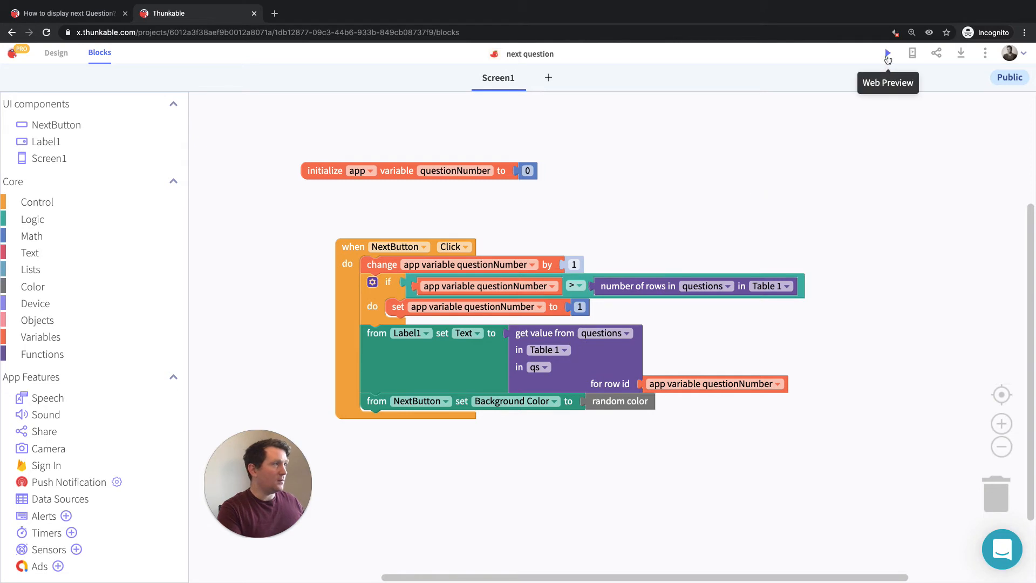
{"action": "left_click", "coordinate": [887, 53]}
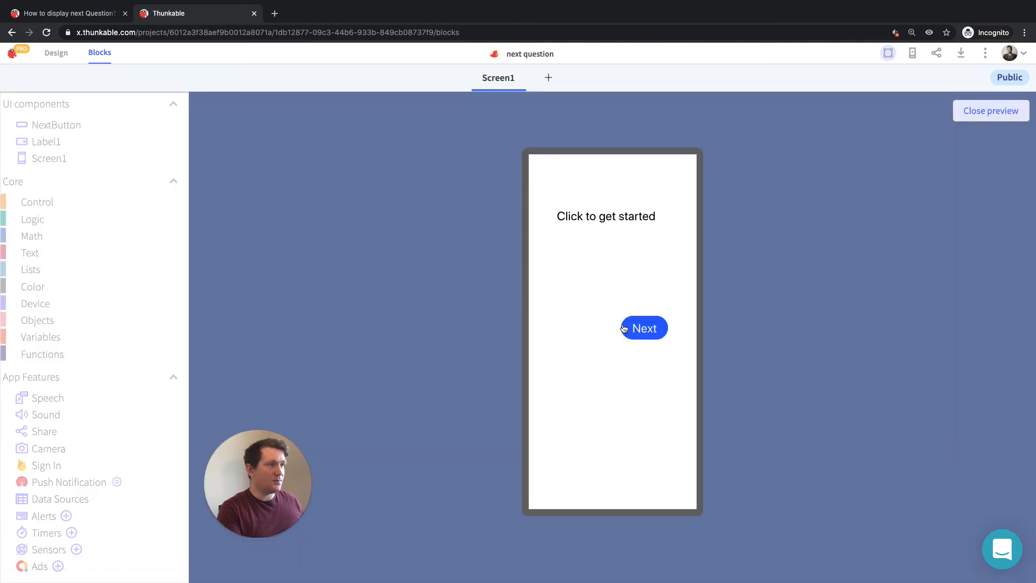
{"action": "left_click", "coordinate": [643, 327]}
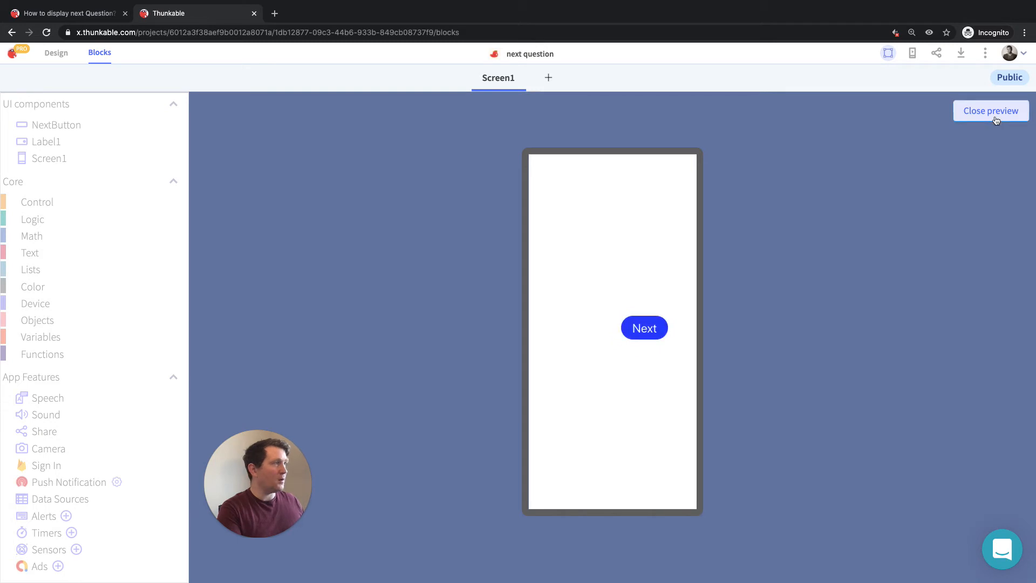
- Restart the preview from the designer and tap Next! repeatedly through the questions
{"action": "left_click", "coordinate": [990, 110]}
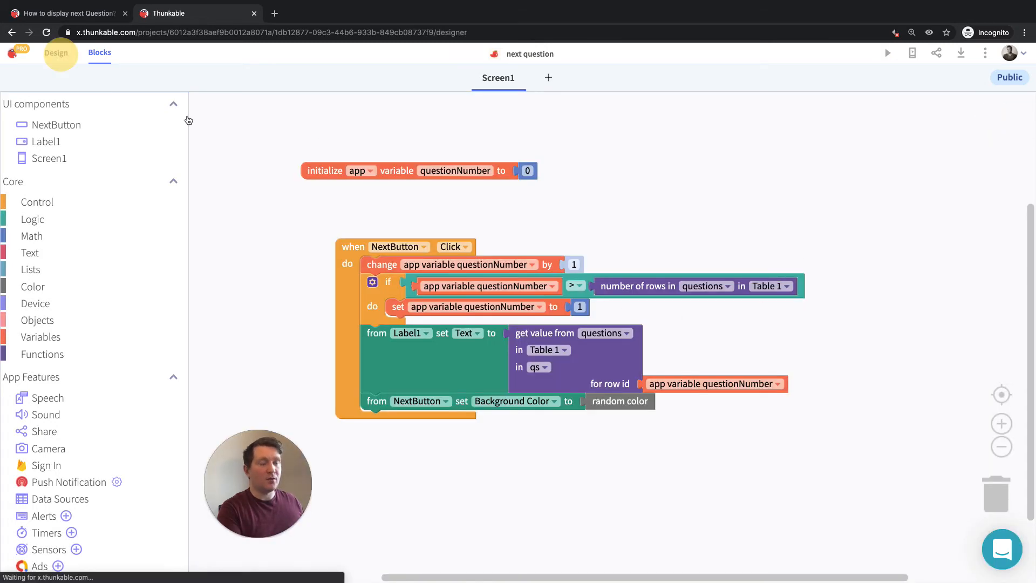
{"action": "left_click", "coordinate": [56, 52]}
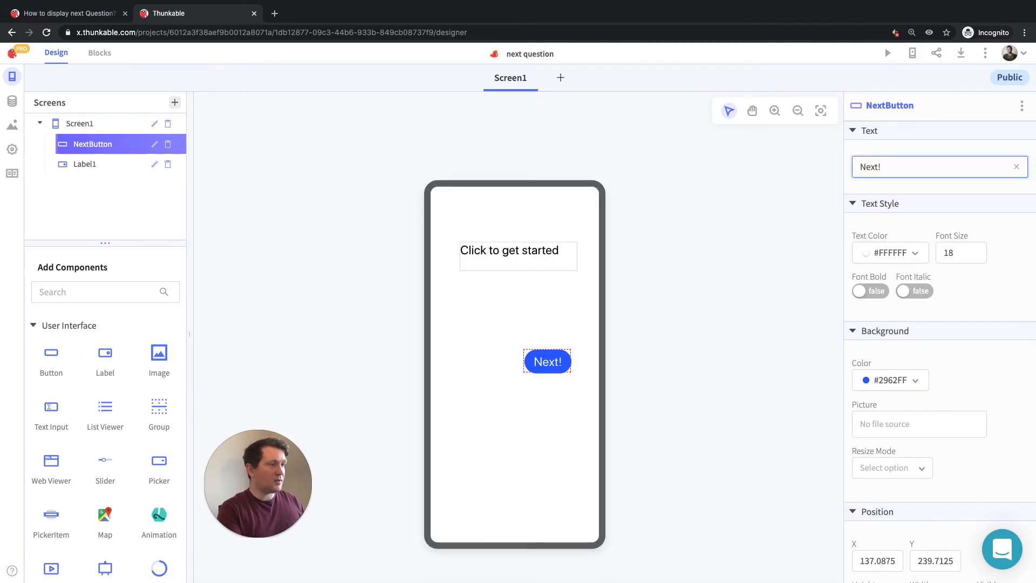
{"action": "left_click", "coordinate": [885, 53]}
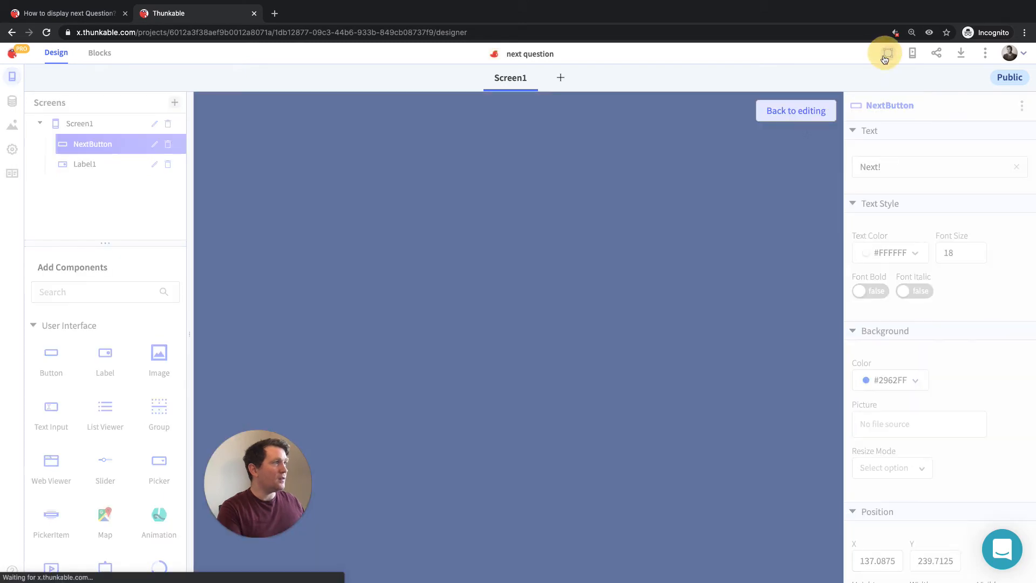
{"action": "left_click", "coordinate": [885, 53]}
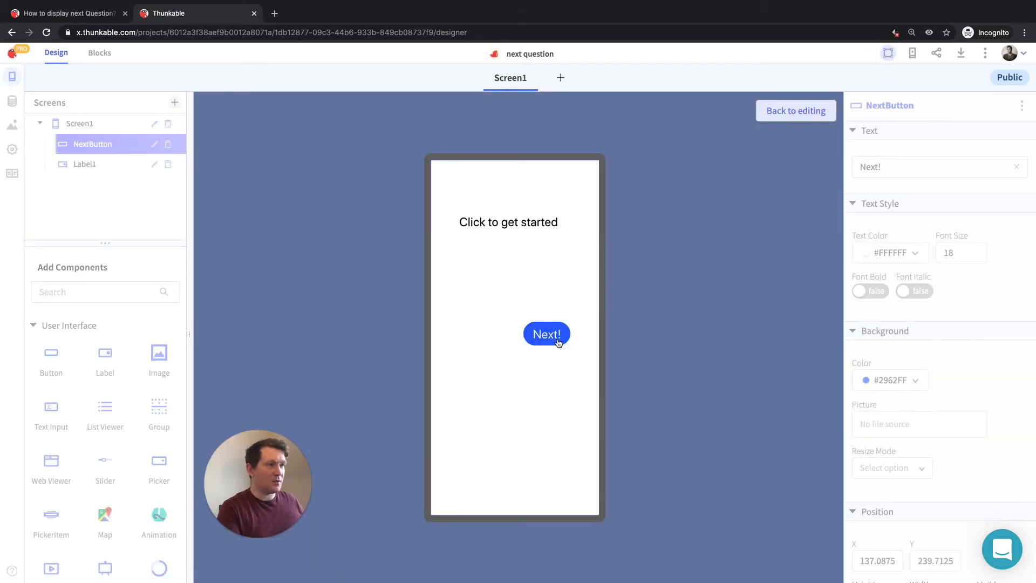
{"action": "left_click", "coordinate": [545, 333]}
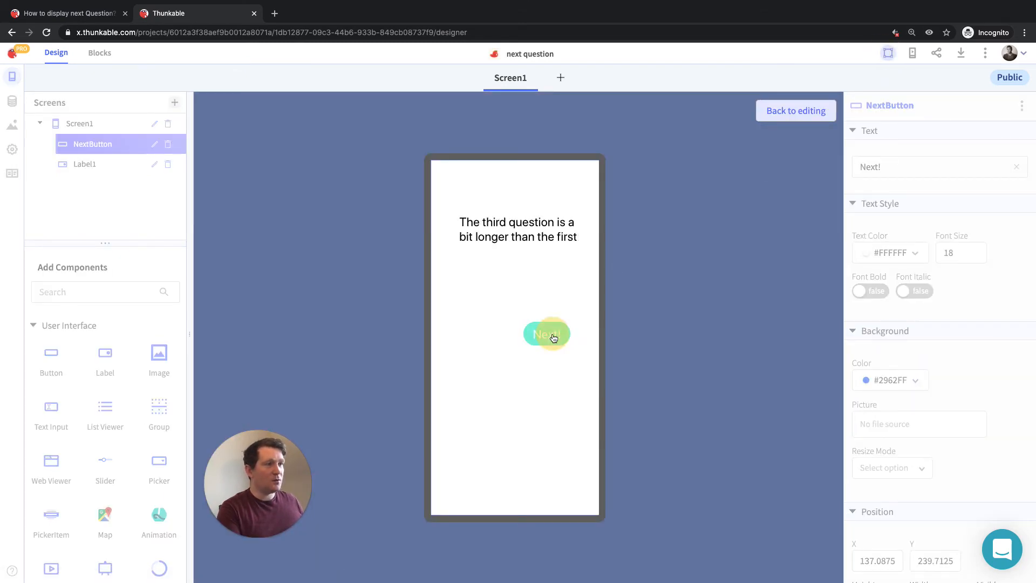
{"action": "left_click", "coordinate": [547, 333]}
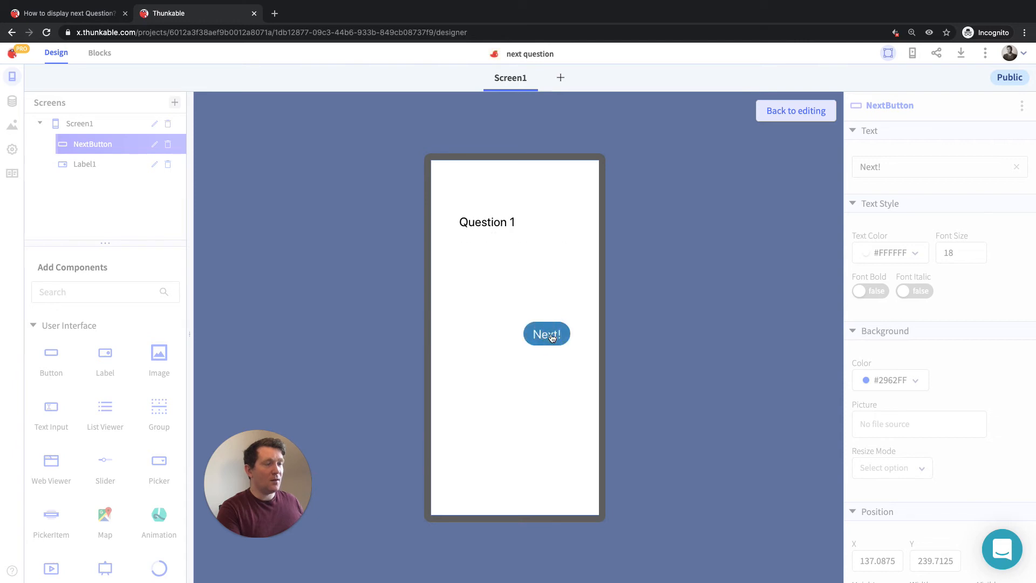
{"action": "left_click", "coordinate": [547, 334]}
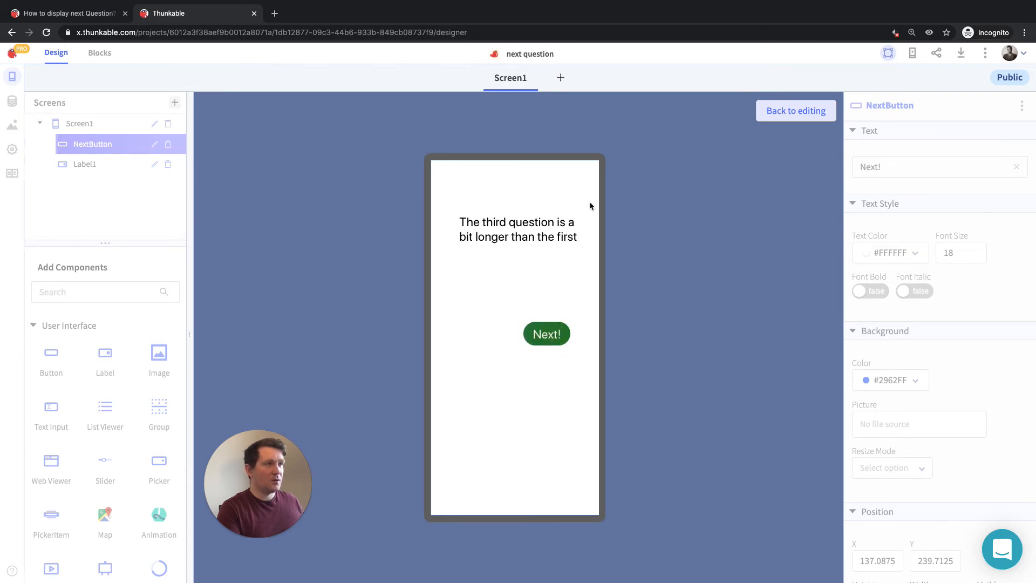
- Close the preview and review the Next-click blocks that wrap questionNumber to 1
{"action": "left_click", "coordinate": [100, 52]}
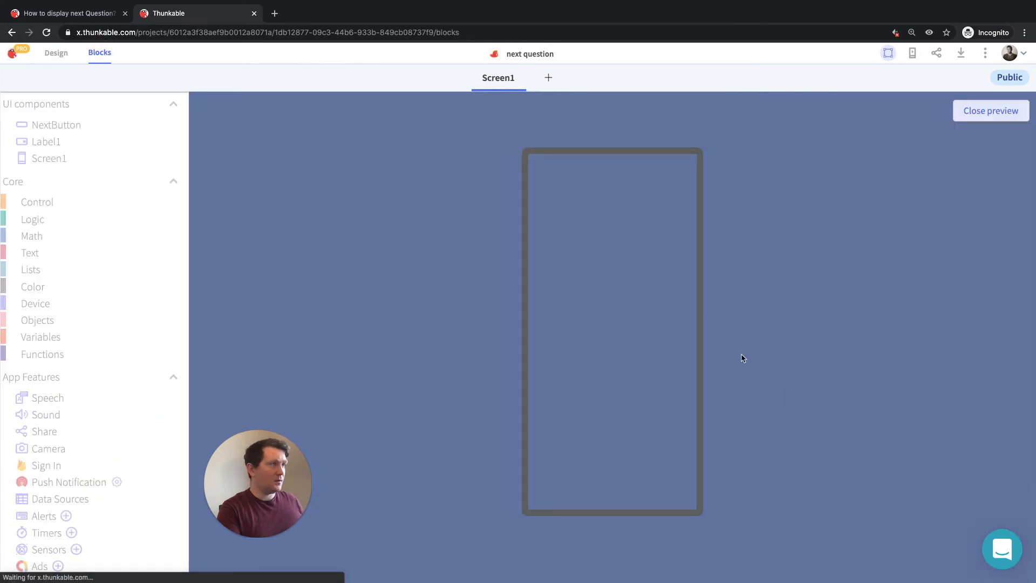
{"action": "left_click", "coordinate": [990, 110]}
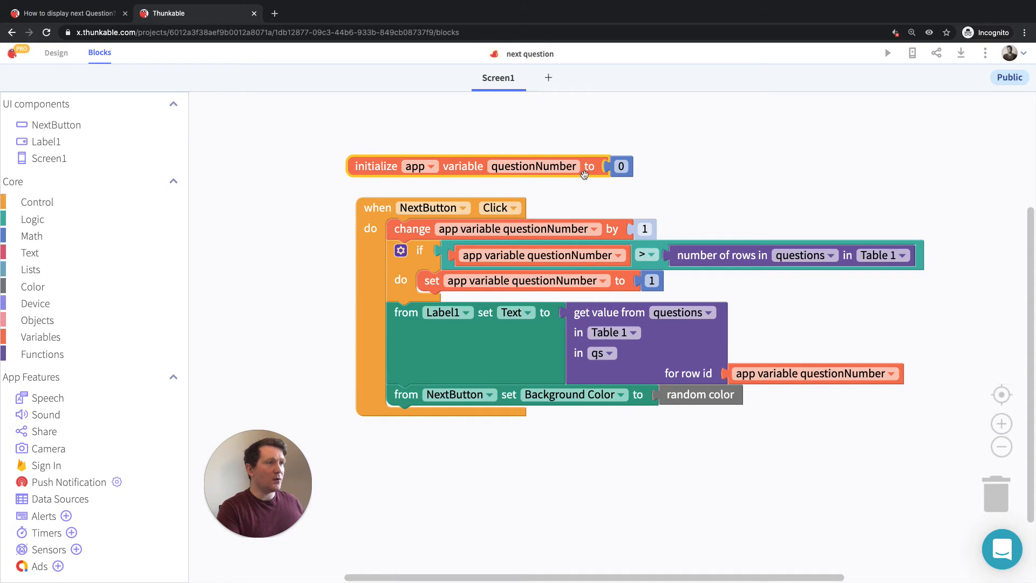
{"action": "left_click", "coordinate": [620, 166]}
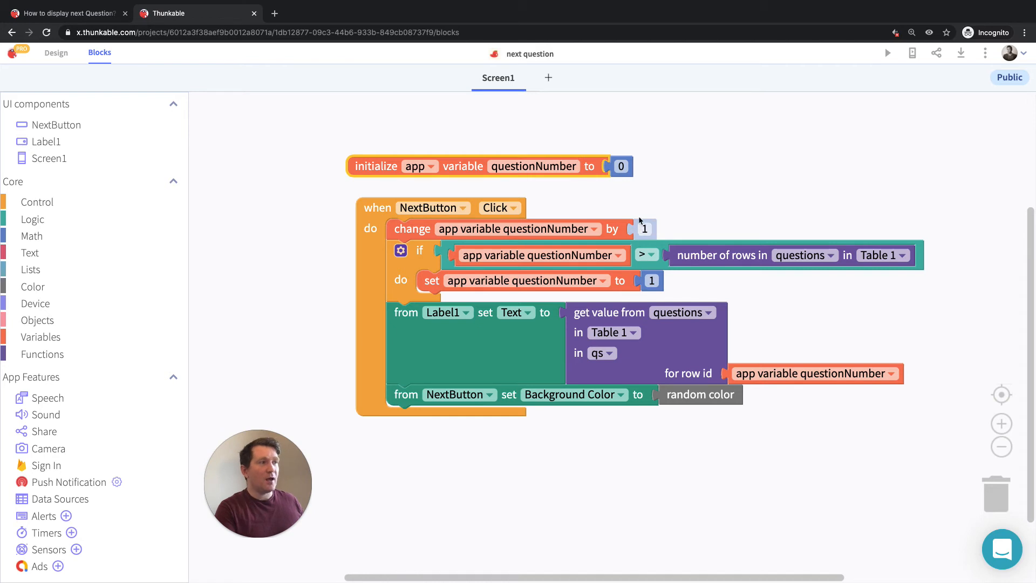
{"action": "mouse_move", "coordinate": [644, 229]}
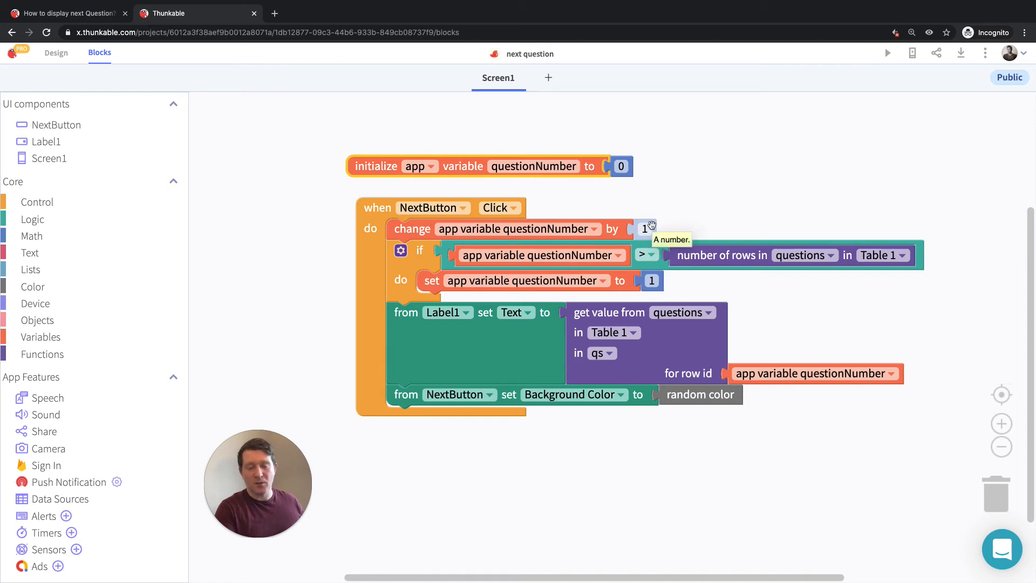
{"action": "mouse_move", "coordinate": [440, 258]}
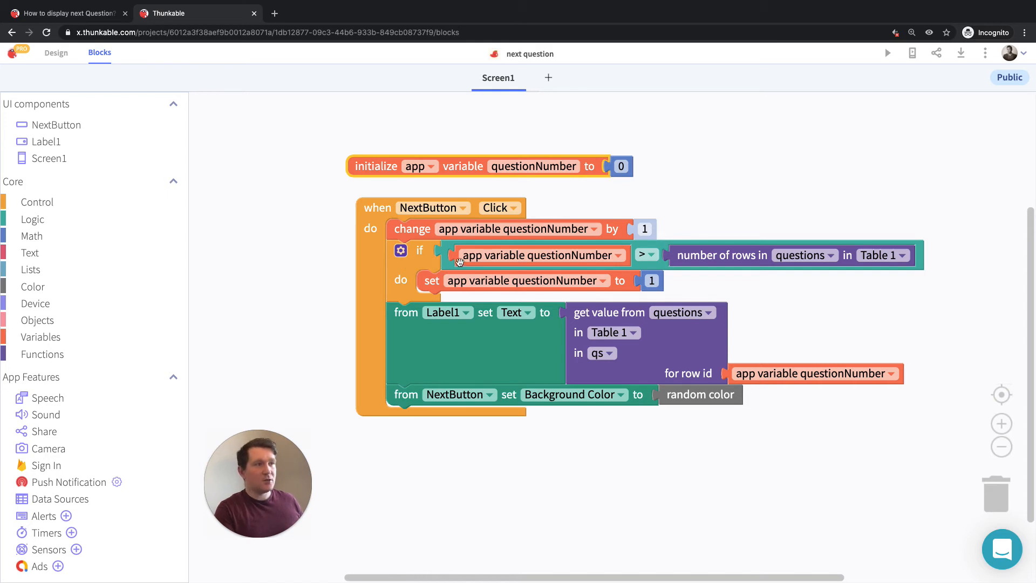
{"action": "mouse_move", "coordinate": [725, 269]}
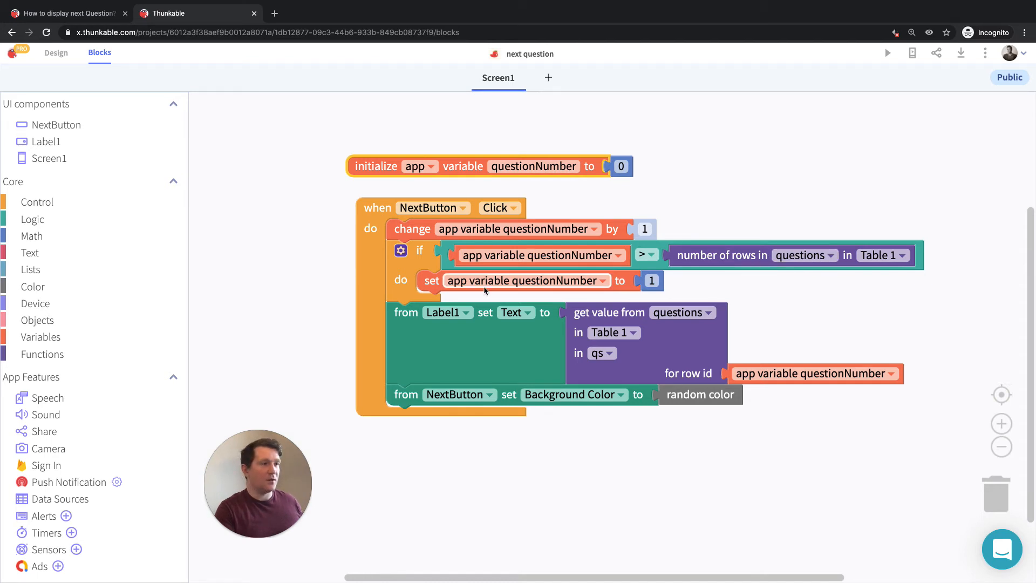
{"action": "mouse_move", "coordinate": [431, 280]}
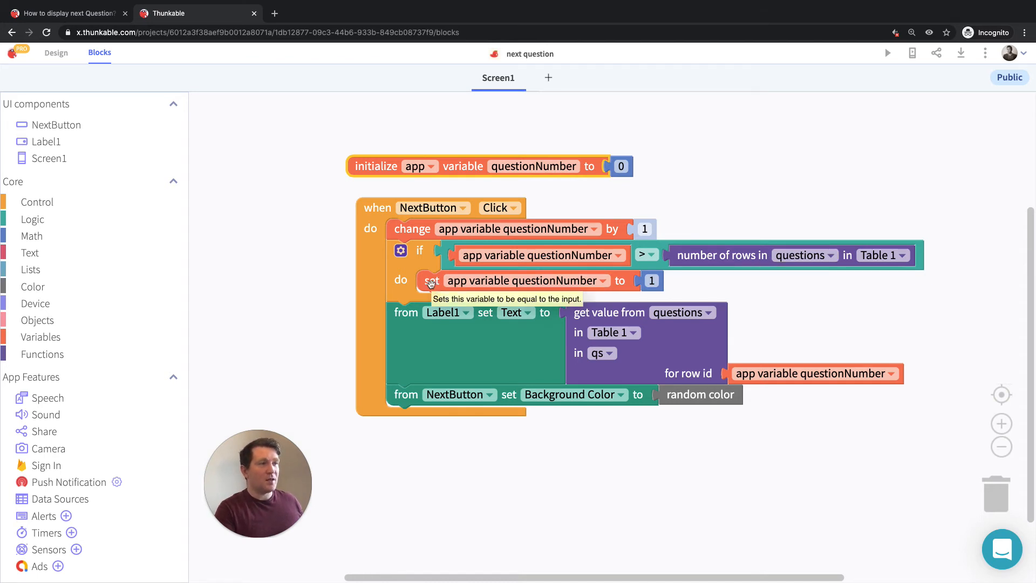
{"action": "mouse_move", "coordinate": [621, 270]}
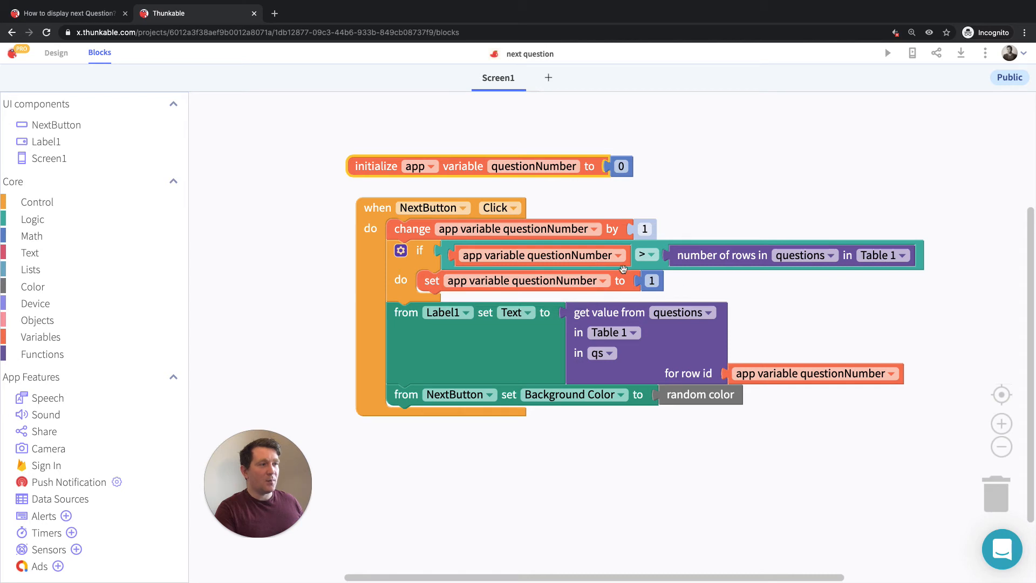
{"action": "mouse_move", "coordinate": [454, 344]}
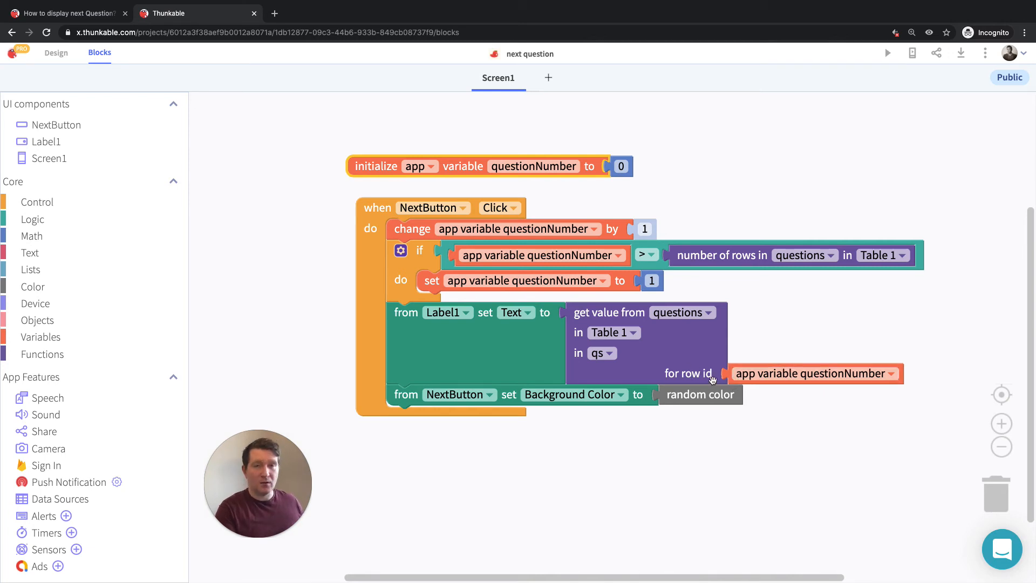
{"action": "left_click", "coordinate": [403, 394]}
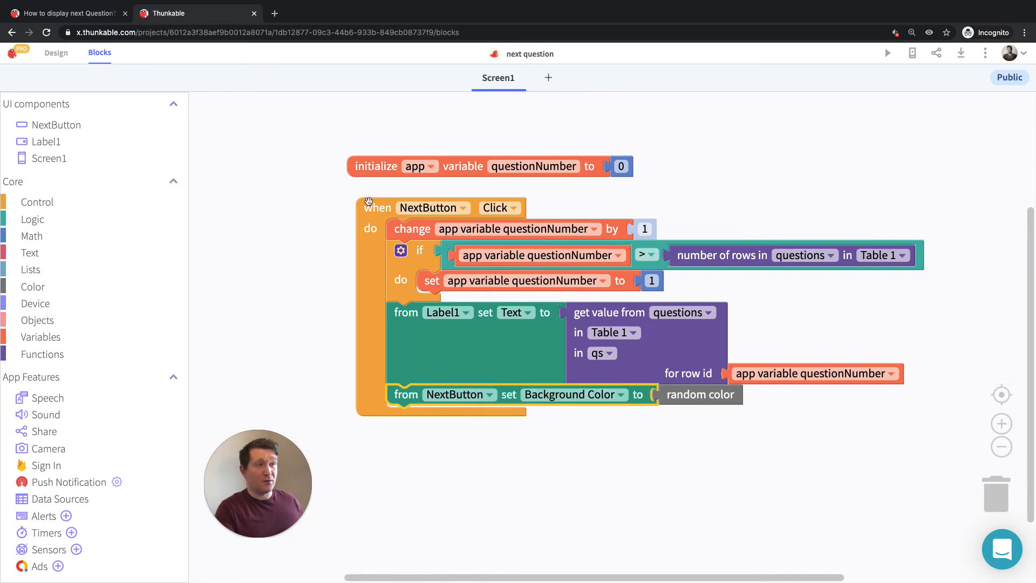
{"action": "mouse_move", "coordinate": [449, 383]}
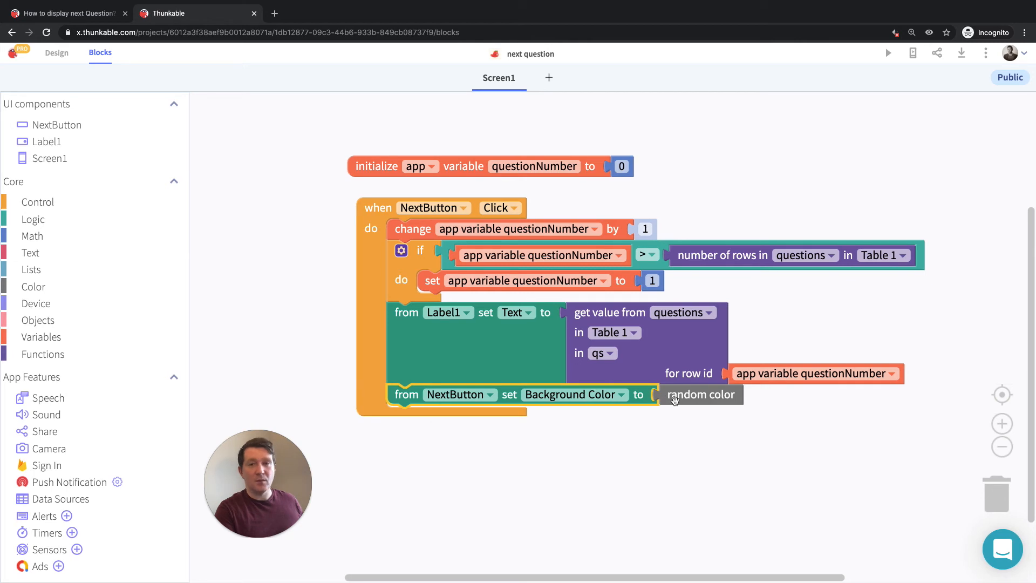
{"action": "mouse_move", "coordinate": [701, 395]}
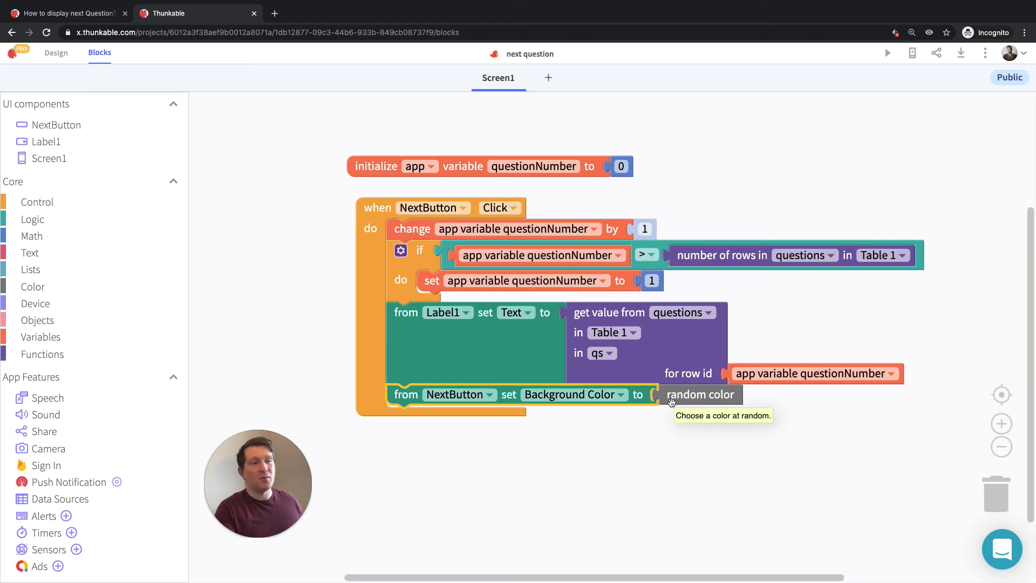
{"action": "mouse_move", "coordinate": [491, 402]}
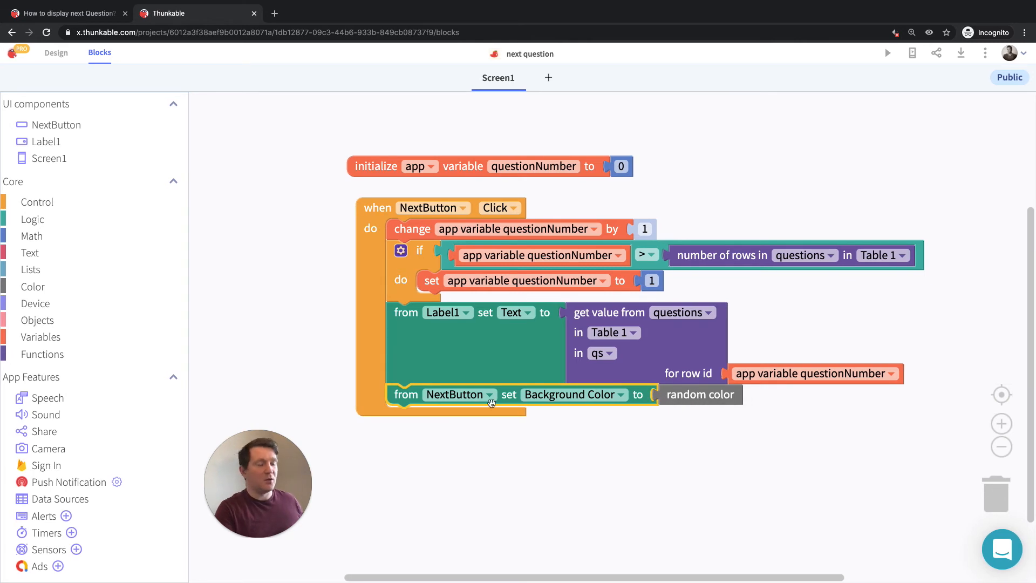
{"action": "mouse_move", "coordinate": [652, 428]}
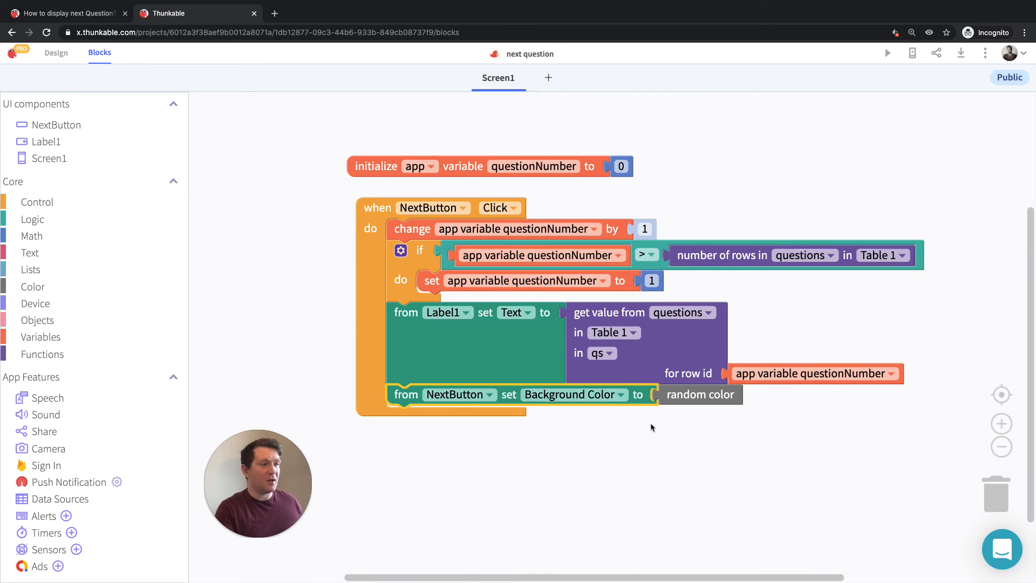
{"action": "mouse_move", "coordinate": [544, 433]}
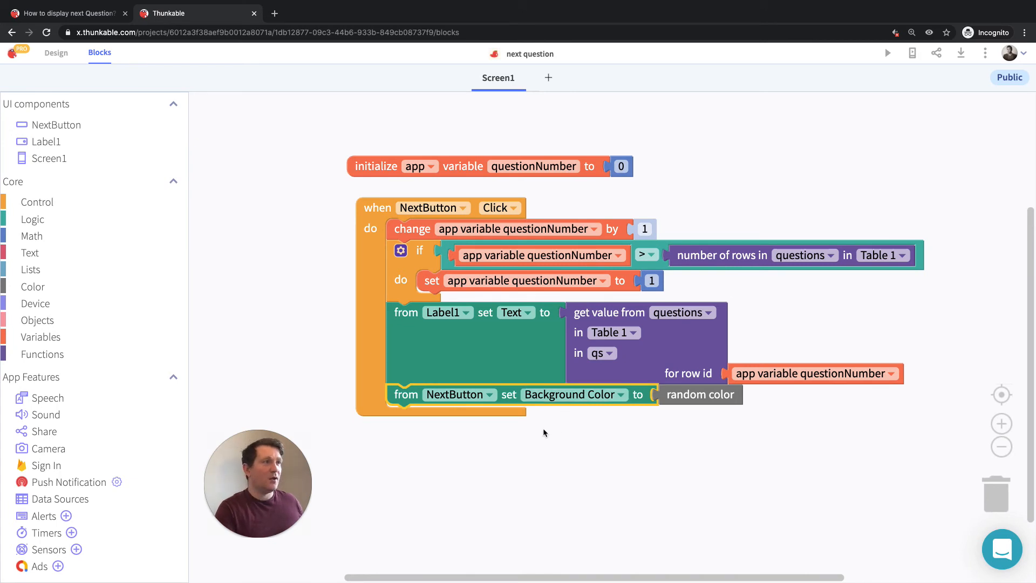
- Add row 4 to the questions table: 'A final question' with answer 4
{"action": "left_click", "coordinate": [56, 53]}
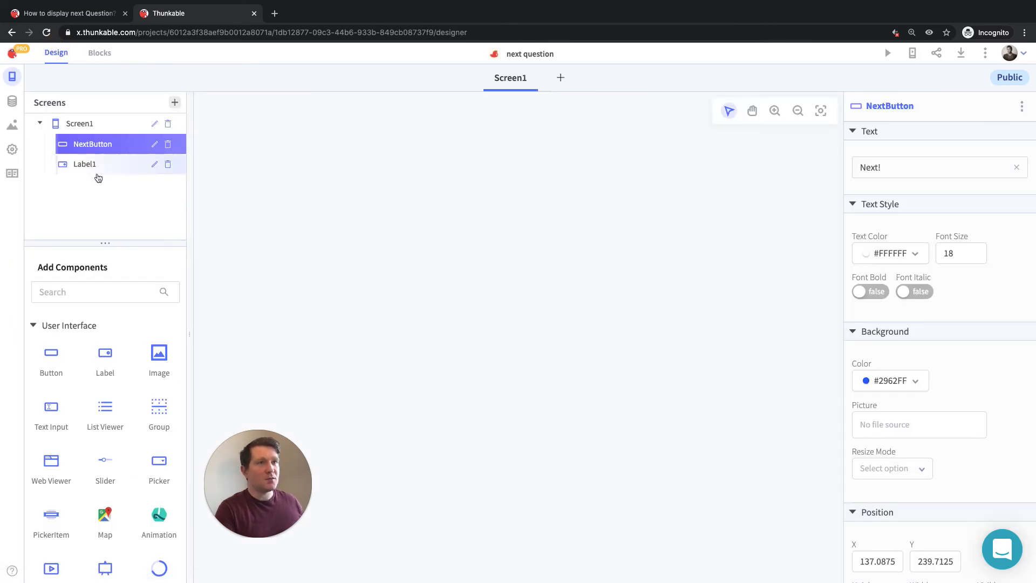
{"action": "left_click", "coordinate": [12, 100]}
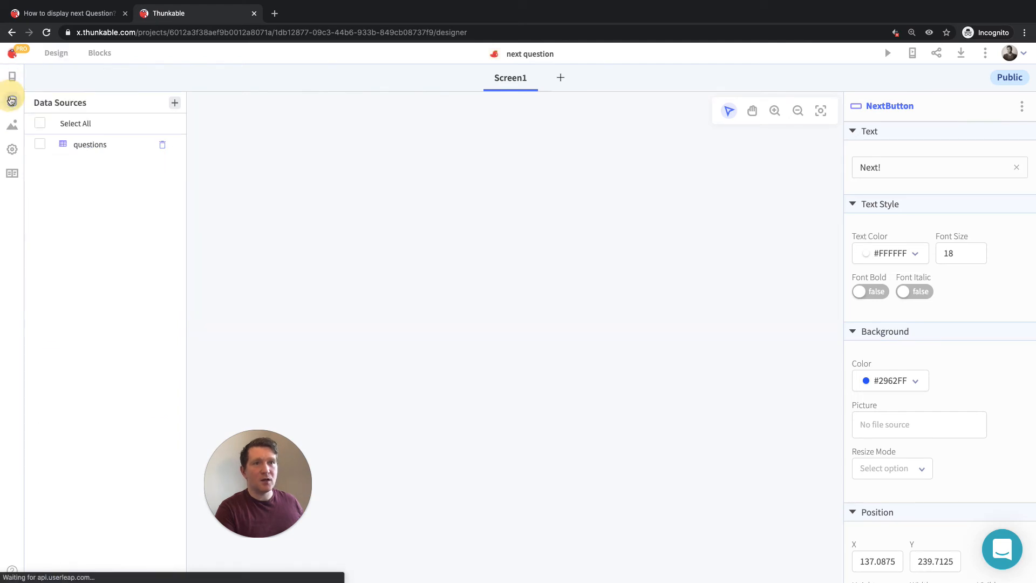
{"action": "left_click", "coordinate": [91, 144]}
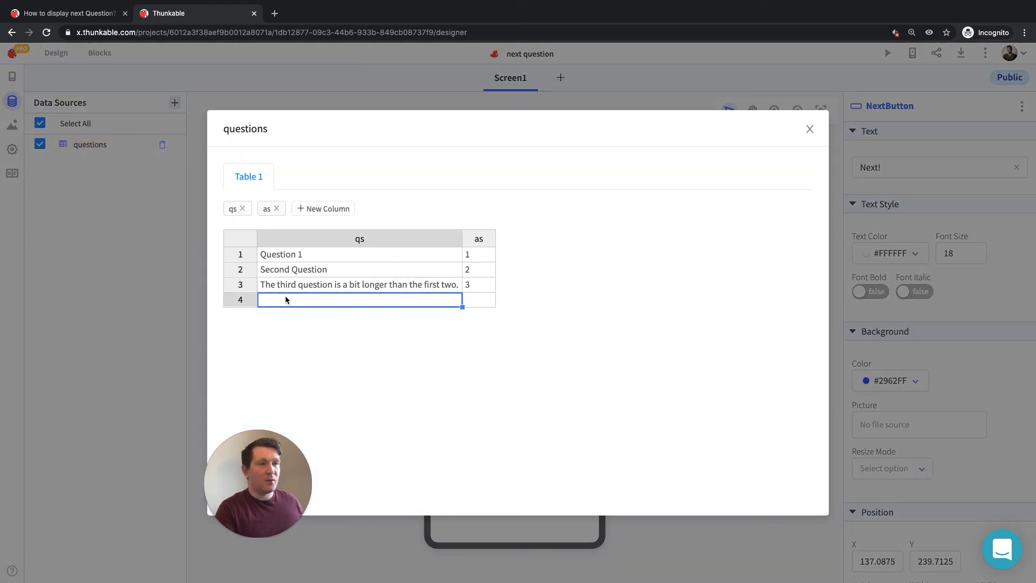
{"action": "type", "text": "A final question"}
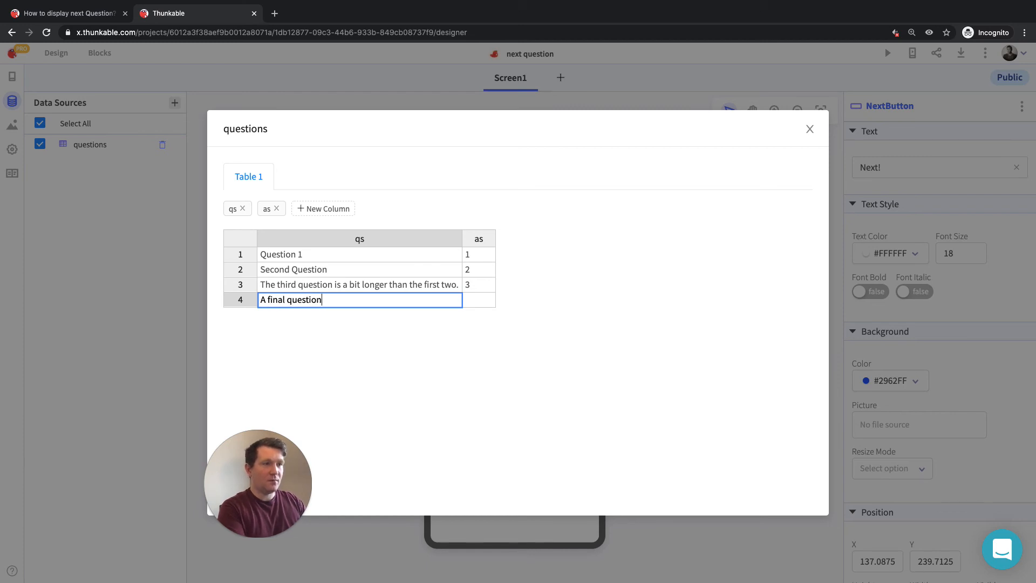
{"action": "left_click", "coordinate": [478, 300]}
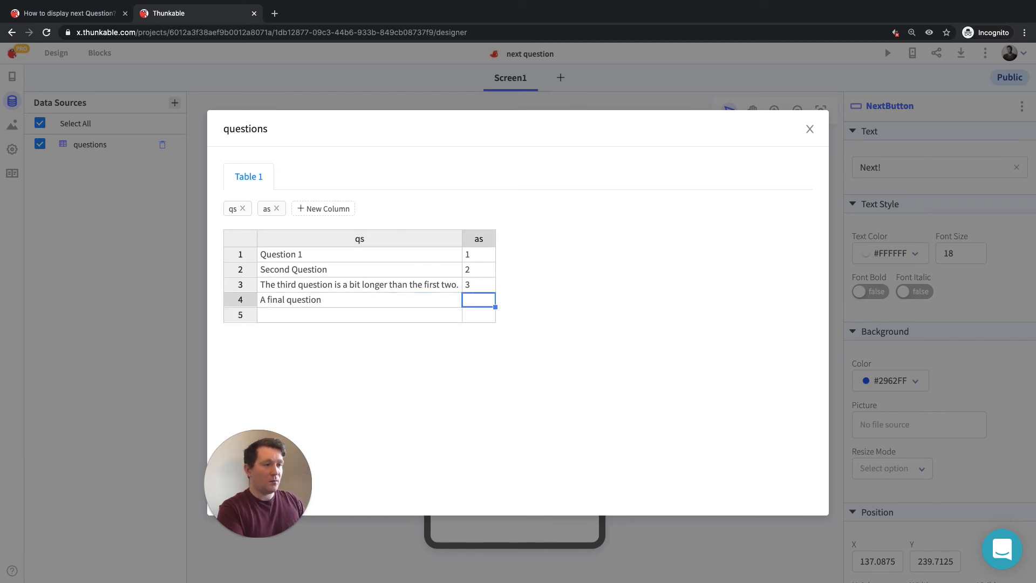
{"action": "type", "text": "4"}
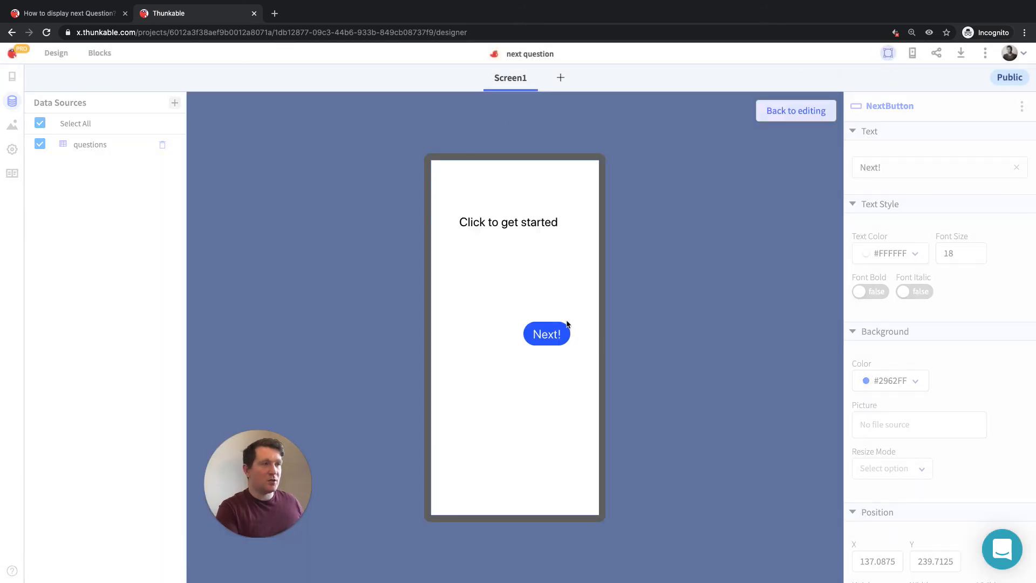
- Tap Next! through all four questions until it wraps to Question 1, then exit preview
{"action": "left_click", "coordinate": [546, 334]}
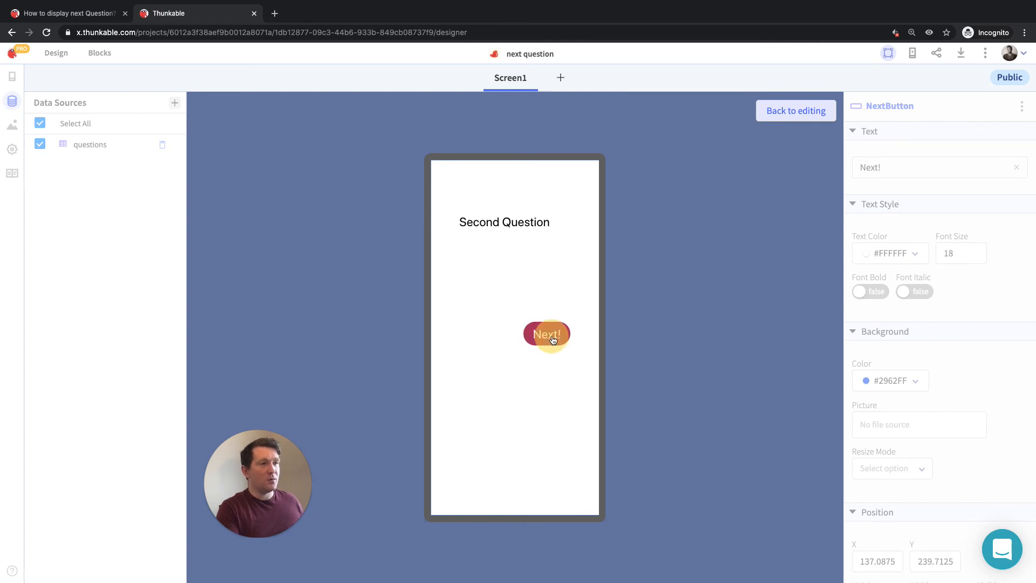
{"action": "left_click", "coordinate": [546, 333]}
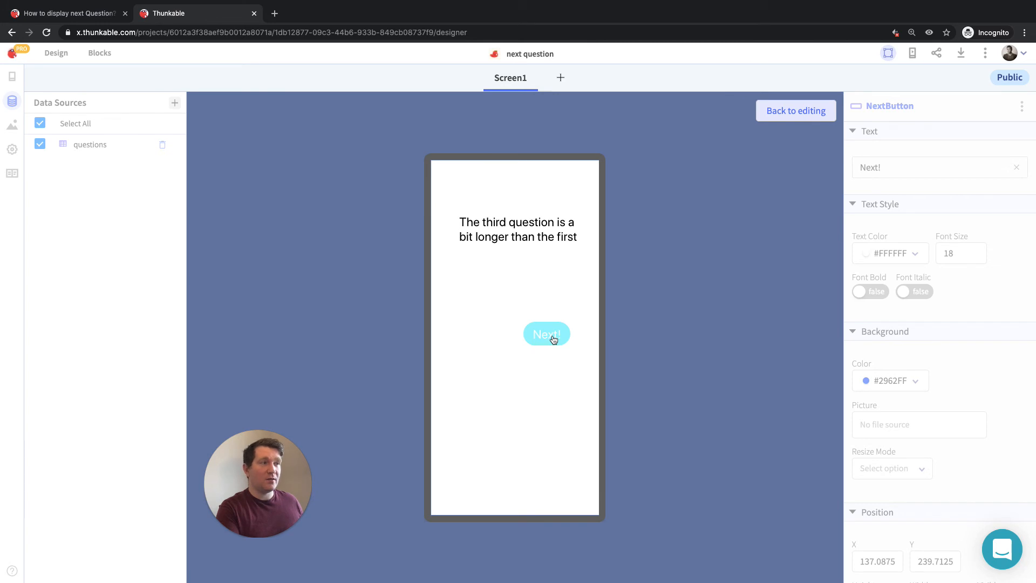
{"action": "left_click", "coordinate": [547, 333]}
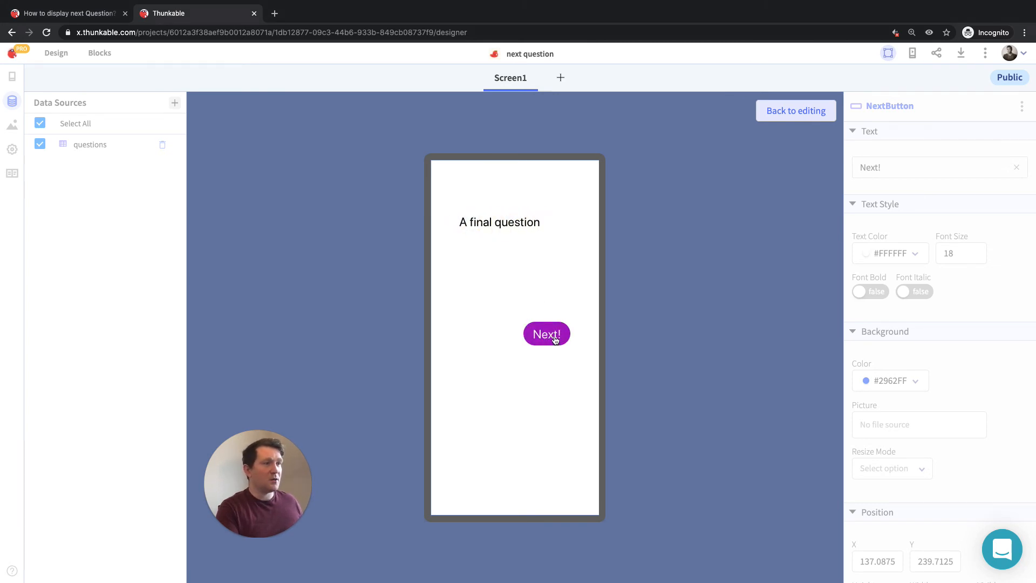
{"action": "left_click", "coordinate": [546, 334]}
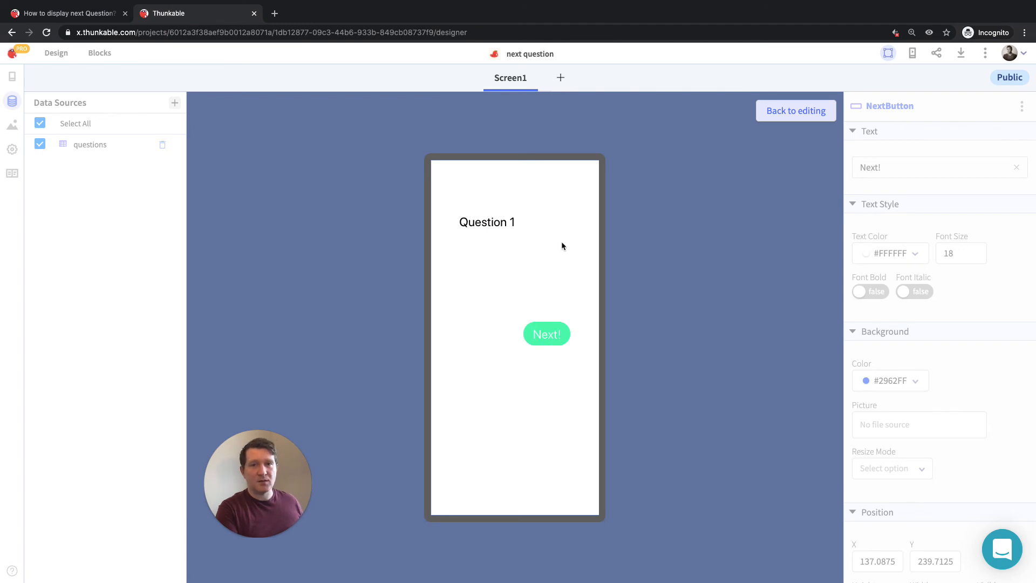
{"action": "left_click", "coordinate": [795, 110]}
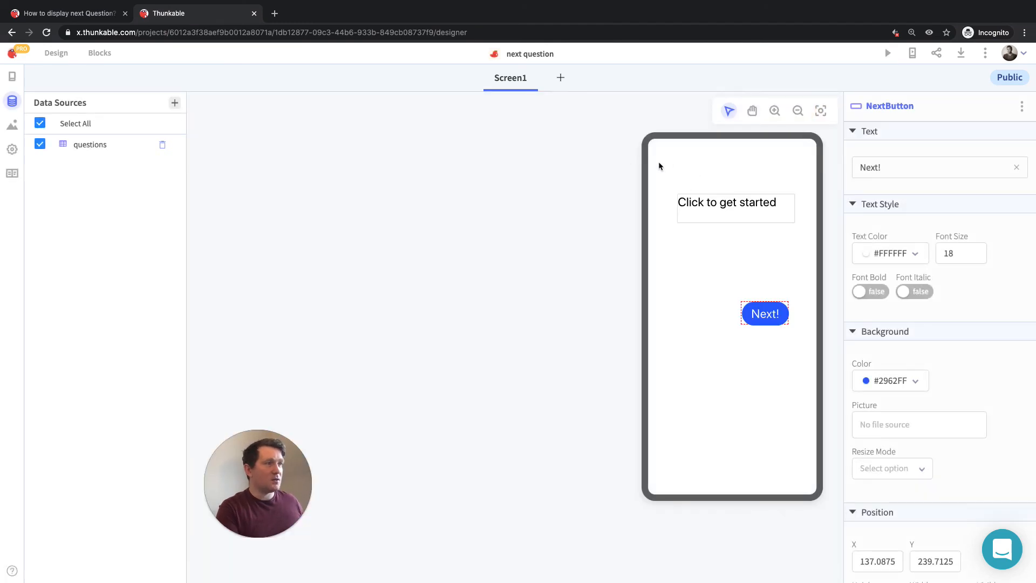
{"action": "mouse_move", "coordinate": [124, 66]}
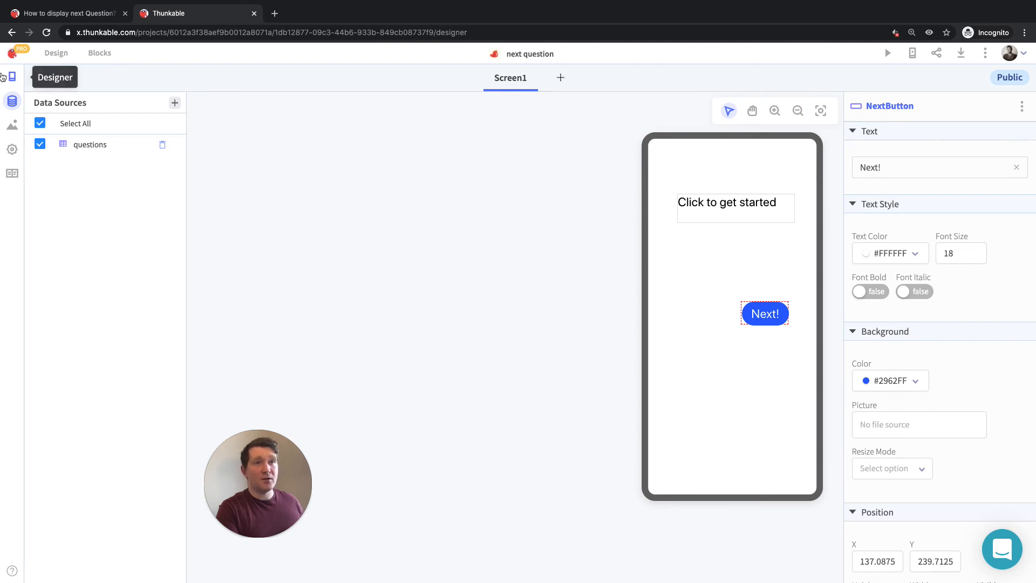
- Change the if comparison back to ≥ in the blocks editor
{"action": "left_click", "coordinate": [93, 53]}
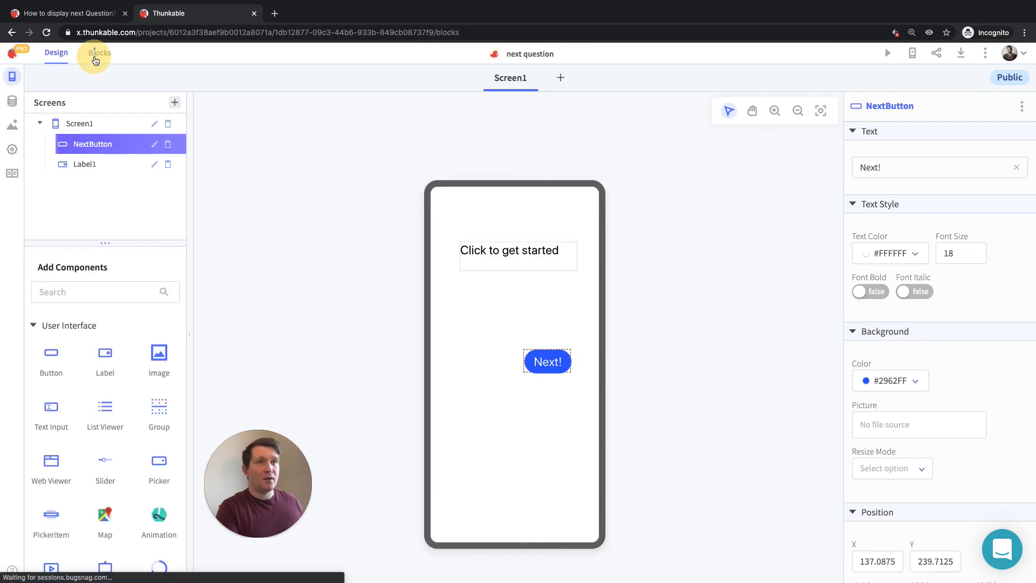
{"action": "left_click", "coordinate": [97, 52]}
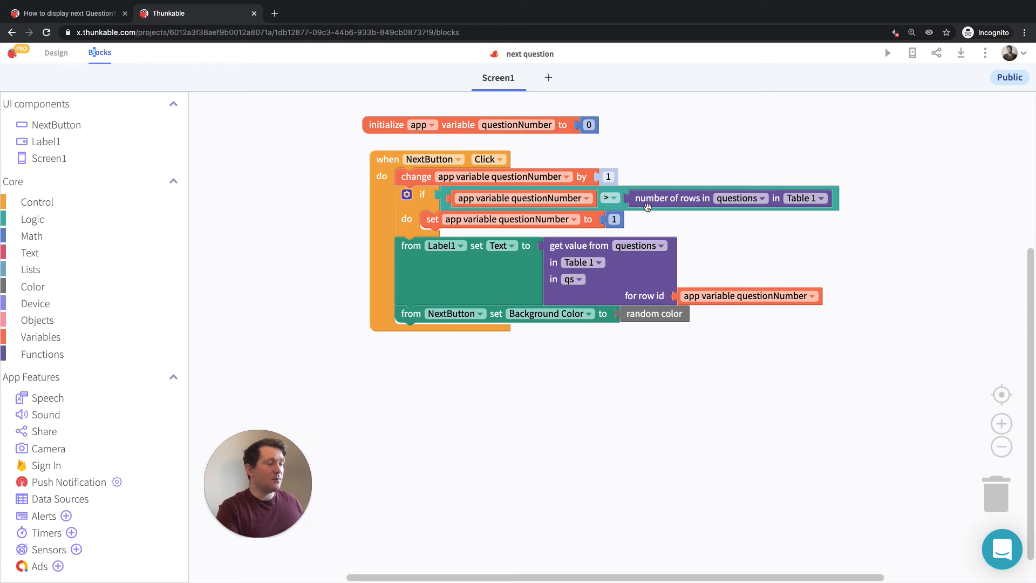
{"action": "mouse_move", "coordinate": [644, 206]}
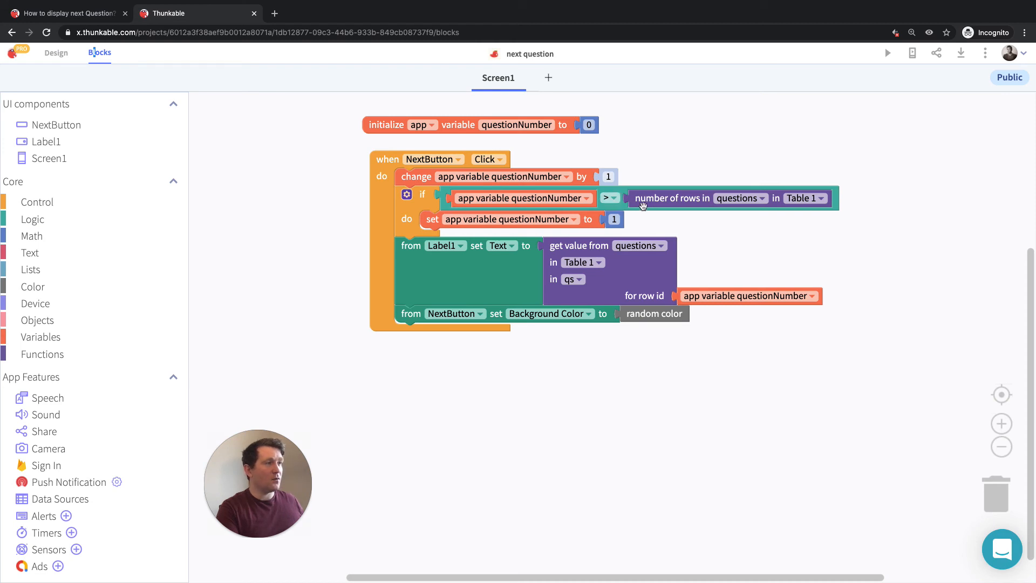
{"action": "left_click", "coordinate": [609, 198]}
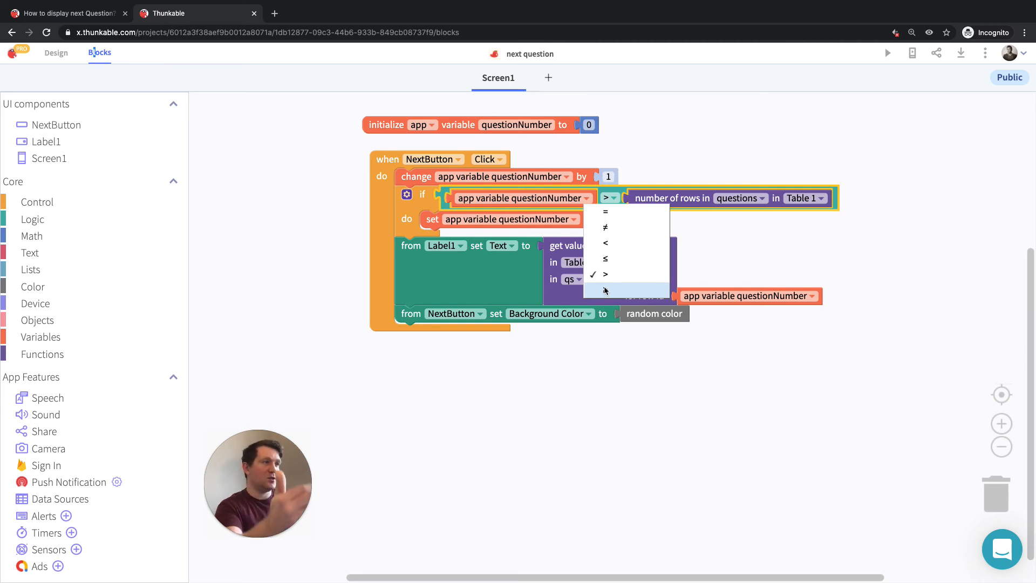
{"action": "left_click", "coordinate": [605, 290]}
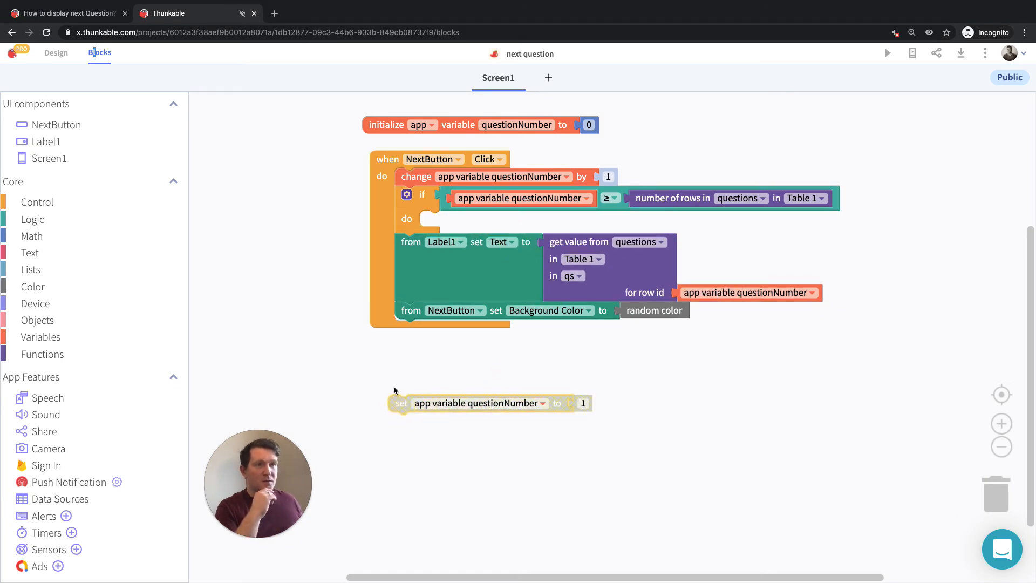
- Have the if branch set NextButton's text to 'Game Over!' and start a preview
{"action": "left_click", "coordinate": [56, 124]}
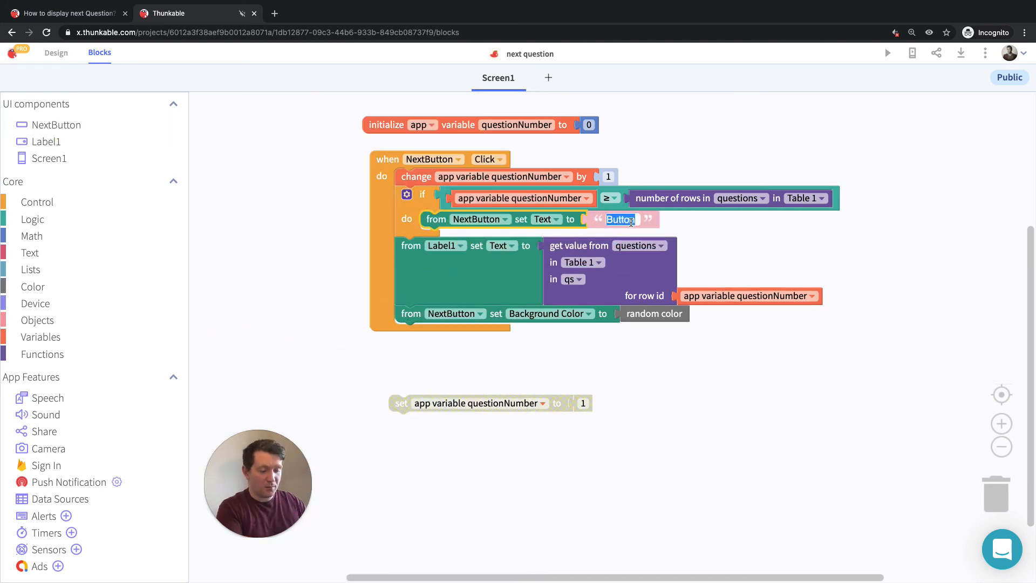
{"action": "type", "text": "Game Over!"}
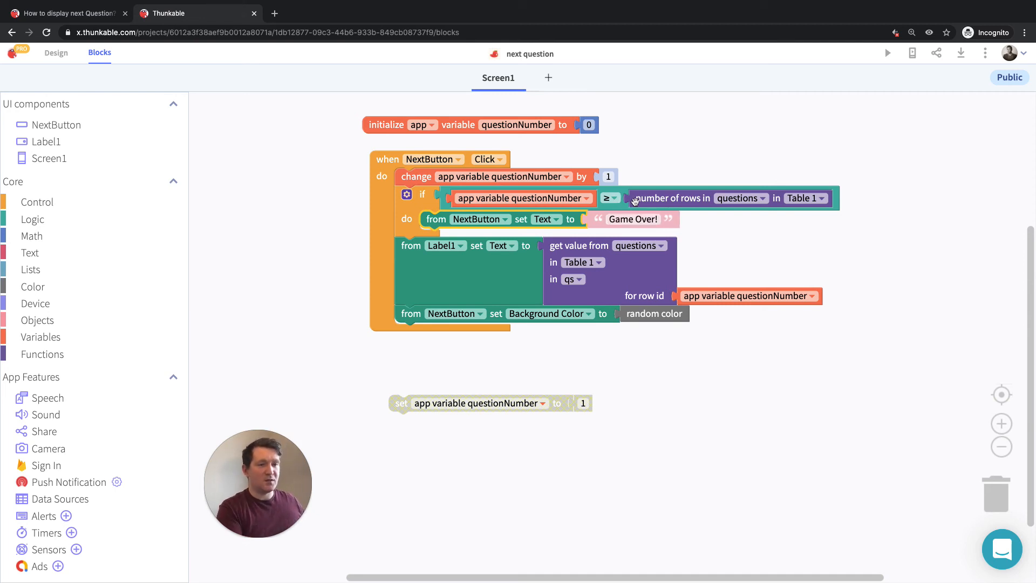
{"action": "left_click", "coordinate": [887, 53]}
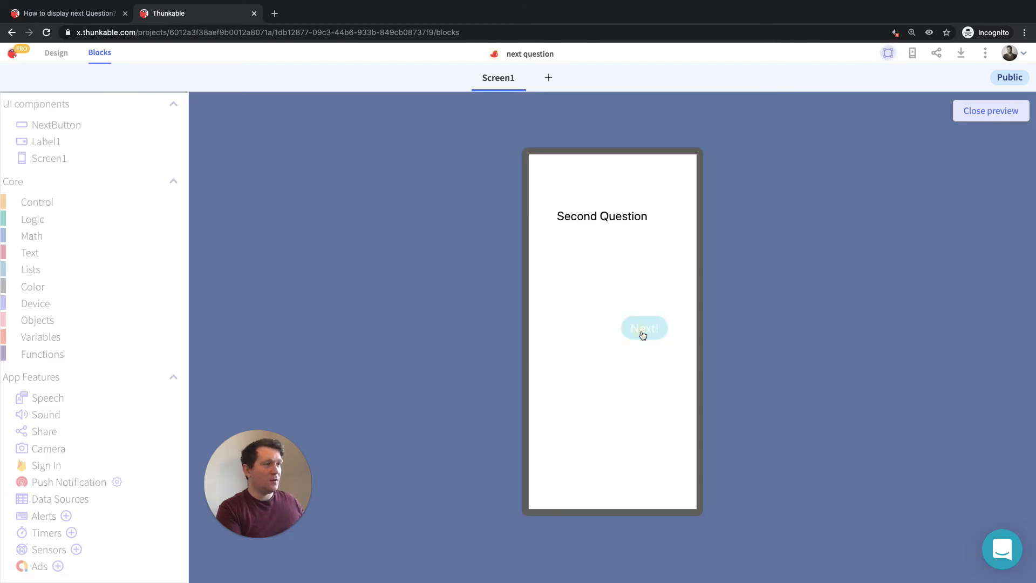
- Step the preview to 'A final question', showing Game Over! then null, and close it
{"action": "left_click", "coordinate": [644, 328]}
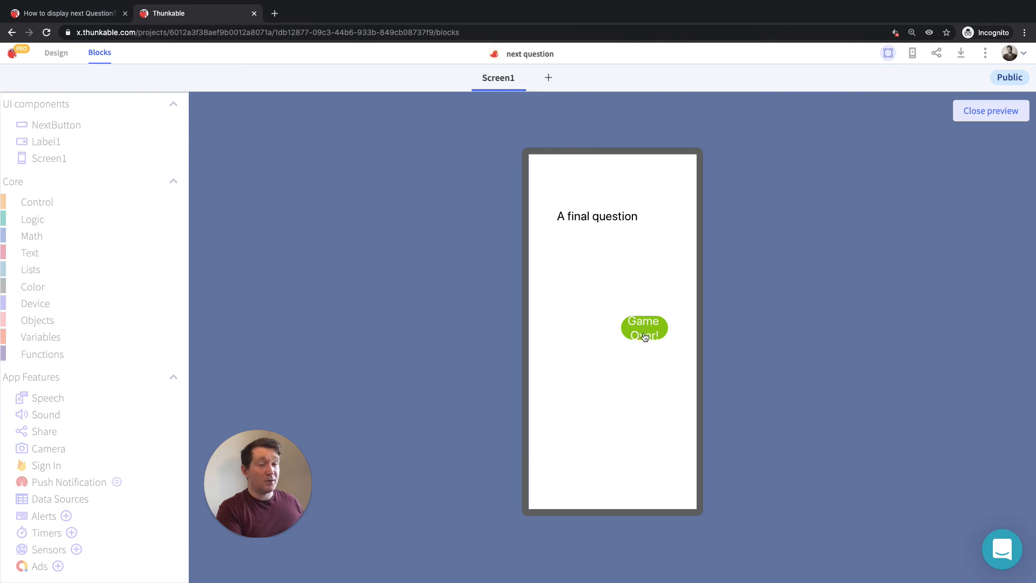
{"action": "left_click", "coordinate": [644, 327]}
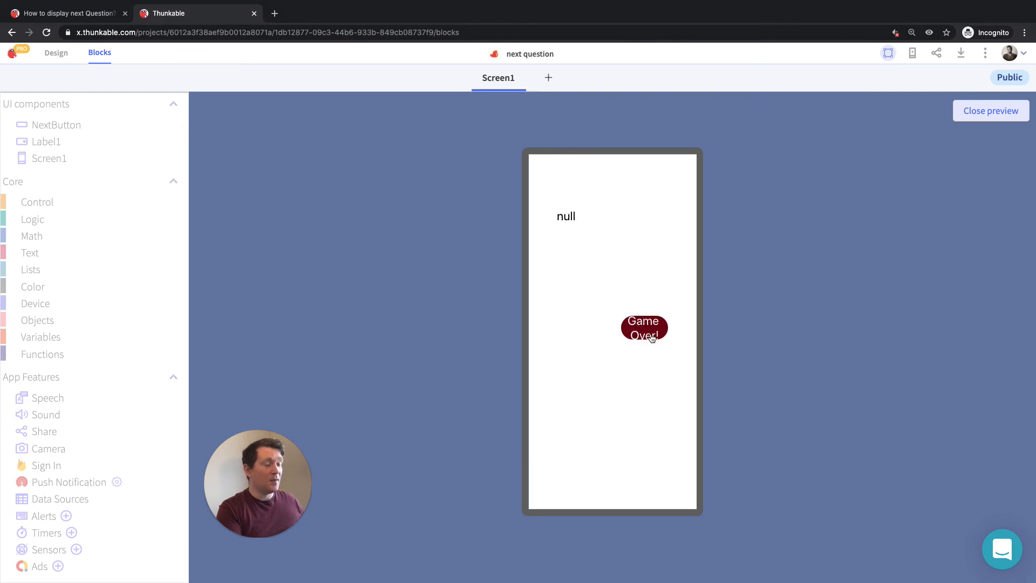
{"action": "left_click", "coordinate": [644, 329]}
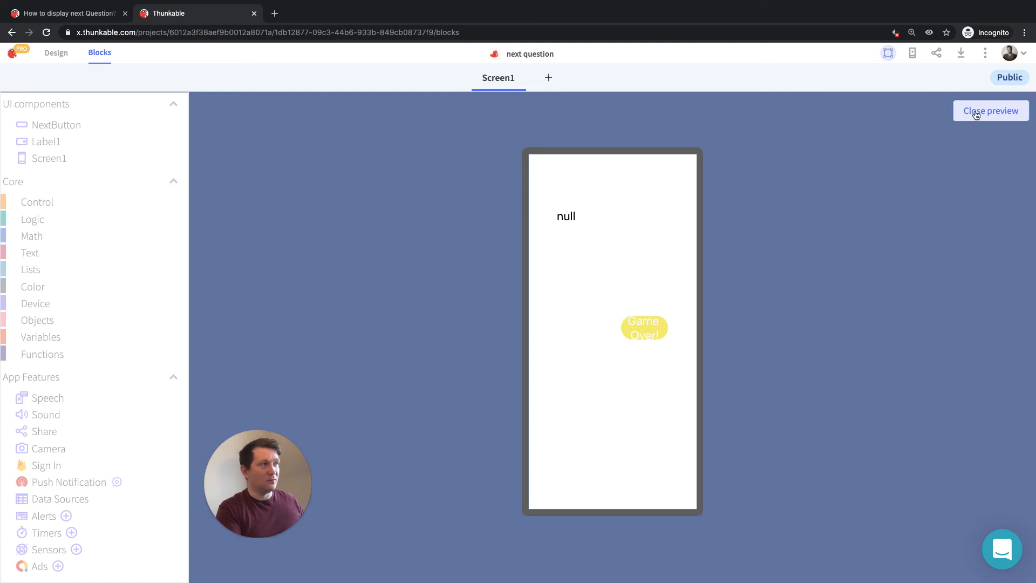
{"action": "left_click", "coordinate": [990, 110]}
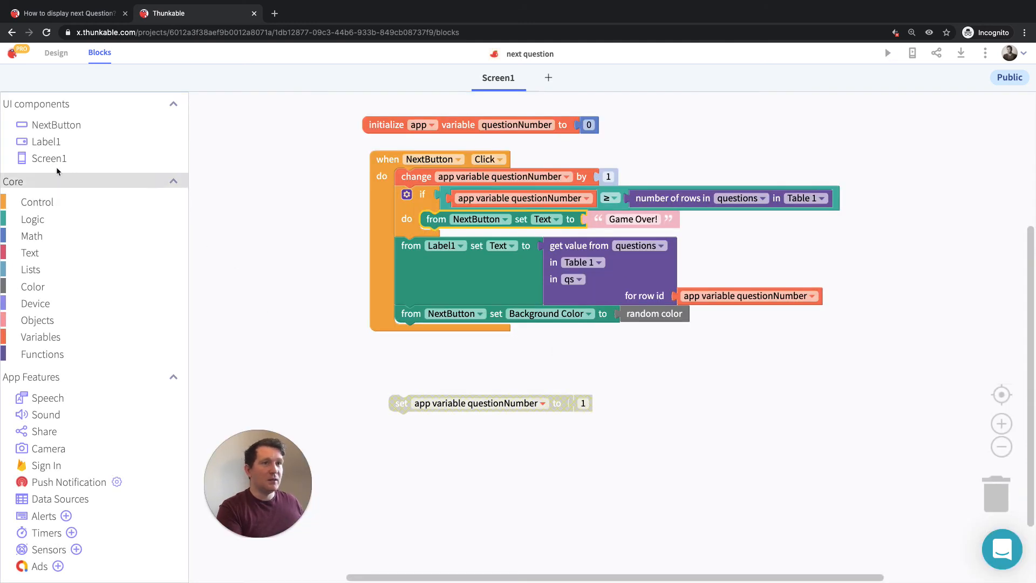
- Add 'set NextButton Disabled to true' under the Game Over block and start Live Preview
{"action": "left_click", "coordinate": [56, 124]}
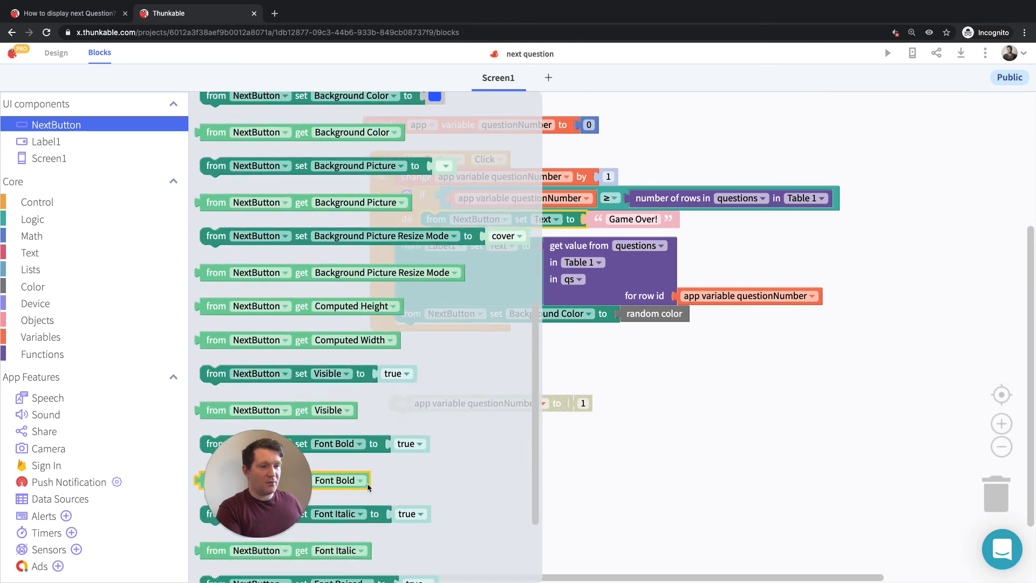
{"action": "scroll", "scroll_direction": "down", "scroll_amount": 3}
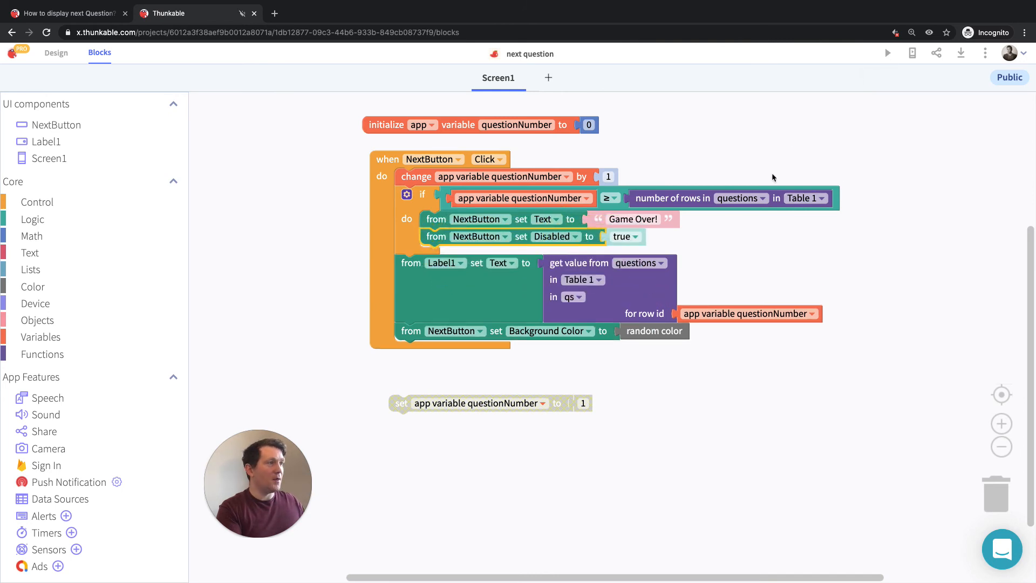
{"action": "left_click", "coordinate": [887, 54]}
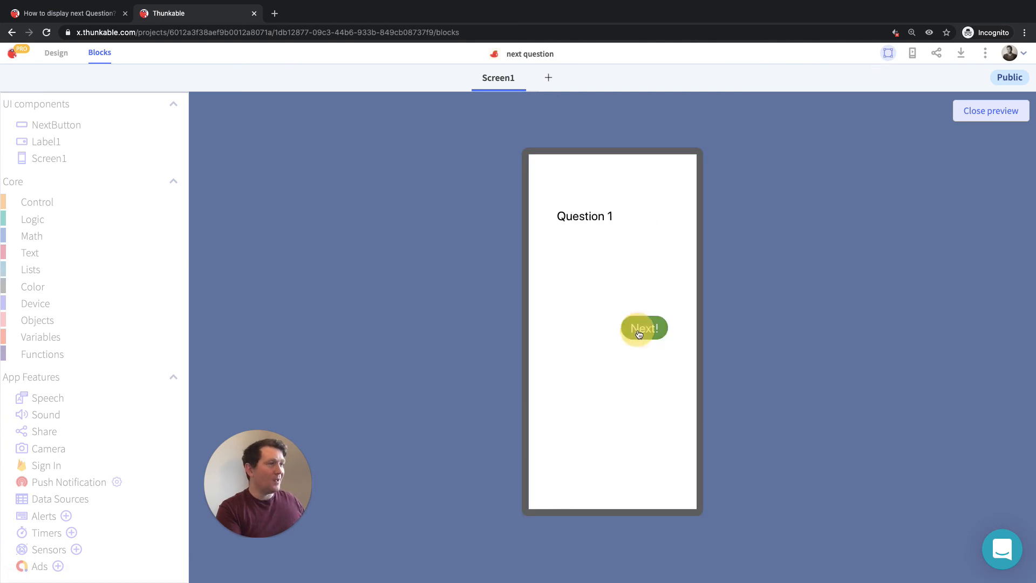
- Advance to the final question, confirm the Game Over! button is disabled, and close preview
{"action": "left_click", "coordinate": [643, 328]}
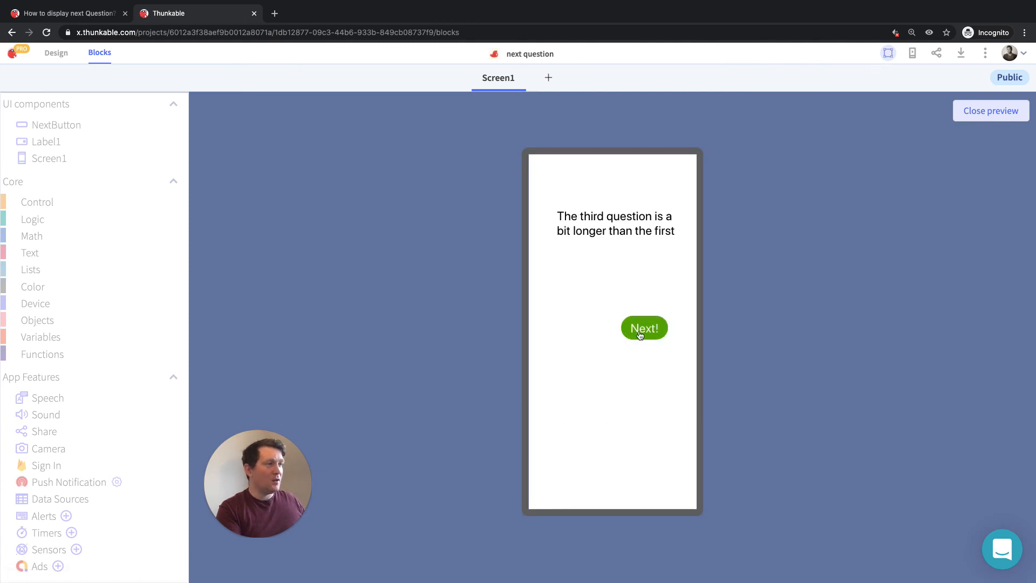
{"action": "left_click", "coordinate": [644, 327]}
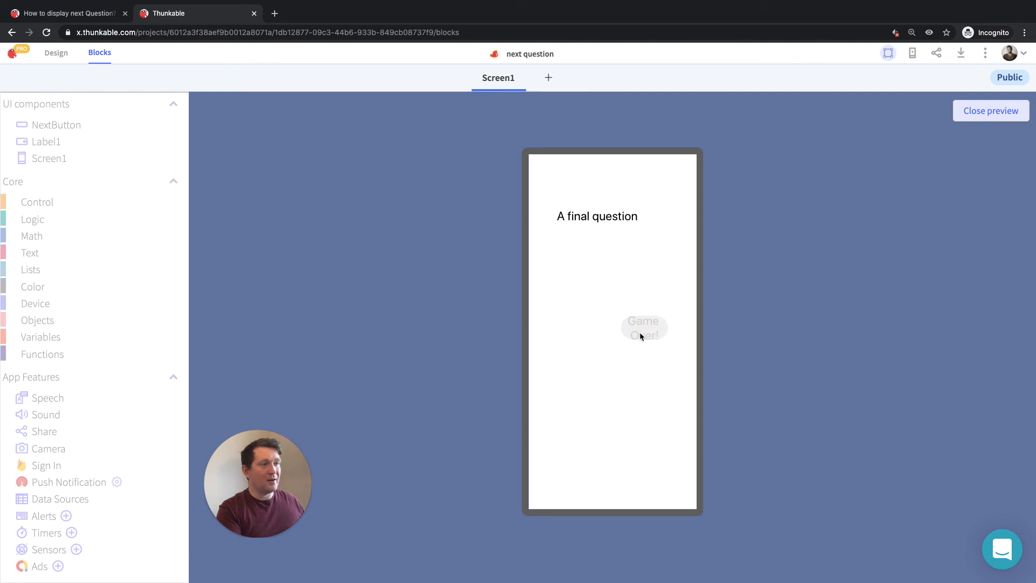
{"action": "left_click", "coordinate": [644, 329]}
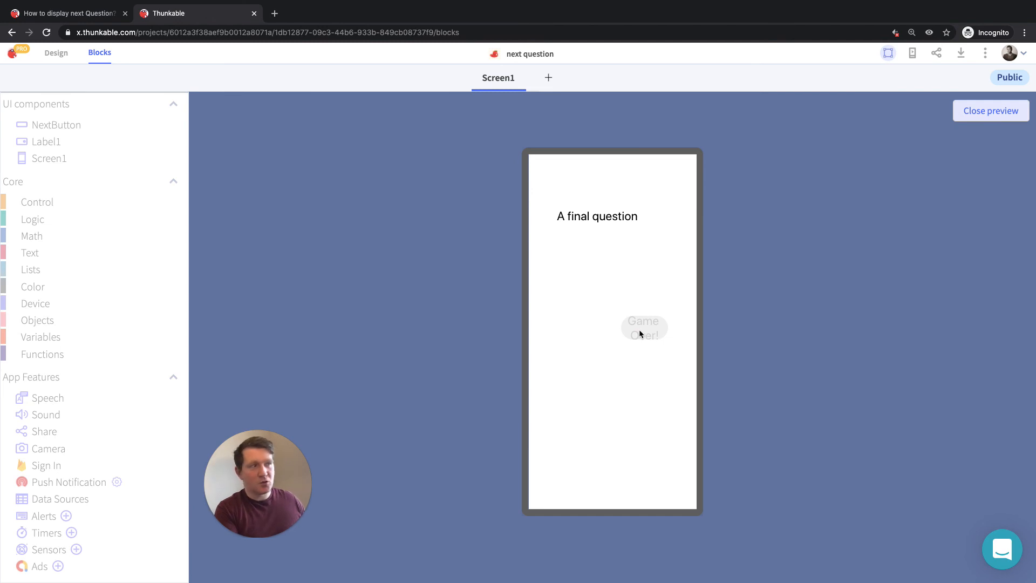
{"action": "mouse_move", "coordinate": [623, 374]}
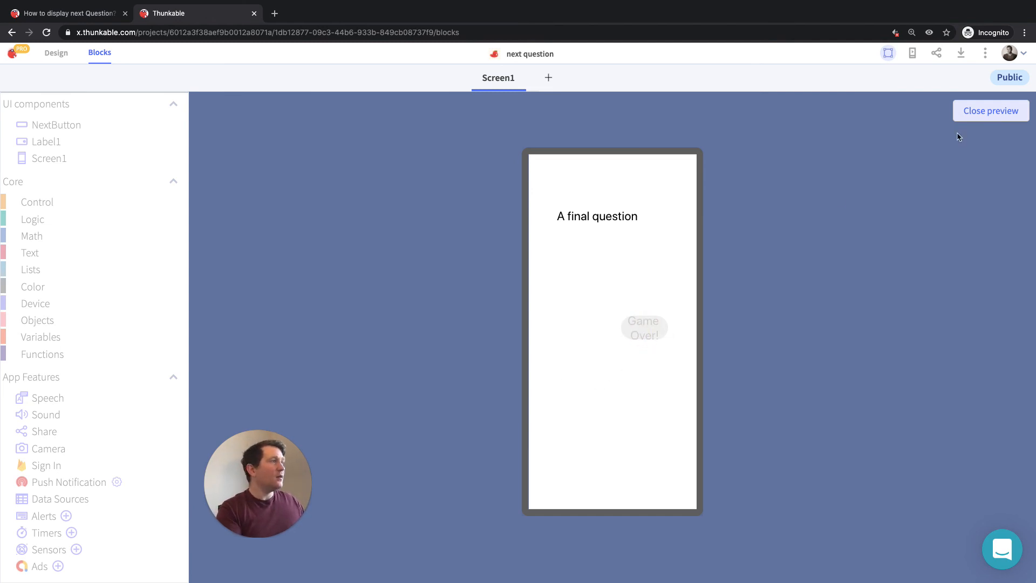
{"action": "left_click", "coordinate": [991, 111]}
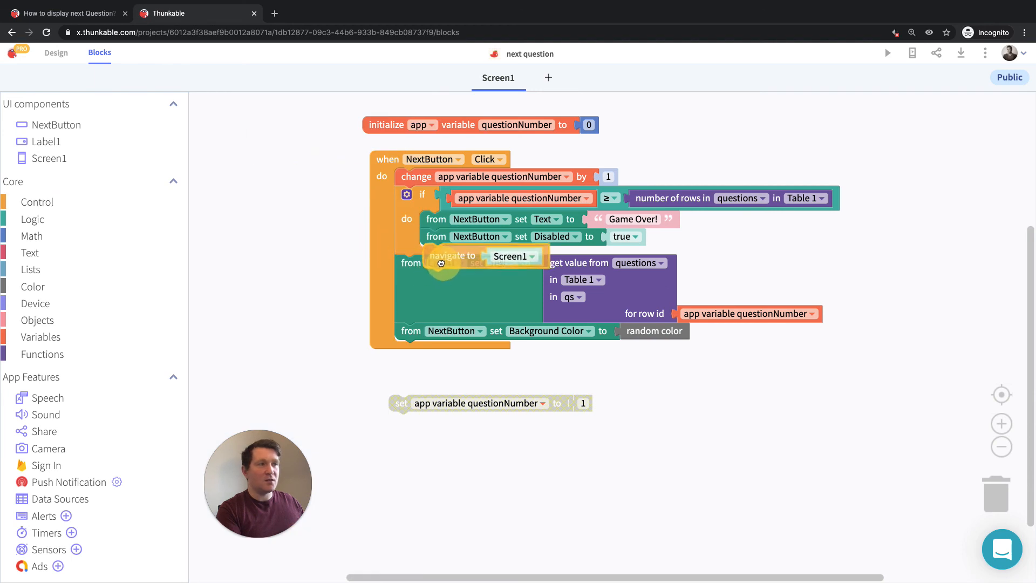
- Remove the trial navigate-to-Screen1 block and the detached questionNumber reset block
{"action": "left_click", "coordinate": [512, 256]}
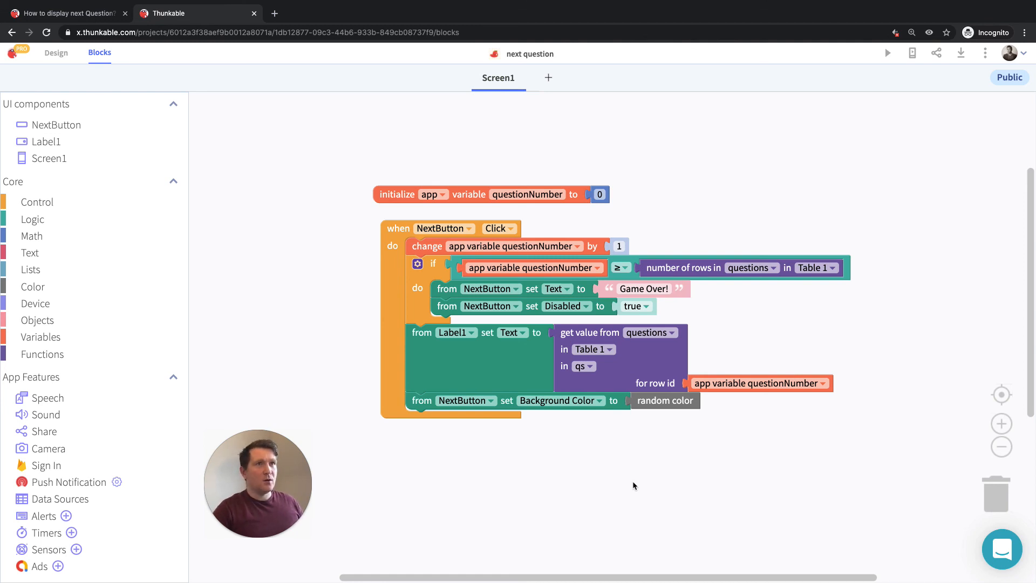
- Generate a project share link expiring Mar 29, 2021 from the Share options
{"action": "left_click", "coordinate": [66, 13]}
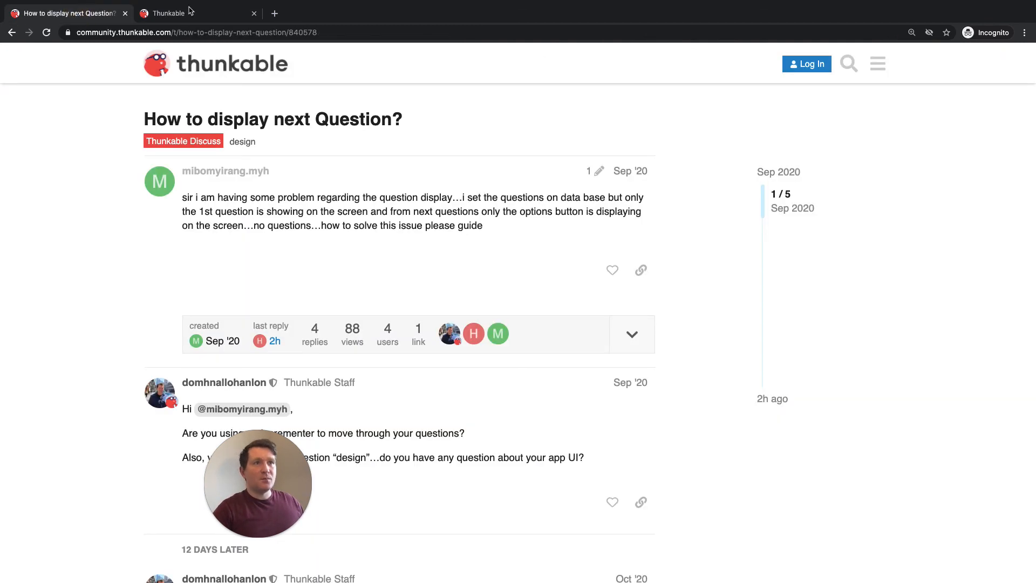
{"action": "left_click", "coordinate": [198, 13]}
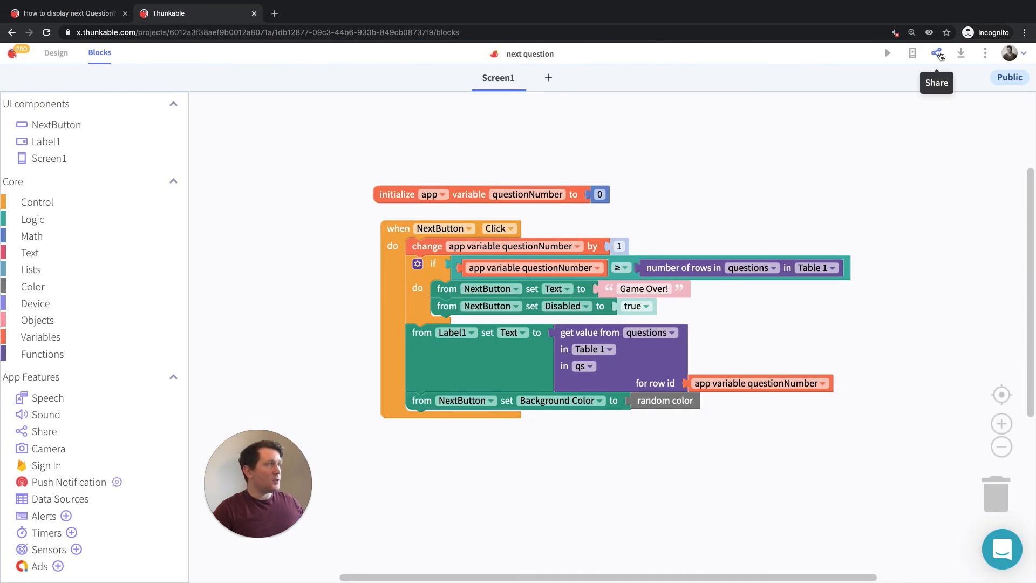
{"action": "left_click", "coordinate": [937, 53]}
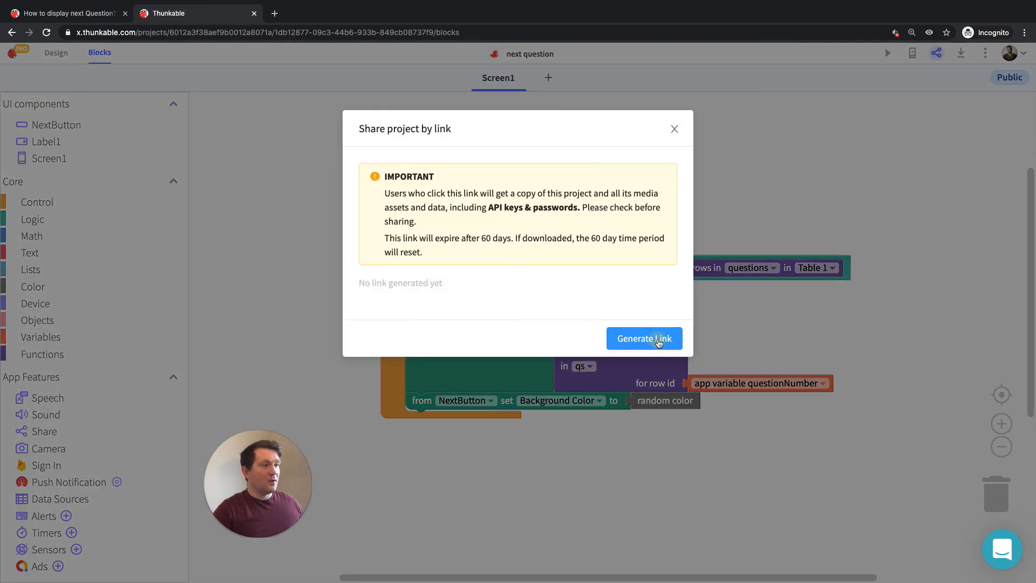
{"action": "left_click", "coordinate": [644, 337]}
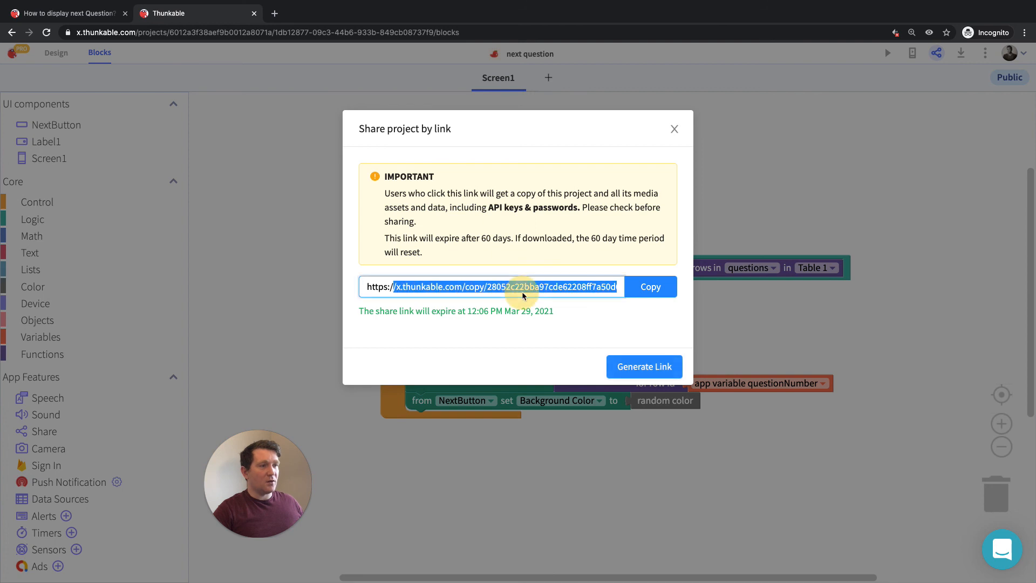
{"action": "mouse_move", "coordinate": [588, 184]}
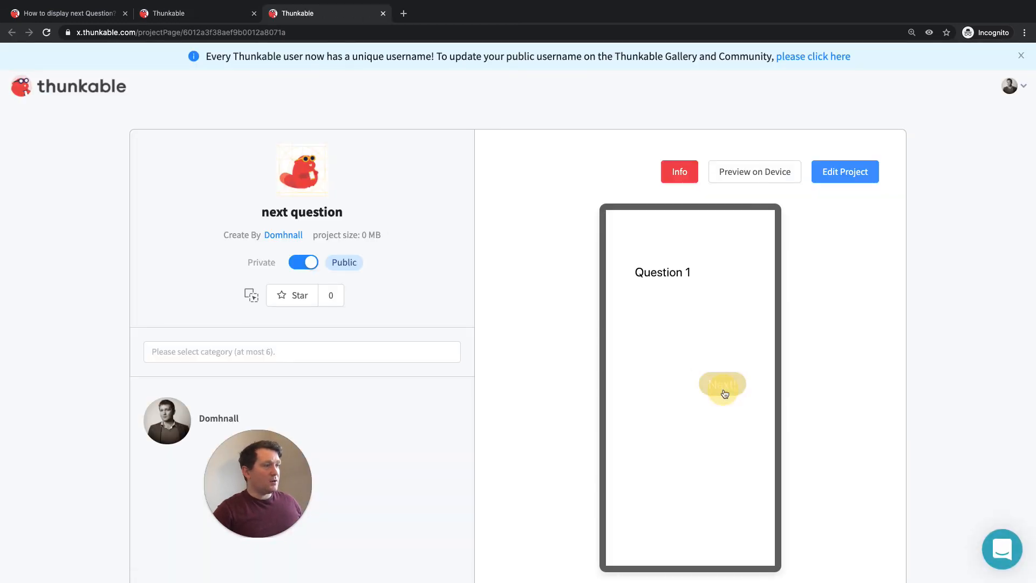
- Test Next in the shared project page's preview, then return to the forum thread
{"action": "left_click", "coordinate": [722, 386]}
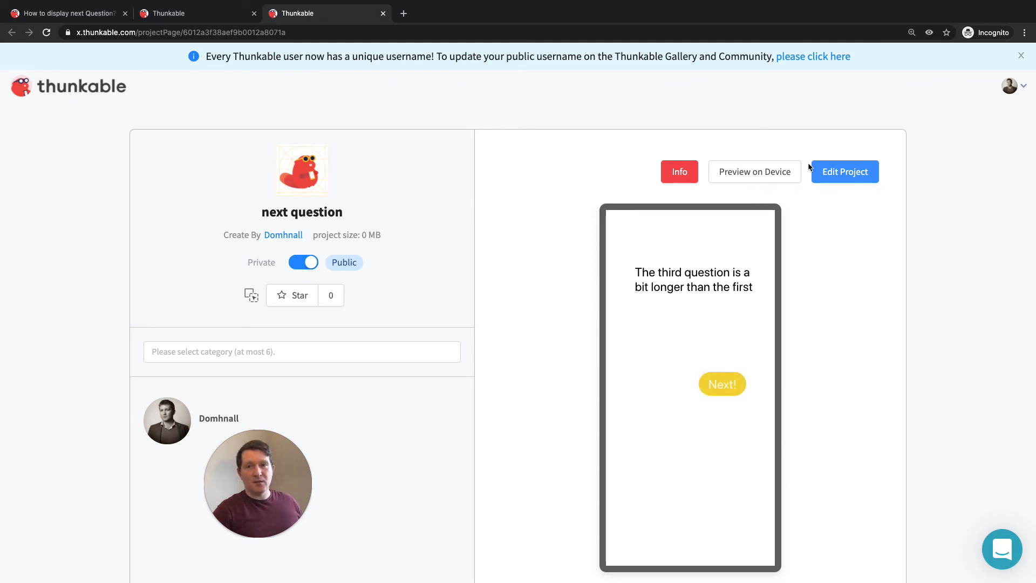
{"action": "mouse_move", "coordinate": [844, 171]}
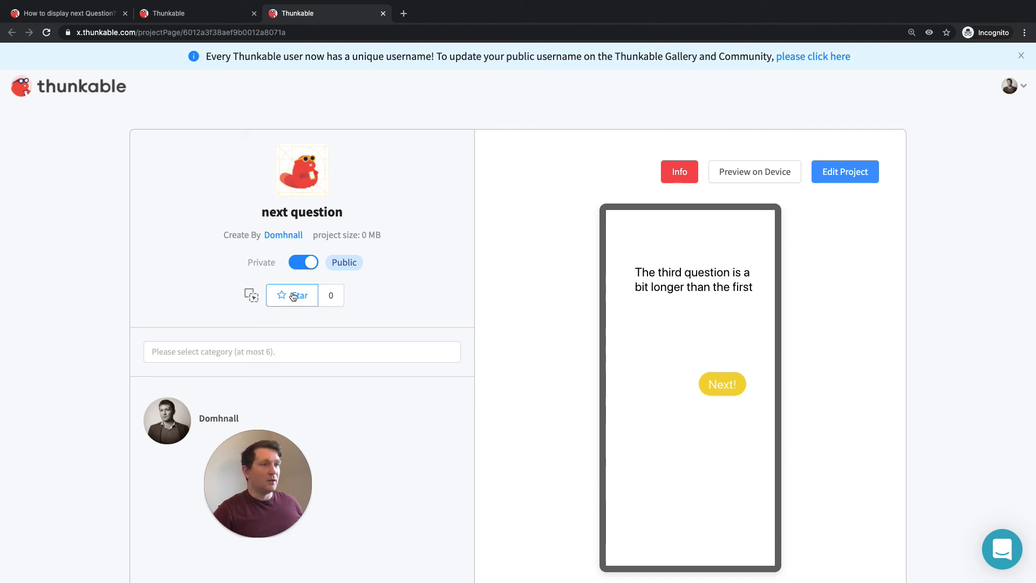
{"action": "left_click", "coordinate": [66, 12]}
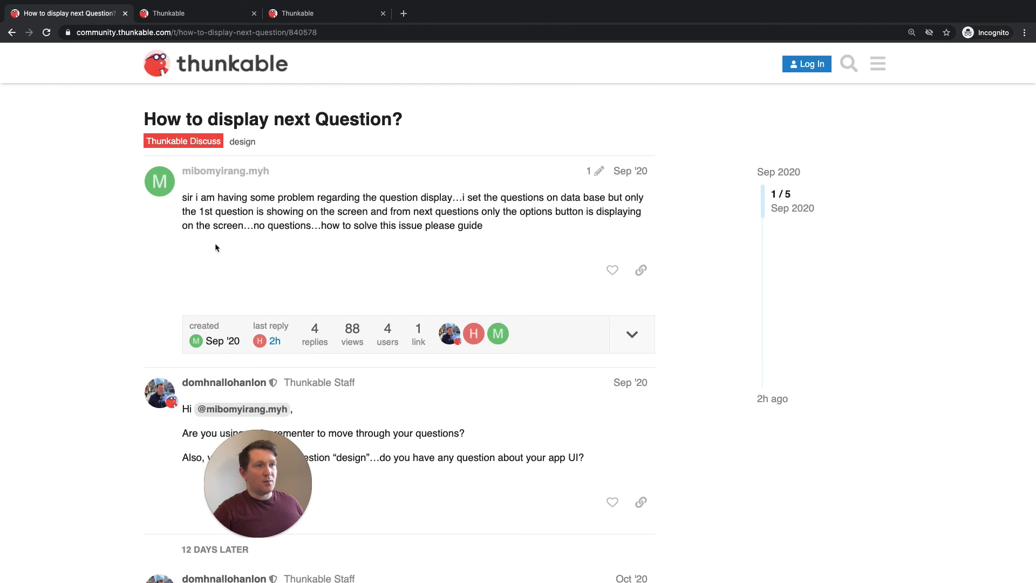